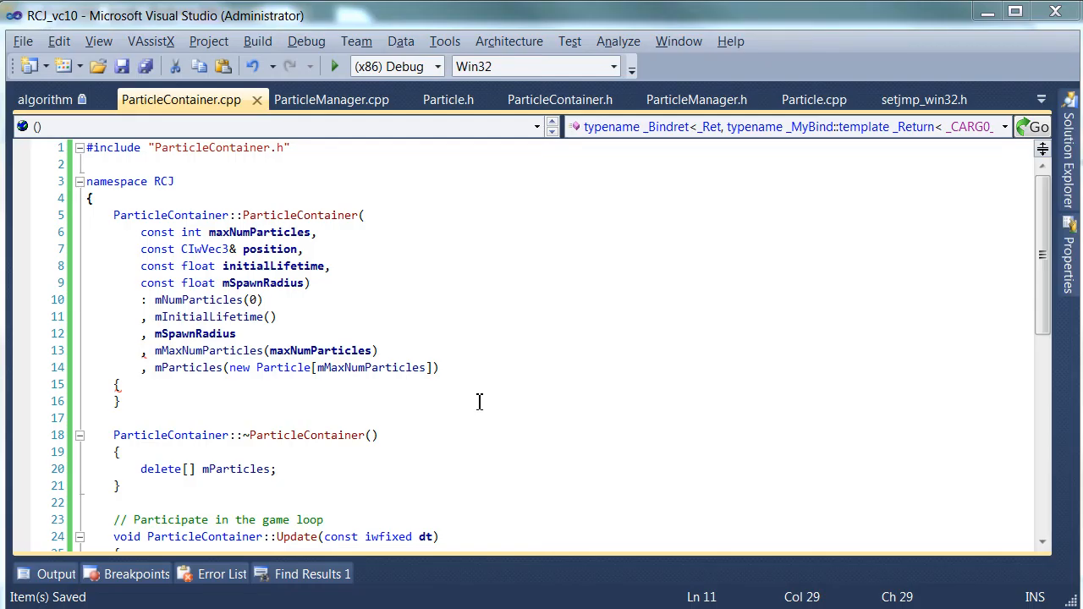
- Rename the constructor's spawn radius parameter to spawnRadius
{"action": "left_click", "coordinate": [303, 249]}
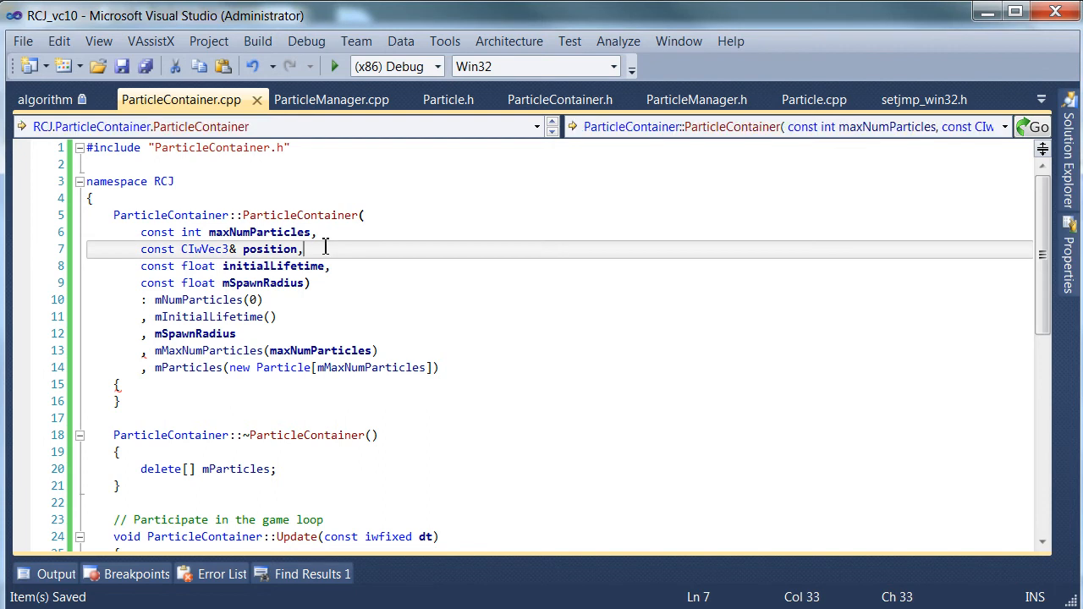
{"action": "left_click", "coordinate": [330, 265]}
{"action": "type", "text": "("}
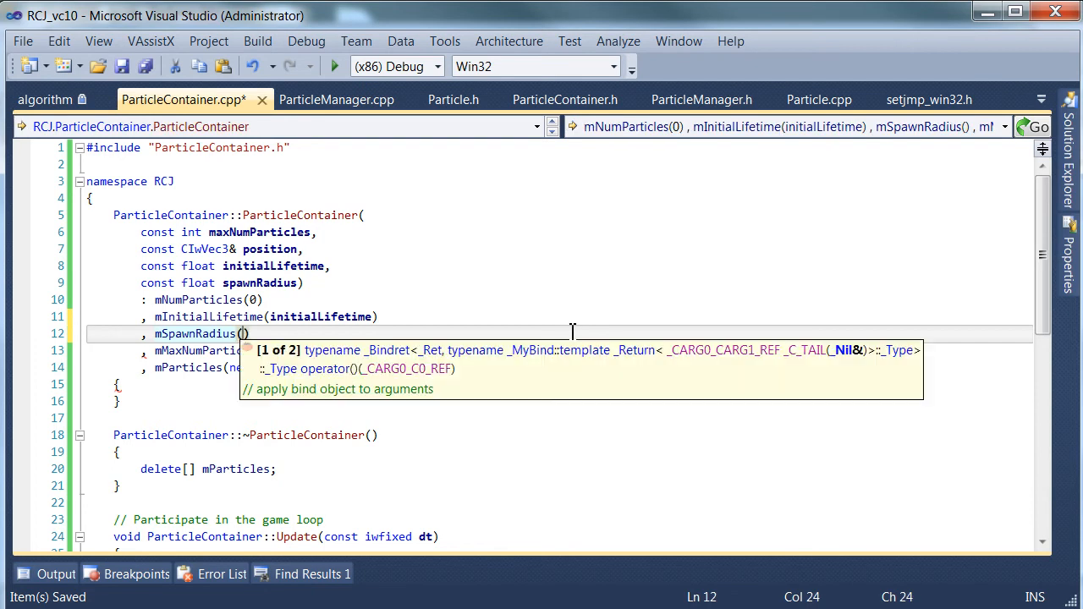
{"action": "type", "text": "spawnRadius"}
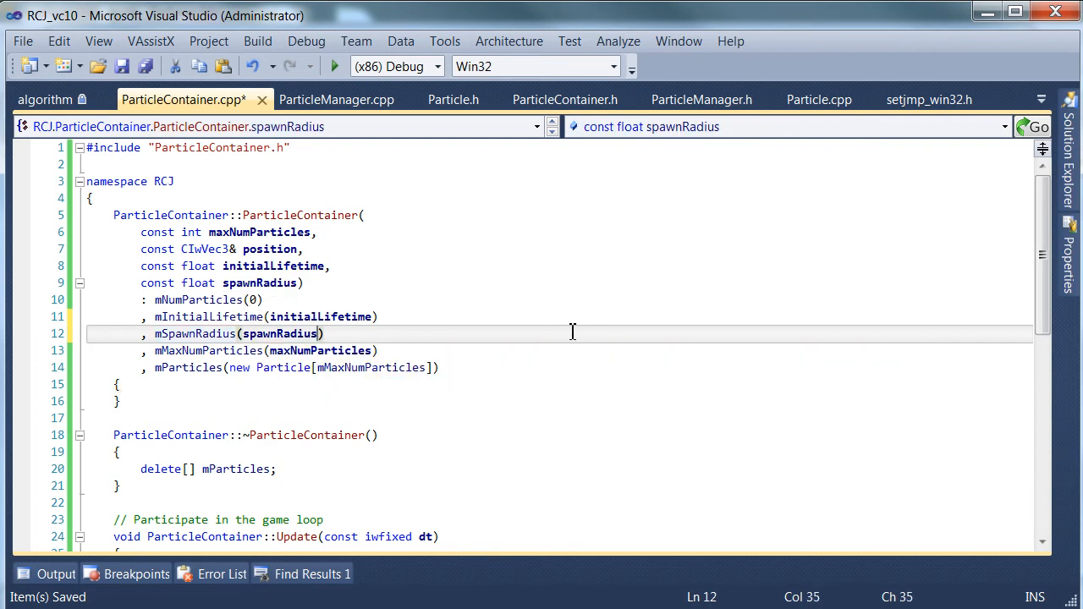
- Compare the constructor initializers with the member declarations in ParticleContainer.h
{"action": "left_click", "coordinate": [566, 99]}
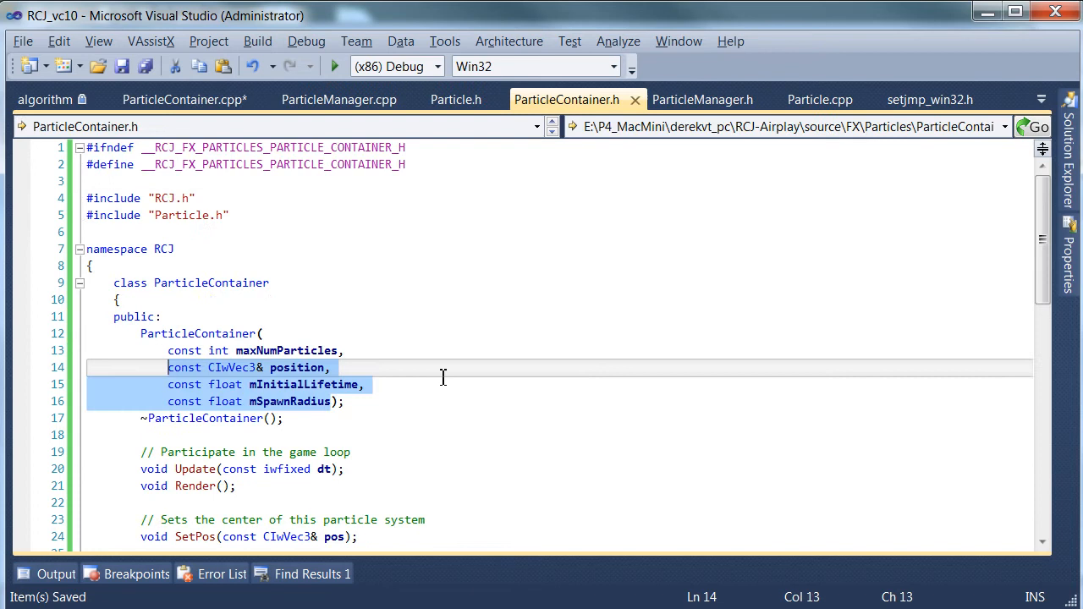
{"action": "left_click", "coordinate": [182, 99]}
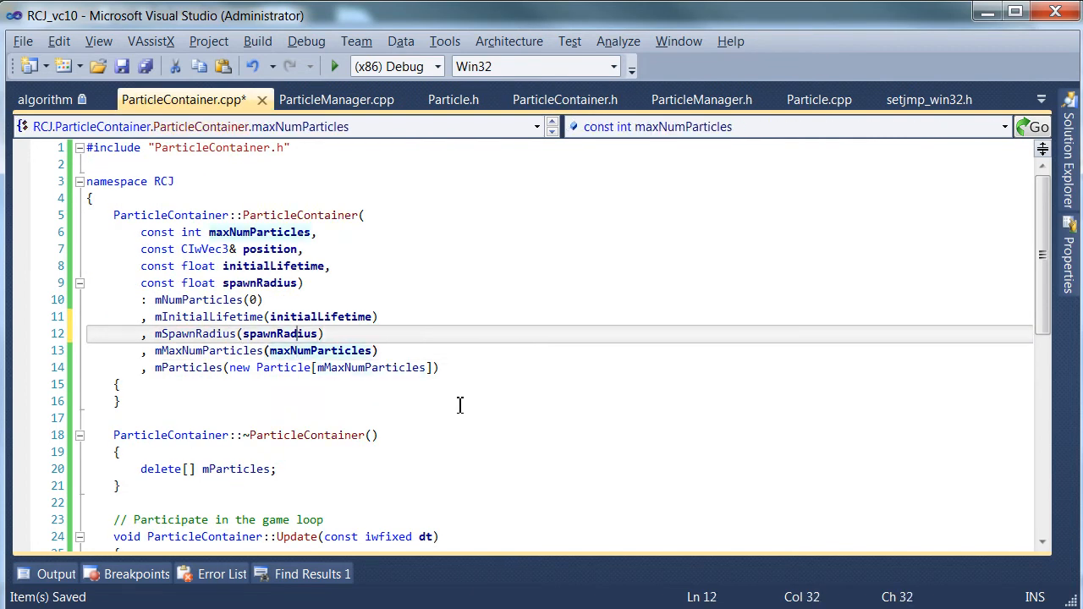
{"action": "left_click", "coordinate": [567, 99]}
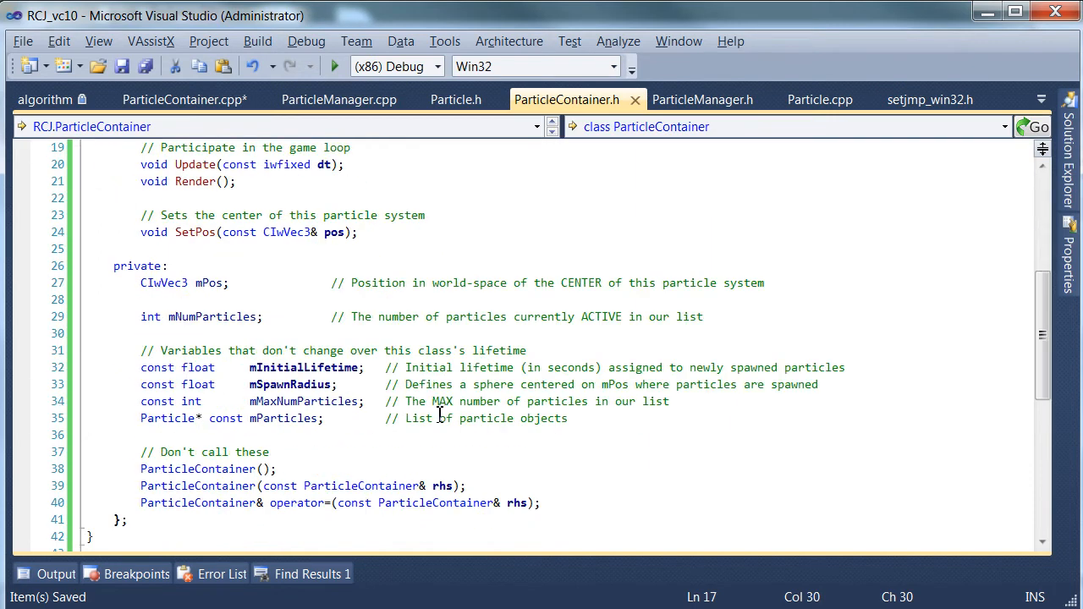
{"action": "left_click", "coordinate": [144, 435]}
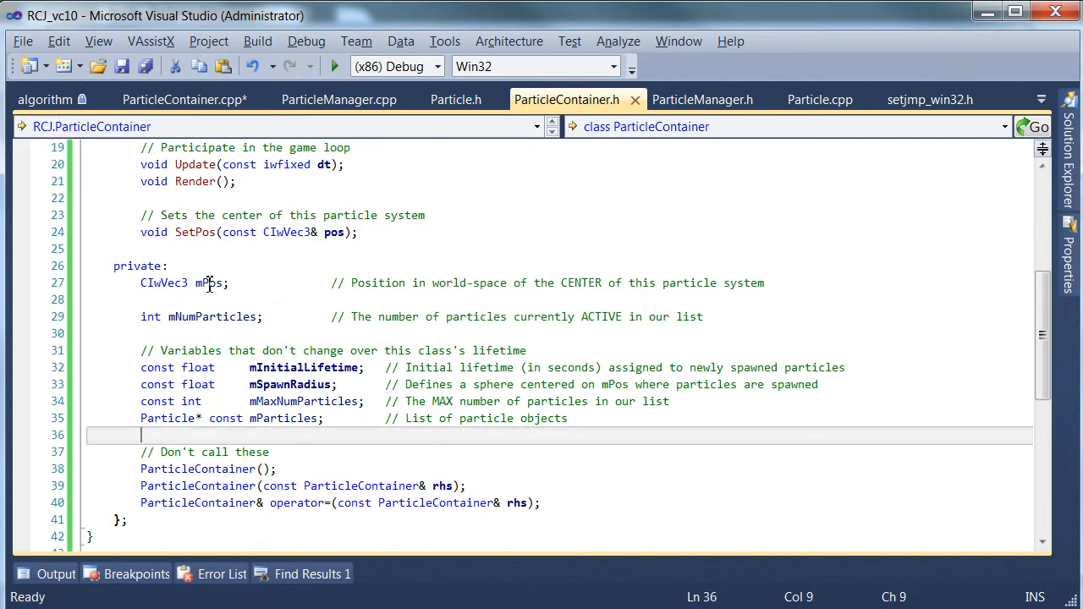
{"action": "left_click", "coordinate": [182, 99]}
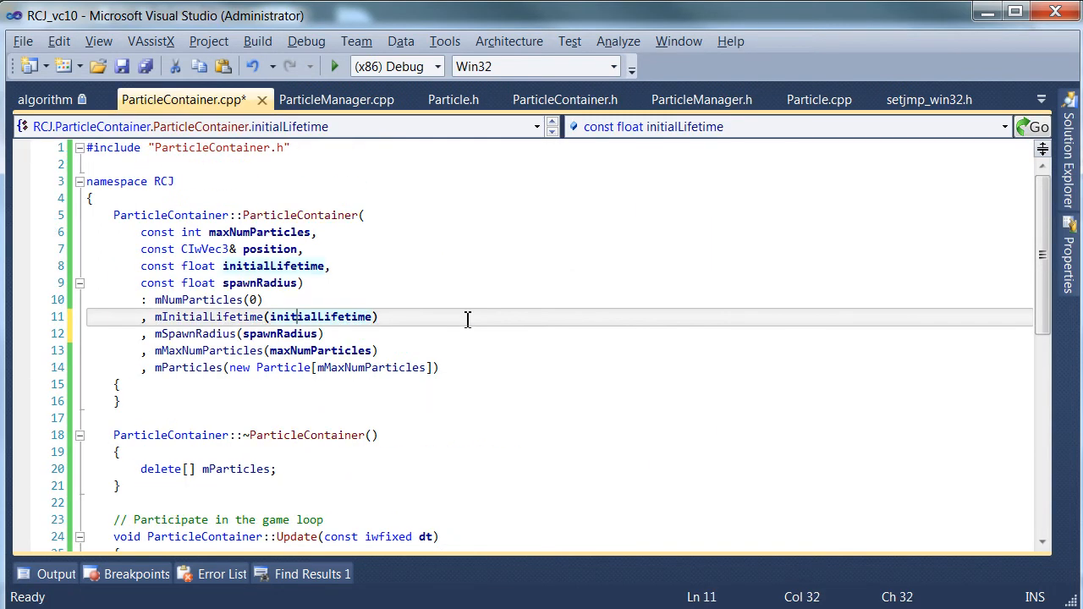
{"action": "left_click", "coordinate": [567, 99]}
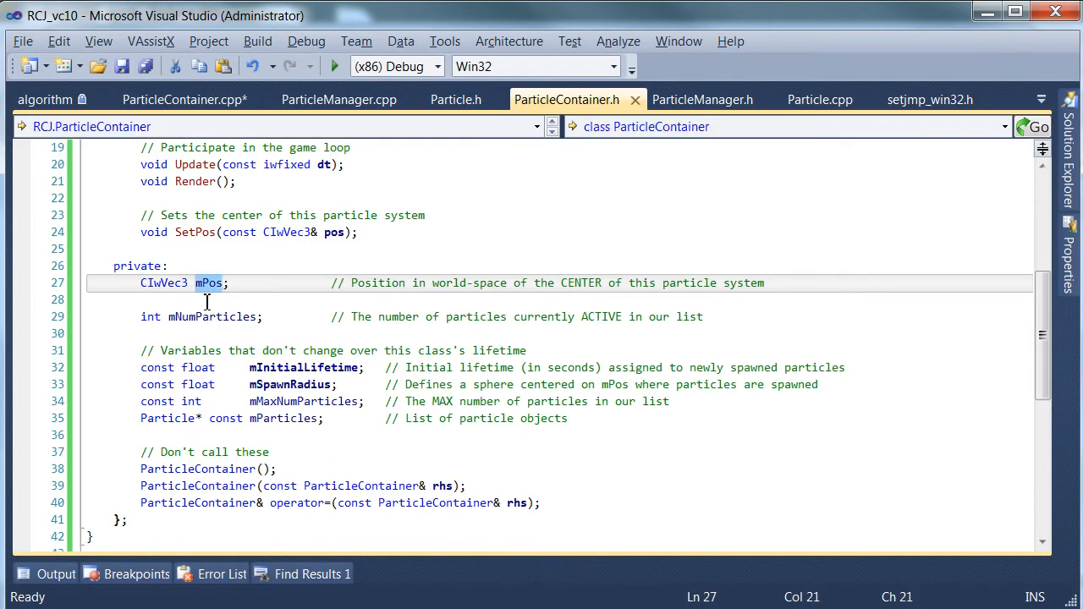
- Insert mPos(position) as the first entry of the constructor initializer list
{"action": "left_click", "coordinate": [764, 283]}
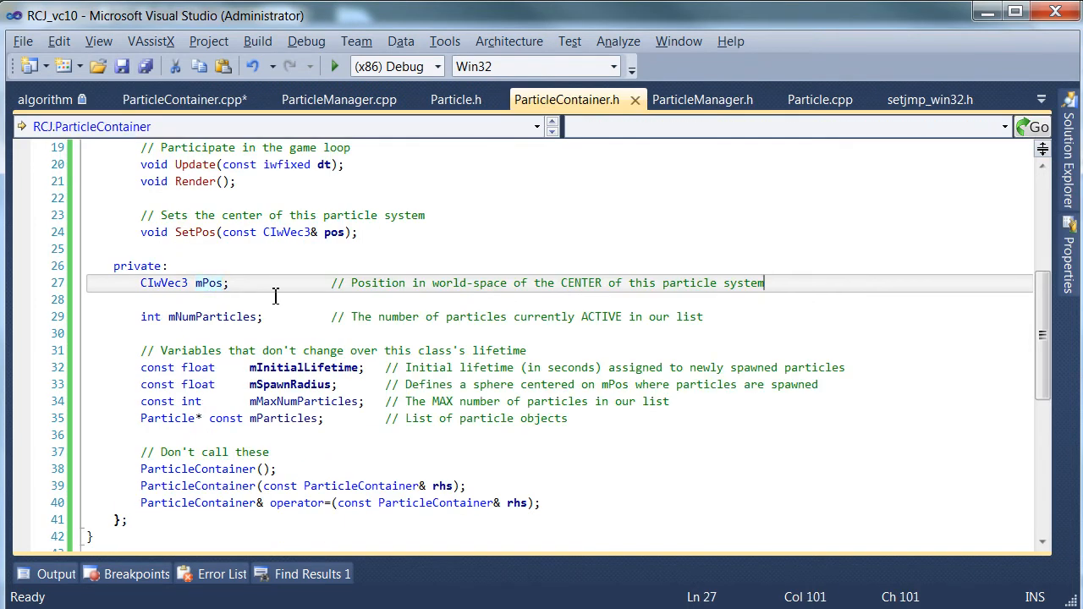
{"action": "left_click", "coordinate": [183, 99]}
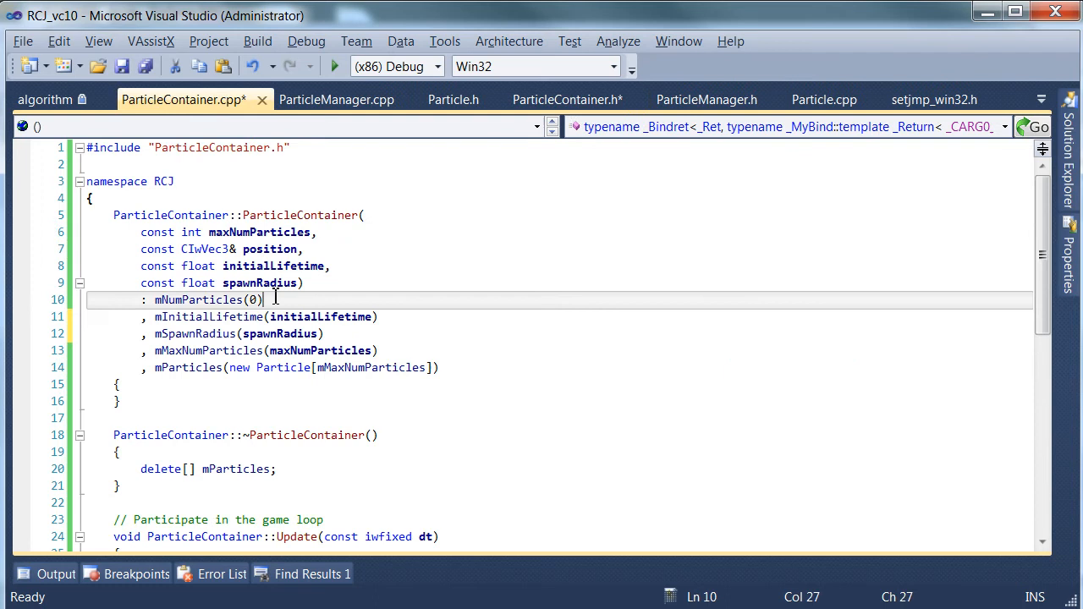
{"action": "key", "text": "Return"}
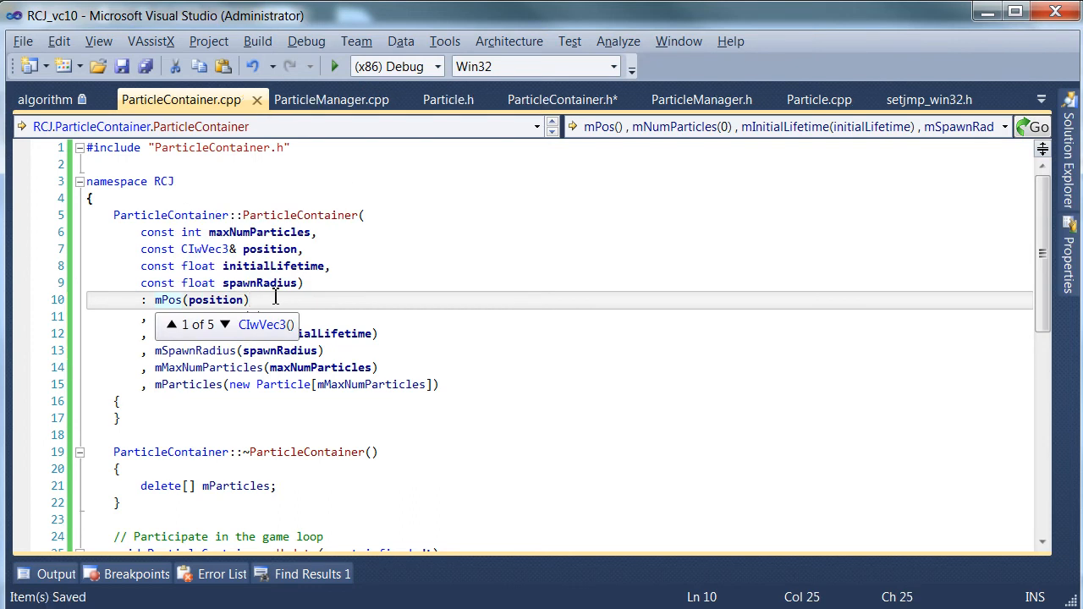
- Check the header's constructor parameters and SetPos declaration against the source file
{"action": "left_click", "coordinate": [563, 99]}
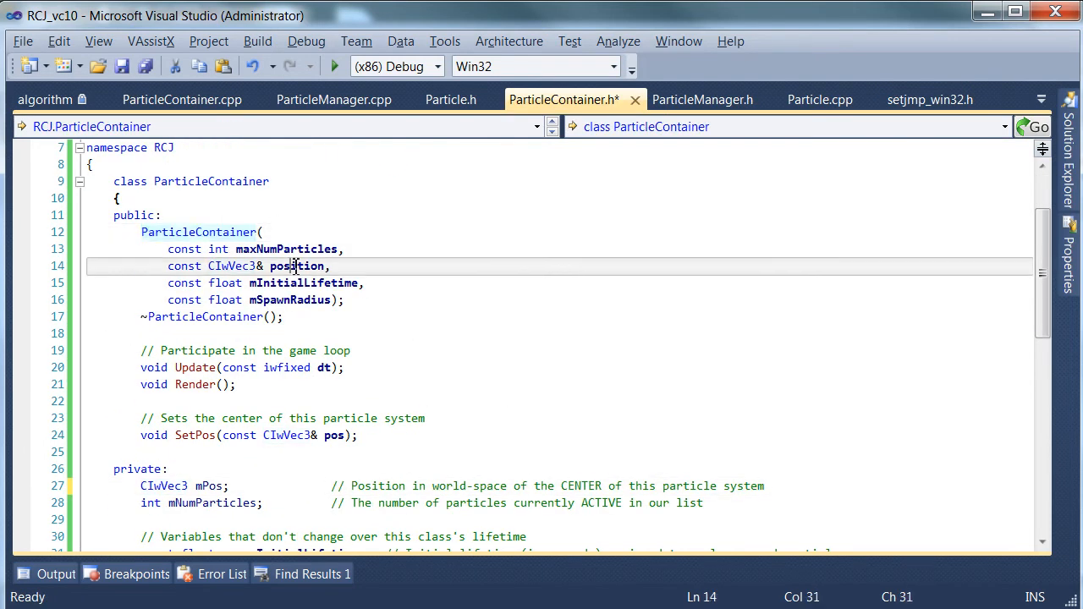
{"action": "left_click", "coordinate": [178, 435]}
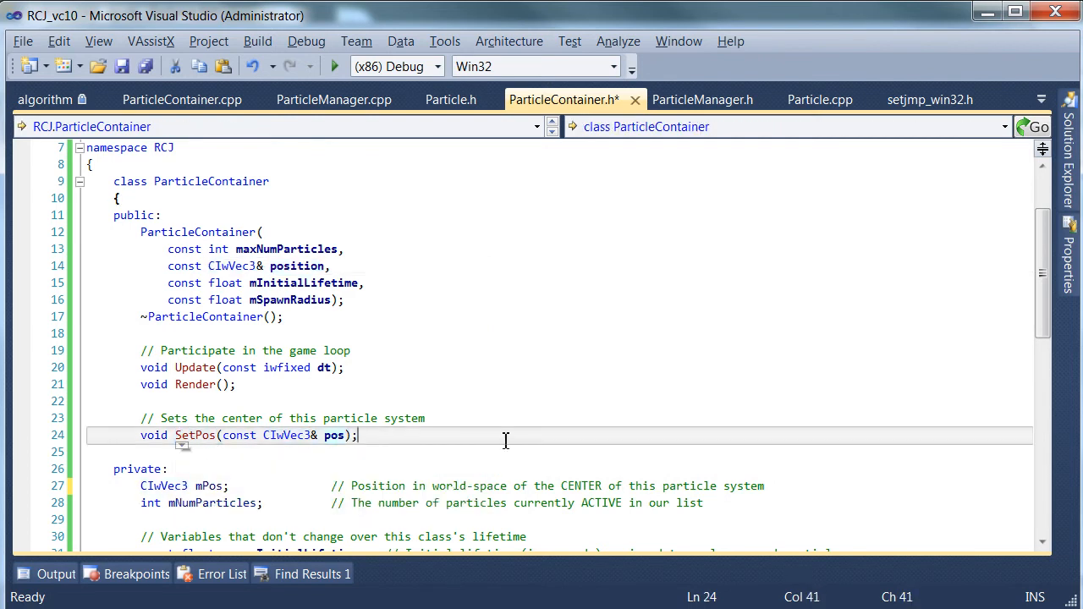
{"action": "scroll", "scroll_direction": "down", "scroll_amount": 3}
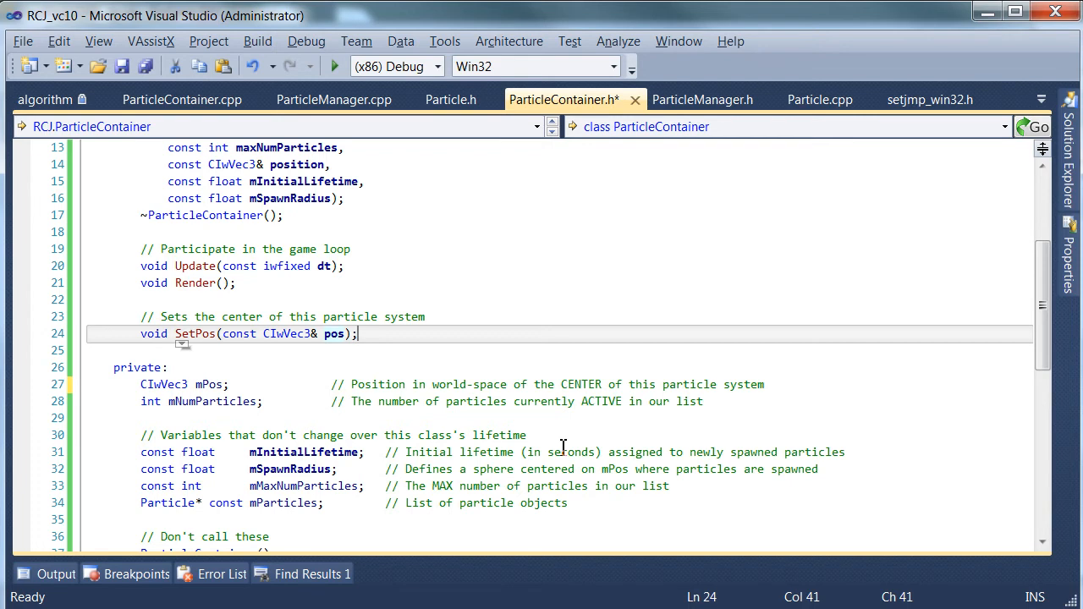
{"action": "left_click", "coordinate": [180, 99]}
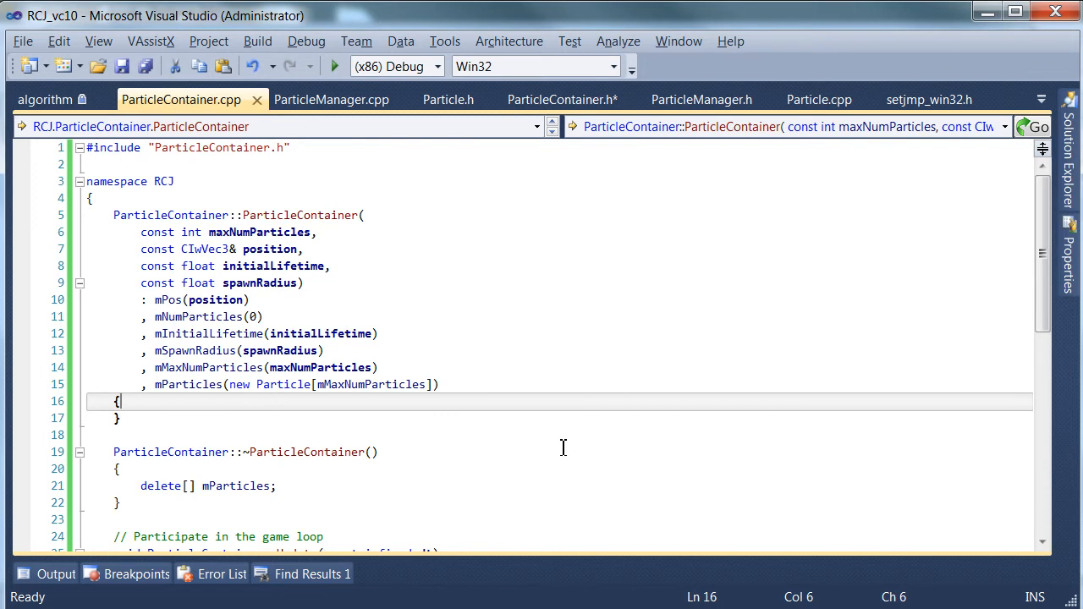
- Write an empty for loop over i from 0 to mNumParticles inside Update
{"action": "scroll", "scroll_direction": "down", "scroll_amount": 3}
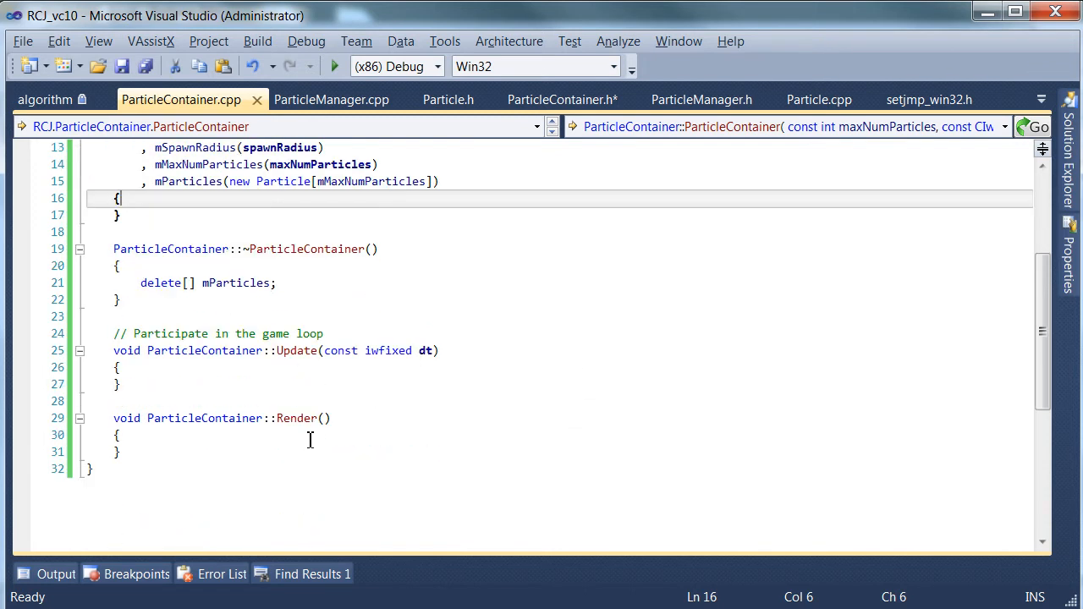
{"action": "left_click", "coordinate": [119, 367]}
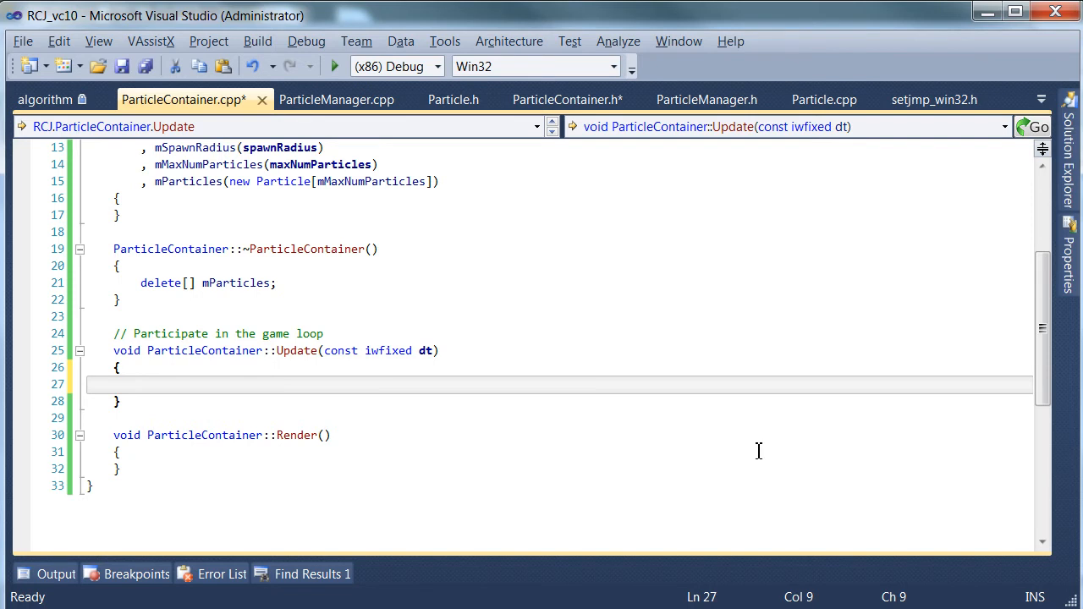
{"action": "scroll", "scroll_direction": "up", "scroll_amount": 3}
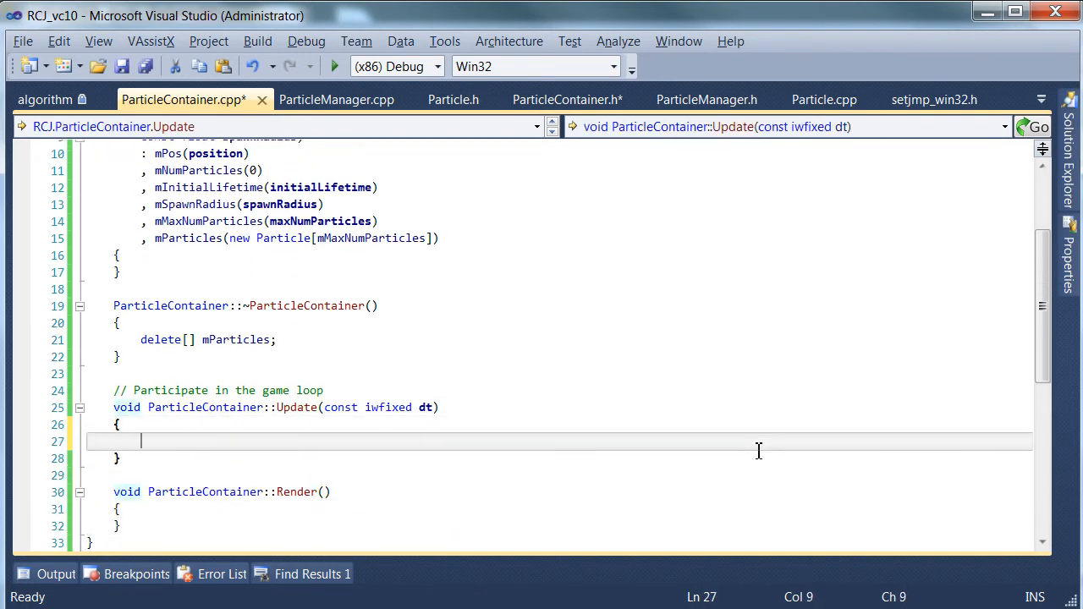
{"action": "type", "text": "for ("}
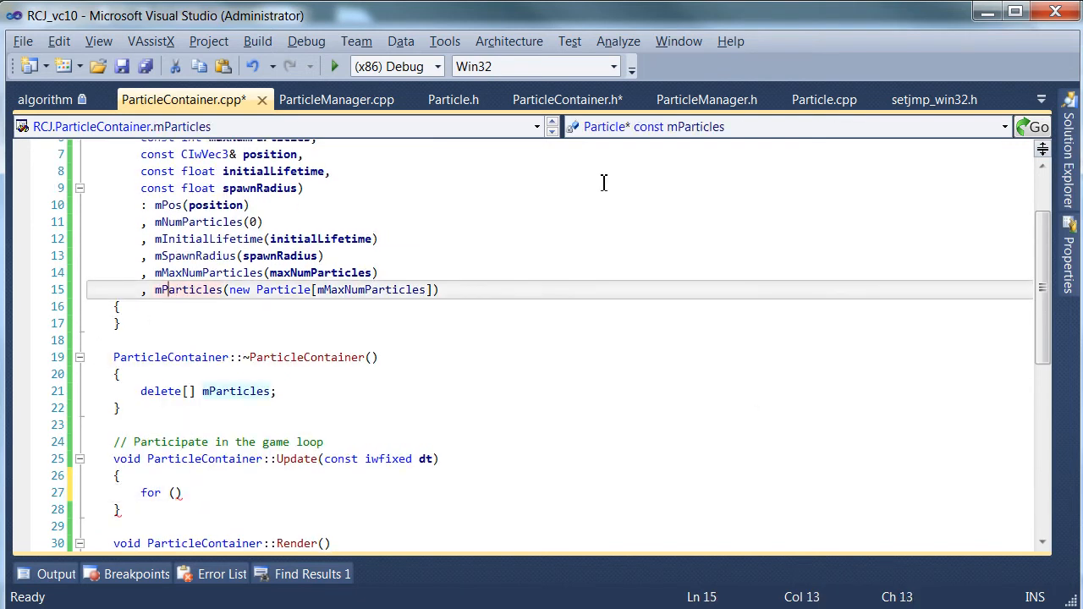
{"action": "mouse_move", "coordinate": [375, 306]}
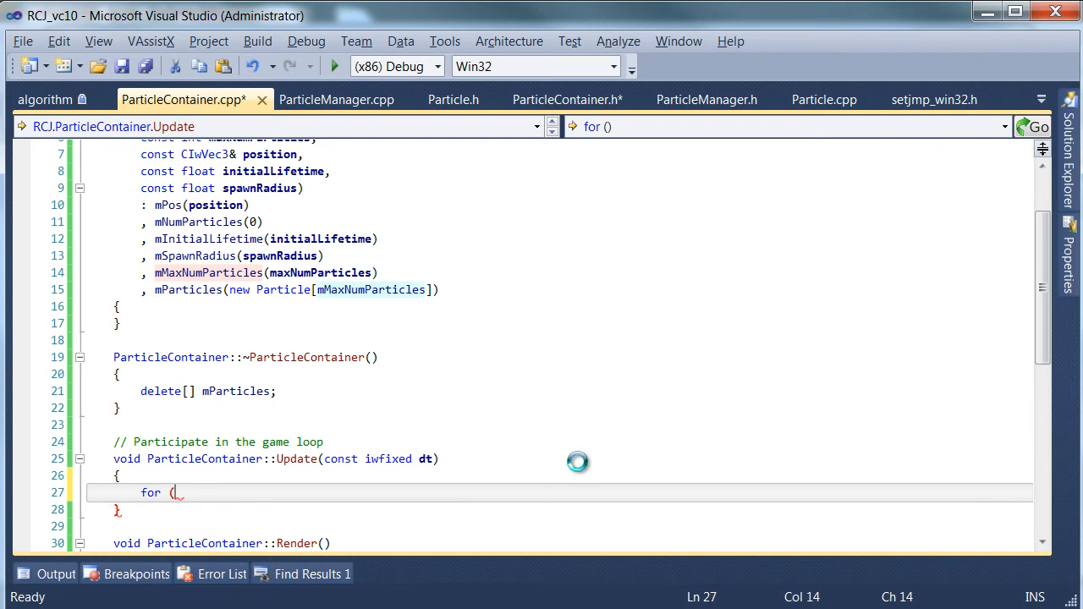
{"action": "left_click", "coordinate": [567, 99]}
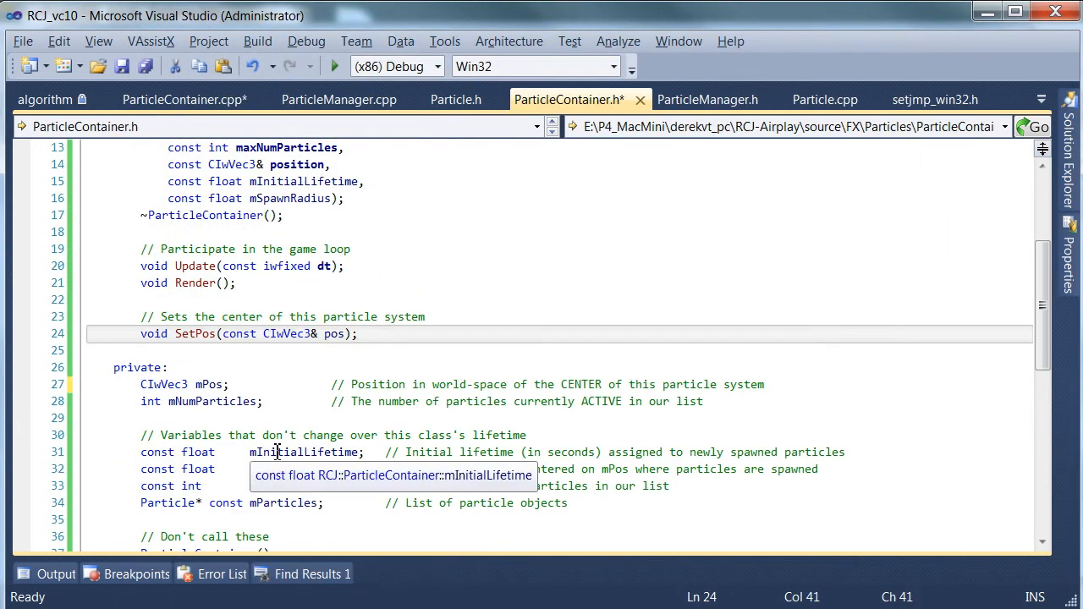
{"action": "left_click", "coordinate": [290, 469]}
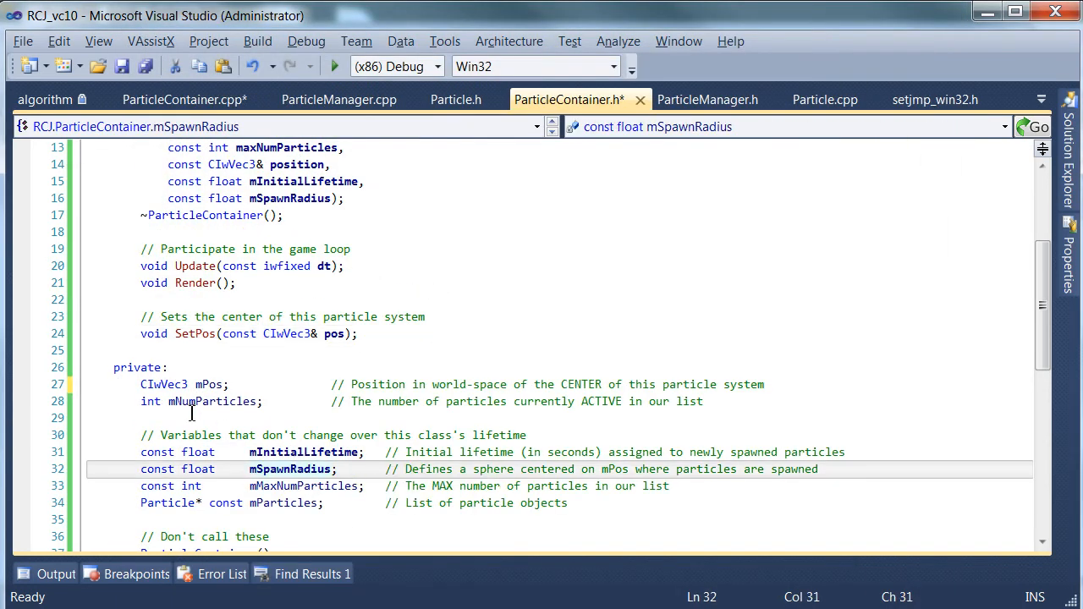
{"action": "left_click", "coordinate": [587, 401]}
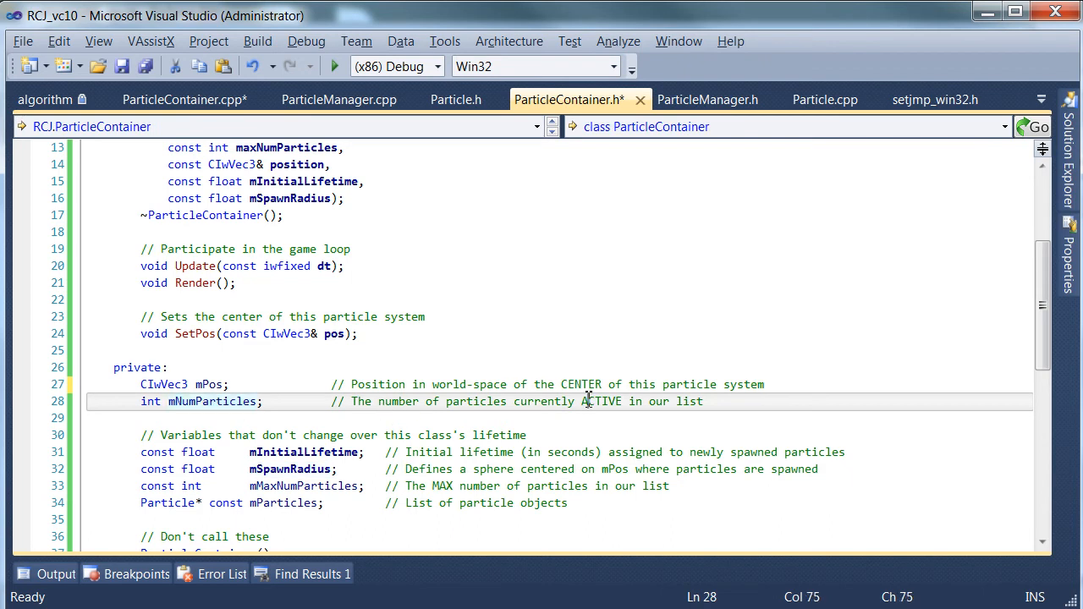
{"action": "left_click", "coordinate": [181, 99]}
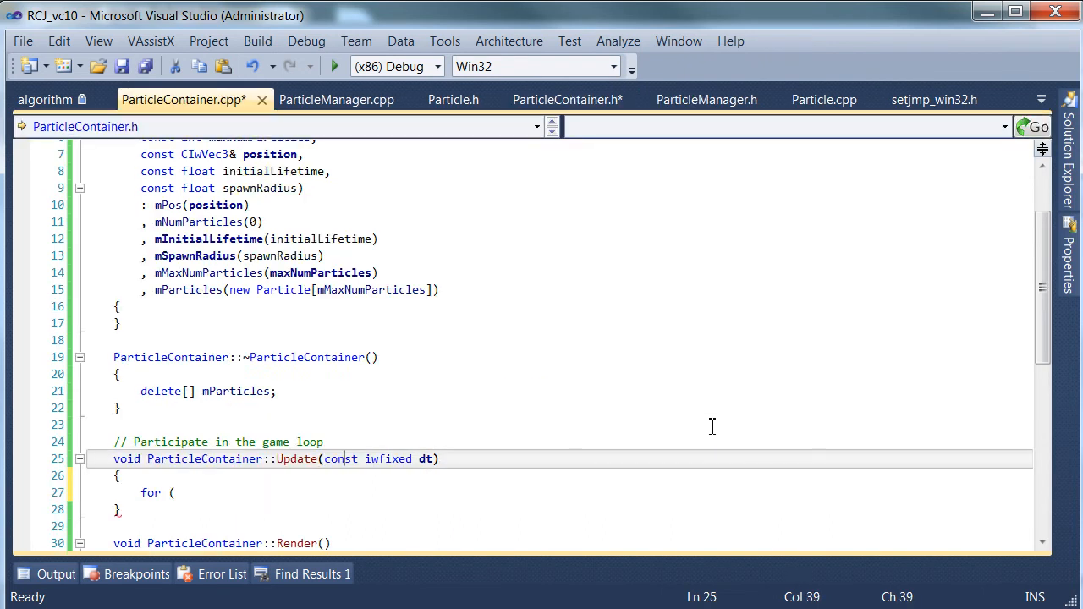
{"action": "type", "text": "int i ="}
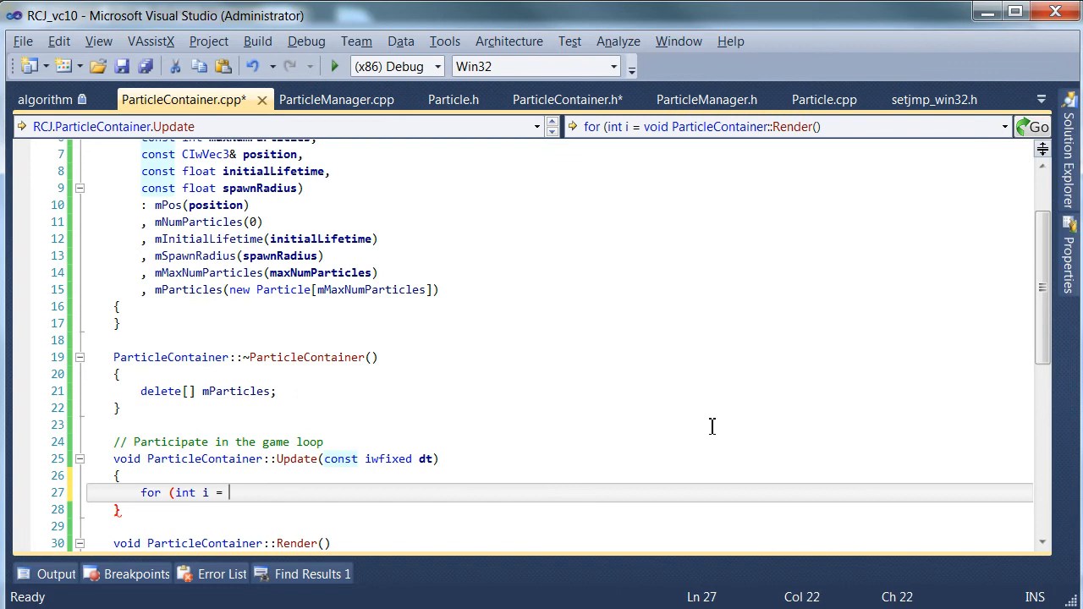
{"action": "type", "text": "0; i < mNumParticles; ++i)"}
{"action": "type", "text": "{"}
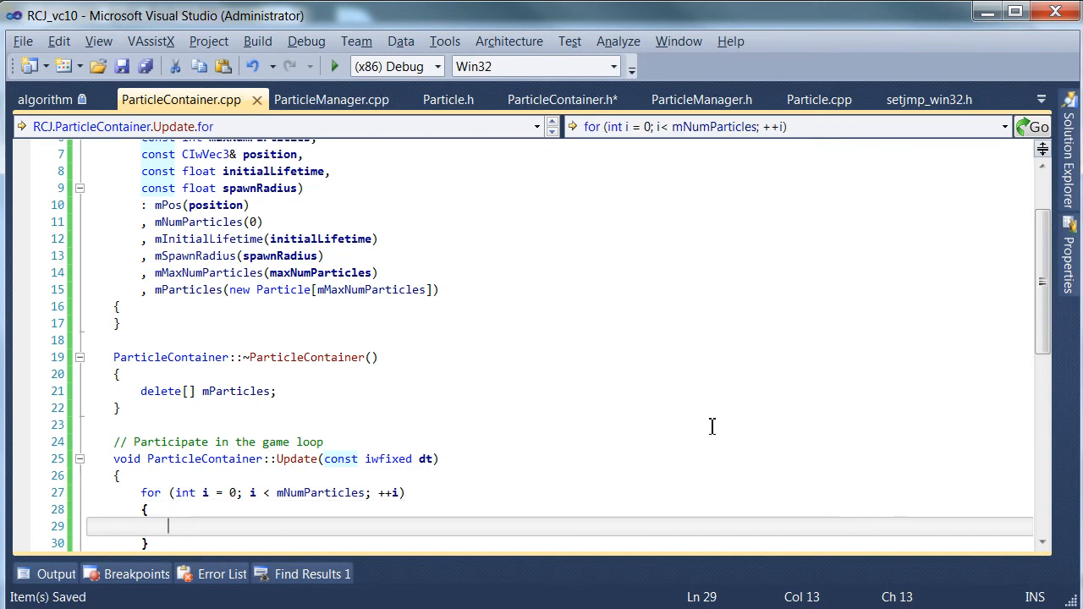
{"action": "scroll", "scroll_direction": "down", "scroll_amount": 3}
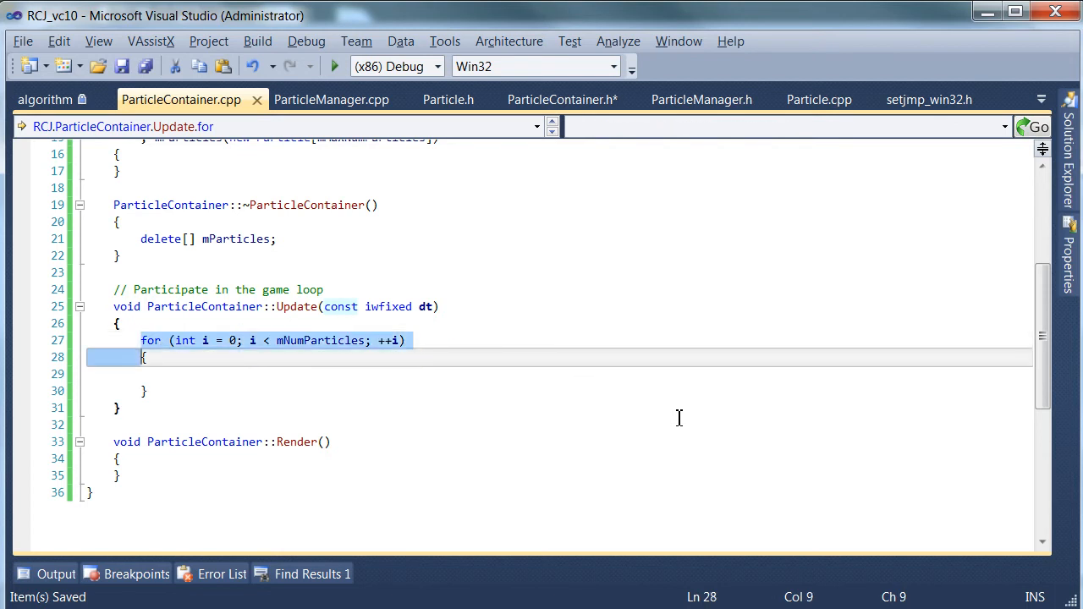
- Add a Render loop over mNumParticles containing '// Add each particle to the streams'
{"action": "left_click", "coordinate": [123, 459]}
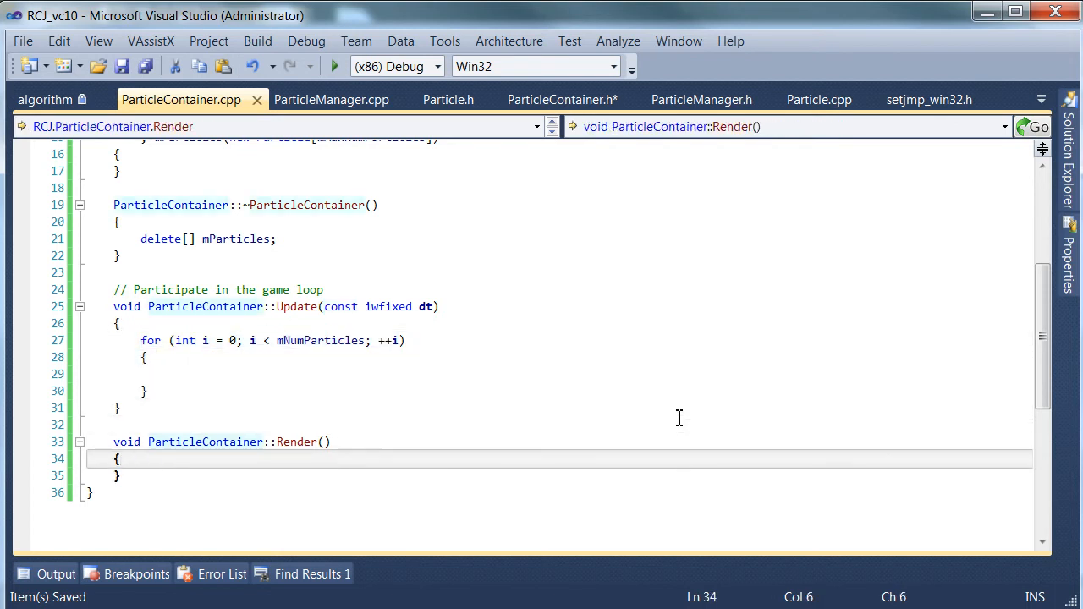
{"action": "type", "text": "for (int i = 0; i < mNumParticles; ++i)"}
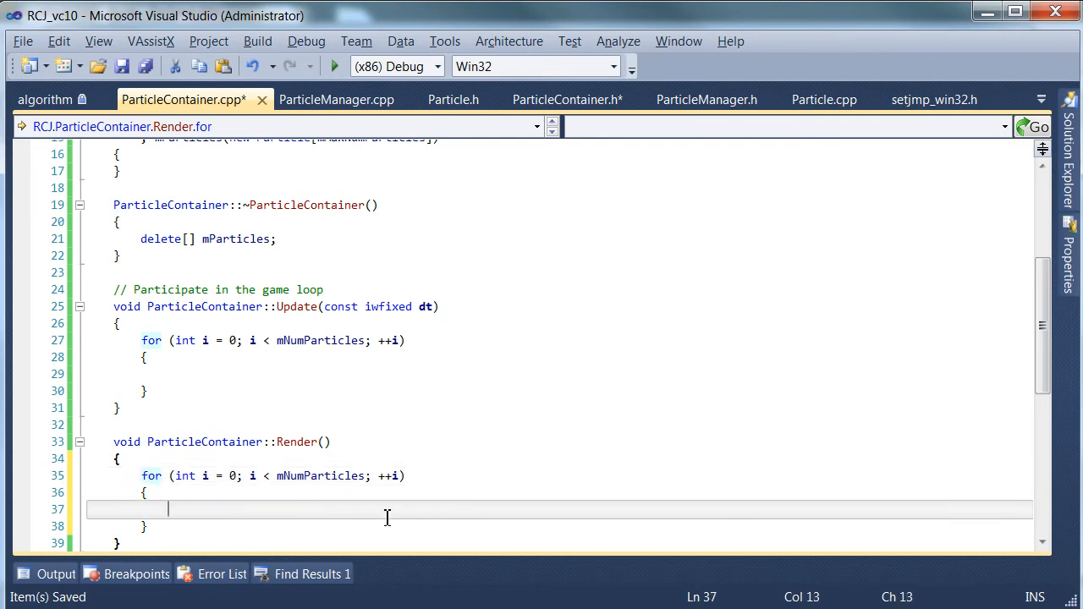
{"action": "type", "text": "// Add"}
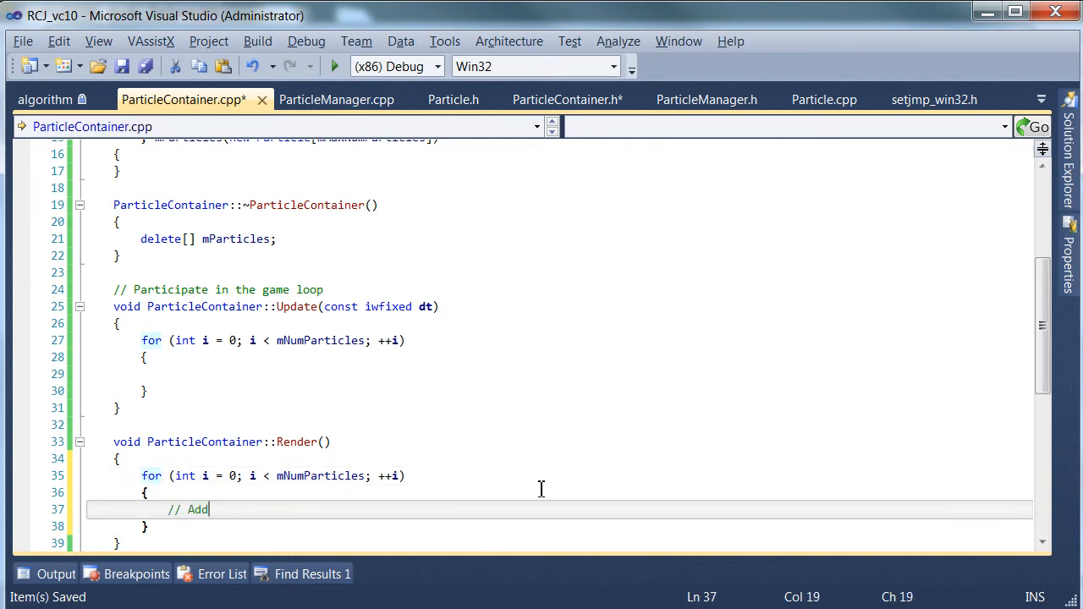
{"action": "type", "text": "each particle"}
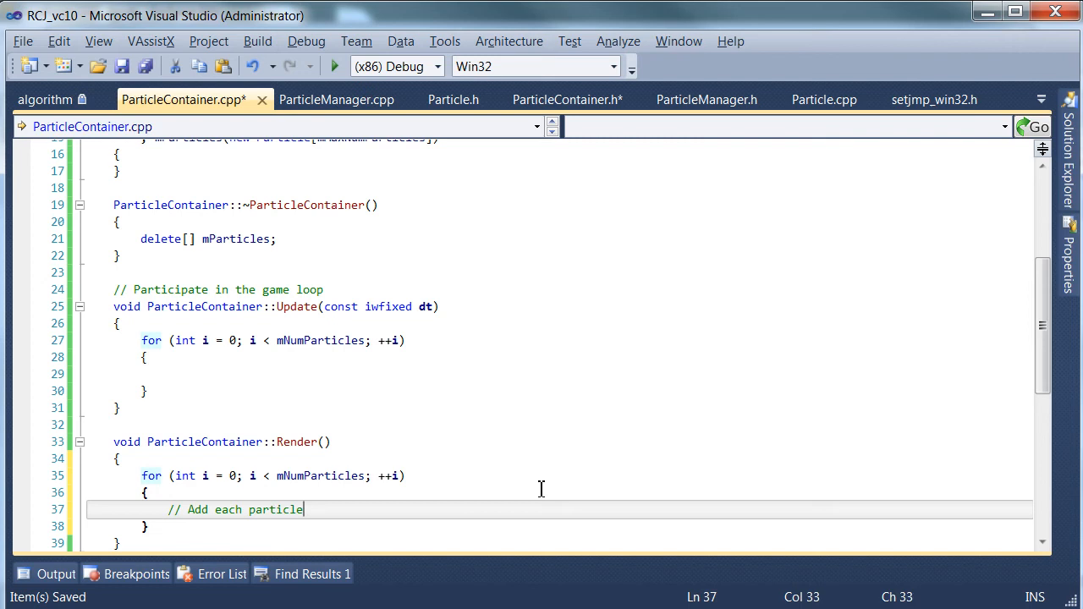
{"action": "type", "text": "to the streams"}
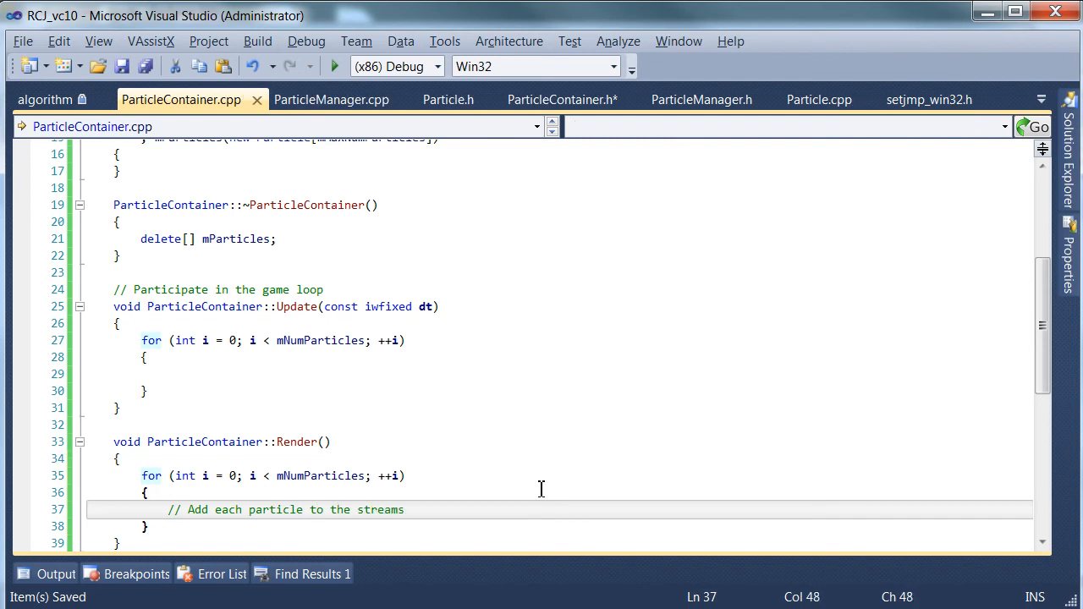
{"action": "scroll", "scroll_direction": "up", "scroll_amount": 3}
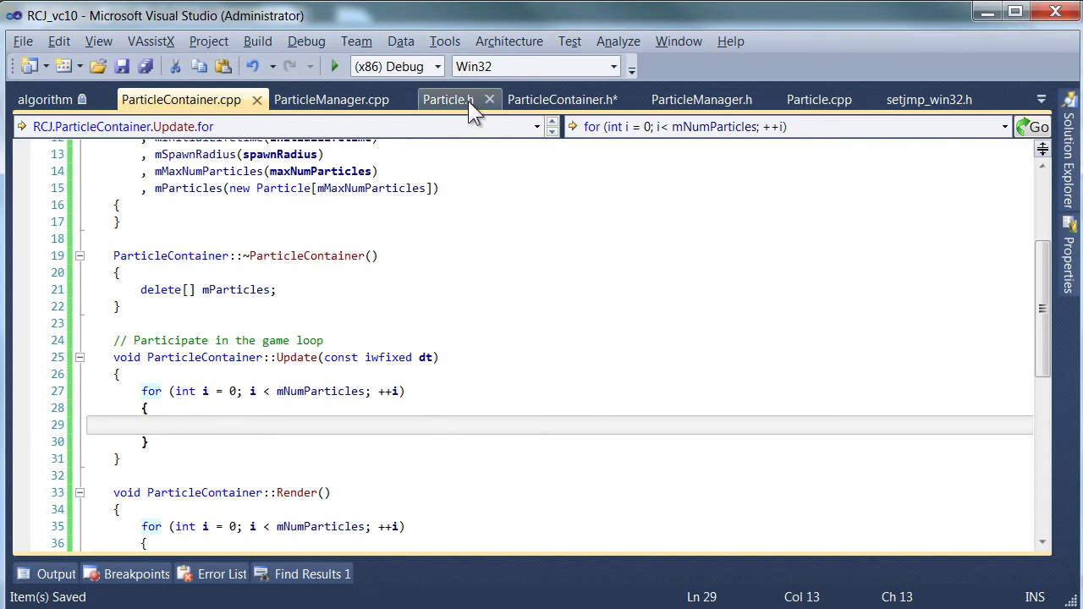
- Comment the Particle.h position and size members ('in world space', 'Size of the particle')
{"action": "left_click", "coordinate": [449, 99]}
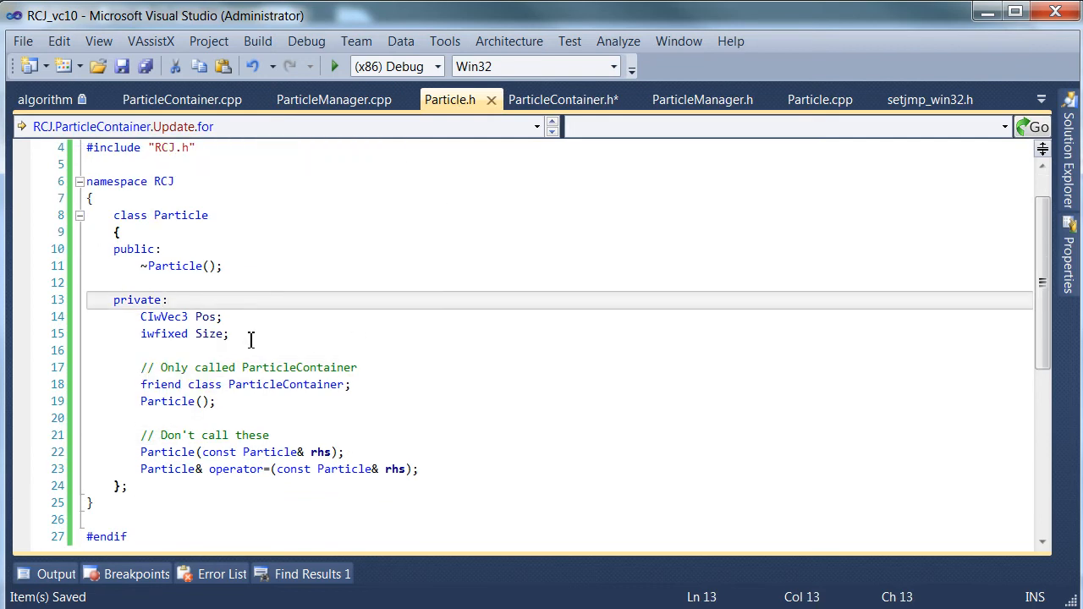
{"action": "left_click", "coordinate": [204, 317]}
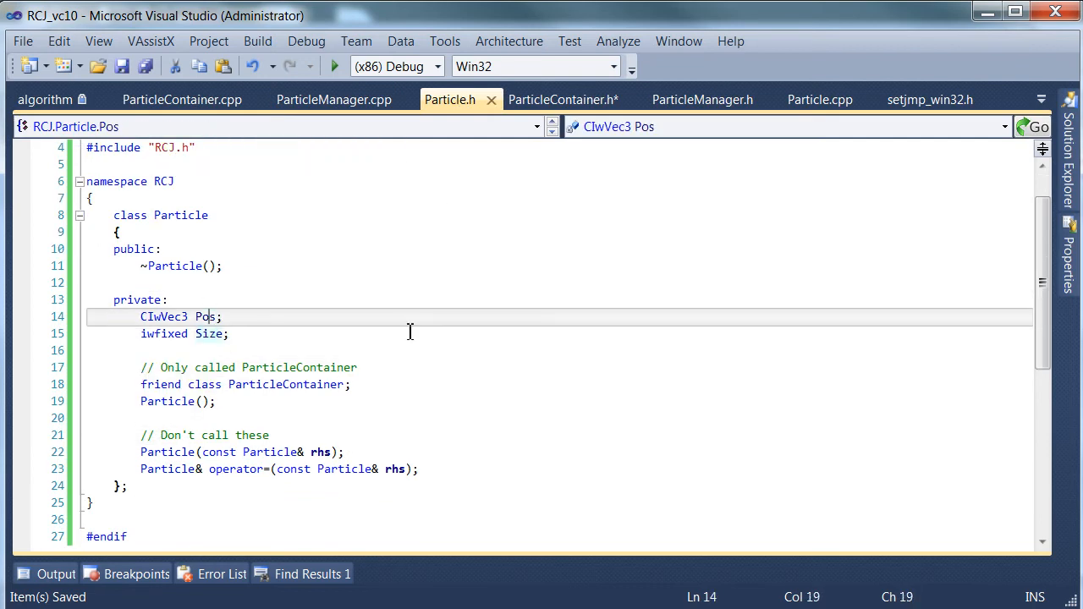
{"action": "type", "text": "// Pso"}
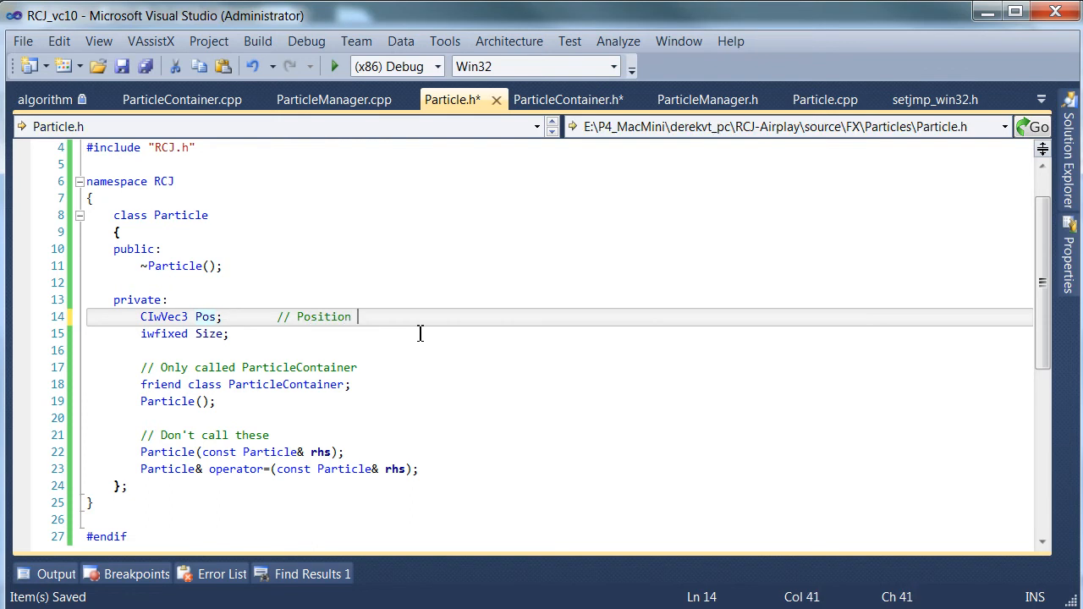
{"action": "type", "text": "in"}
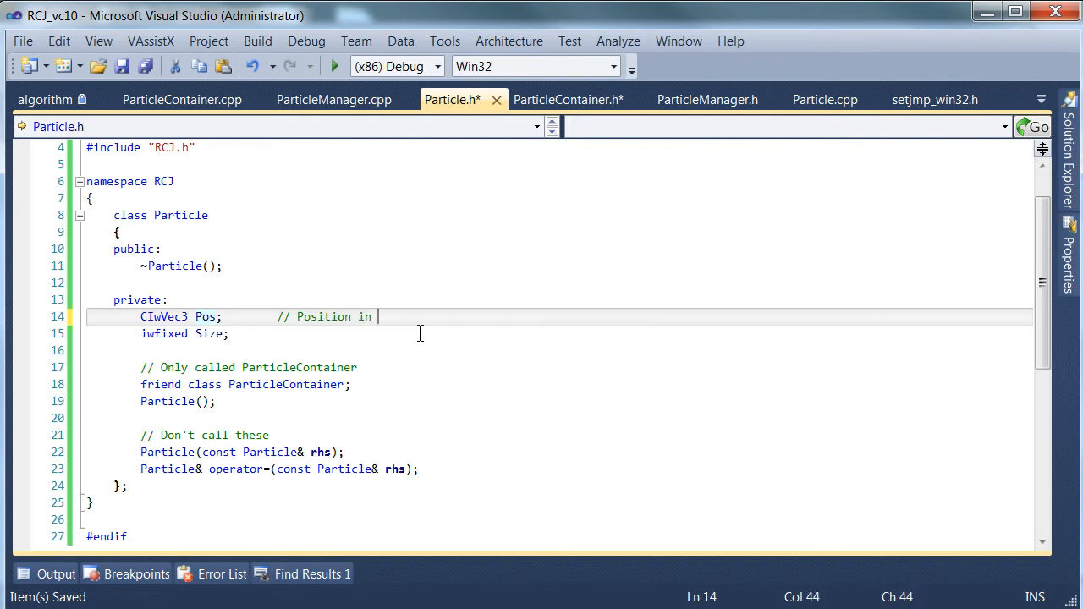
{"action": "type", "text": "world space of a particle"}
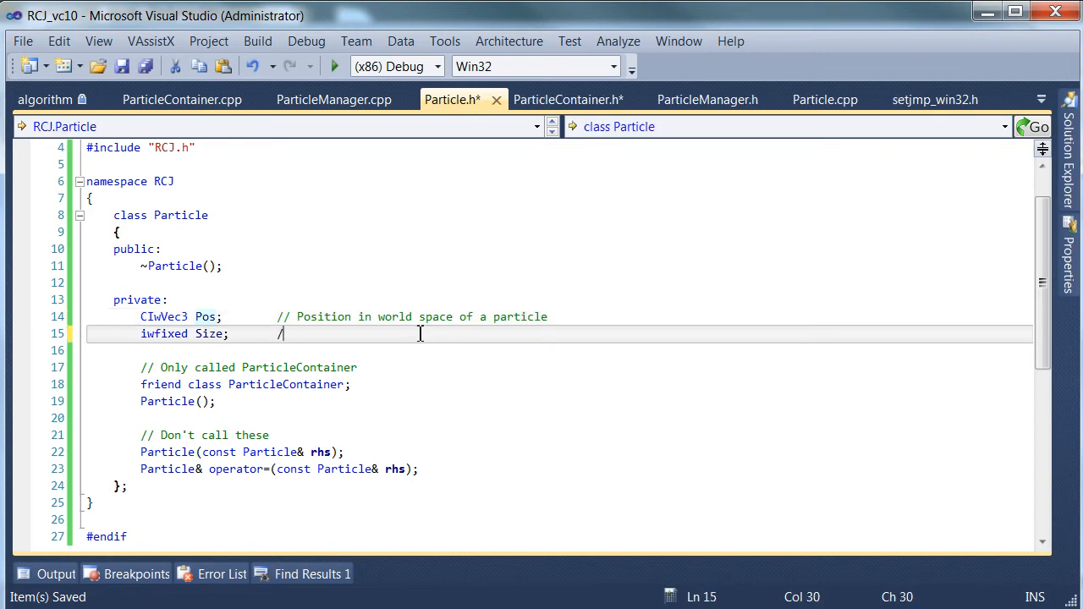
{"action": "type", "text": "/ Size of the particle"}
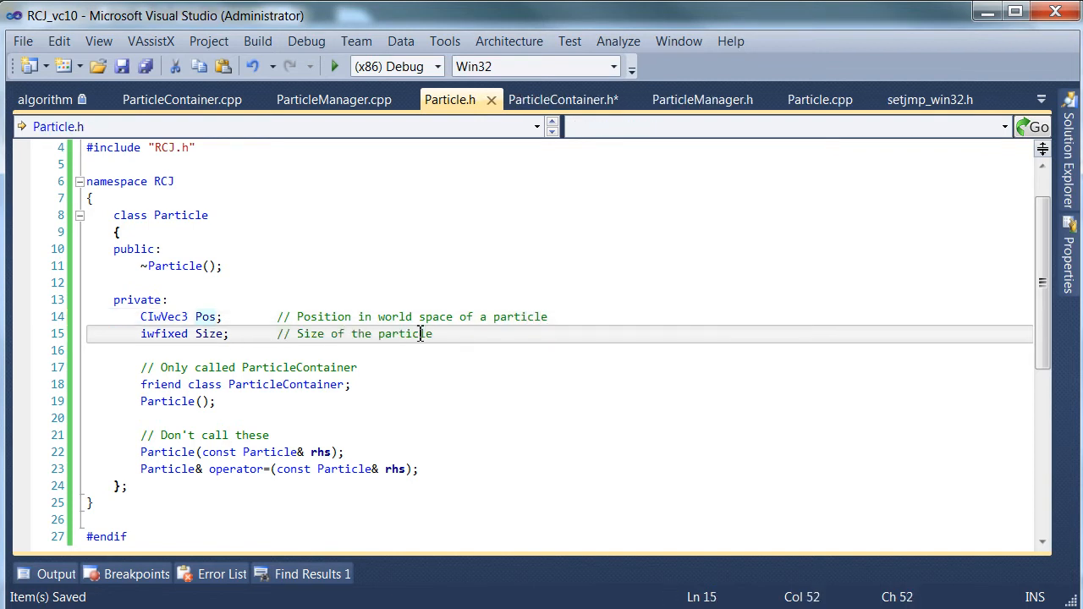
- Add a blank line below the Size member and save Particle.h
{"action": "left_click", "coordinate": [181, 316]}
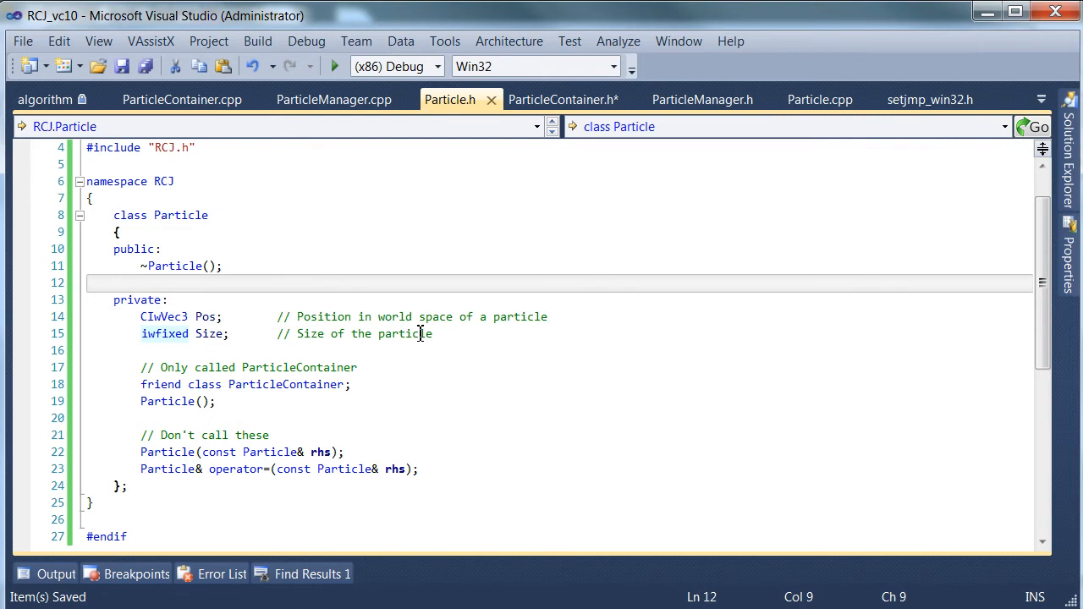
{"action": "left_click", "coordinate": [114, 299]}
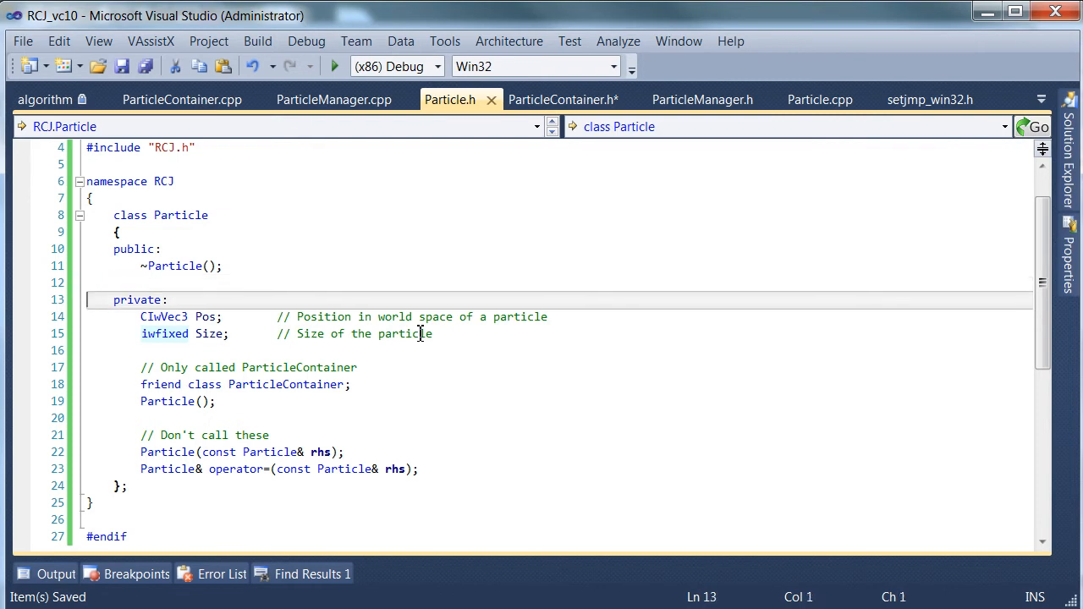
{"action": "left_click", "coordinate": [117, 299]}
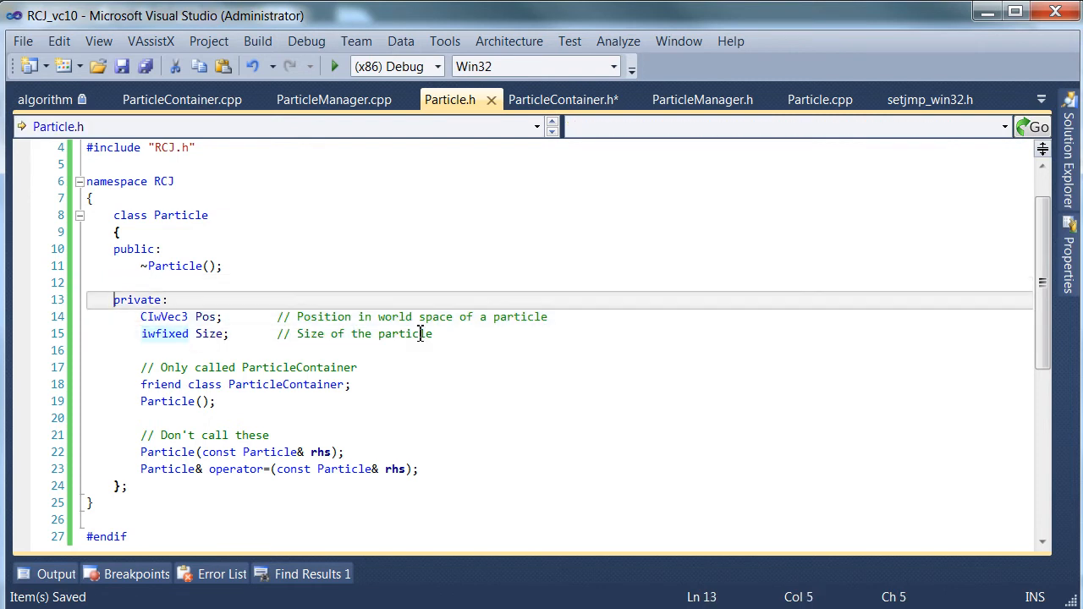
{"action": "double_click", "coordinate": [285, 384]}
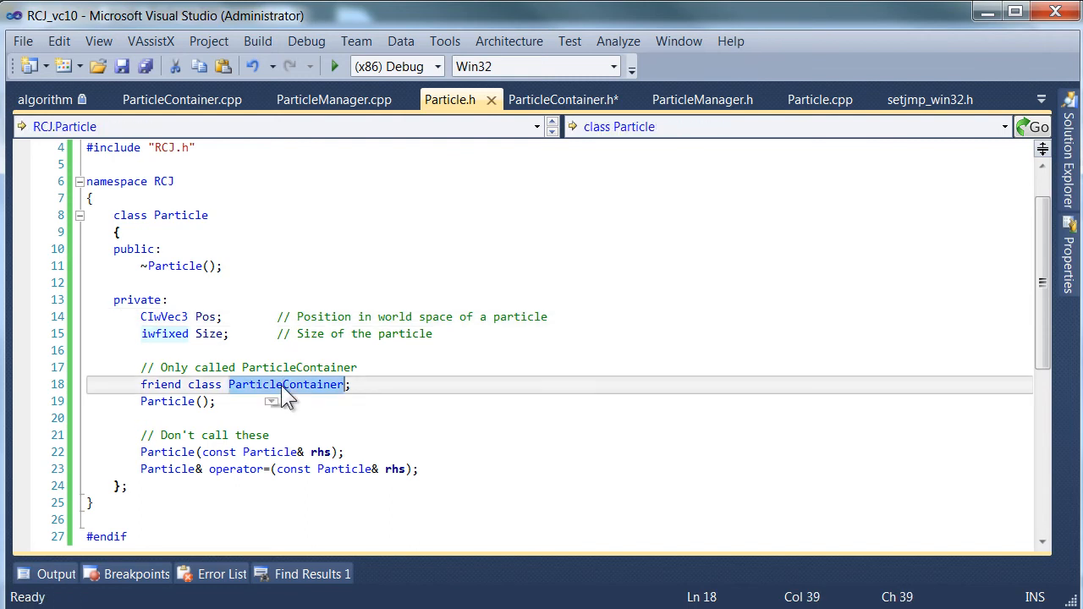
{"action": "left_click", "coordinate": [208, 317]}
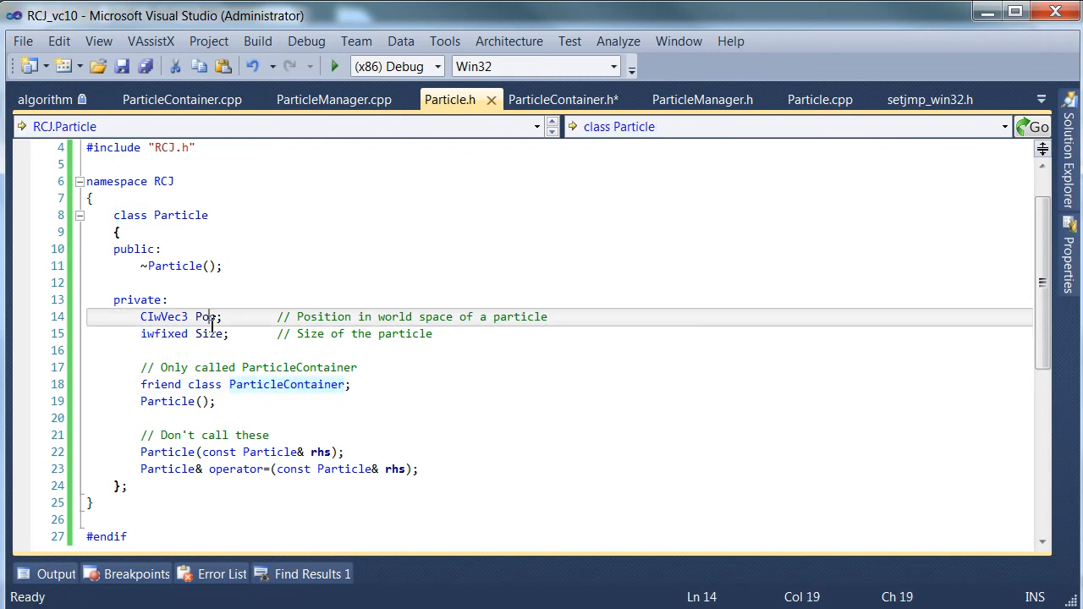
{"action": "left_click", "coordinate": [209, 334]}
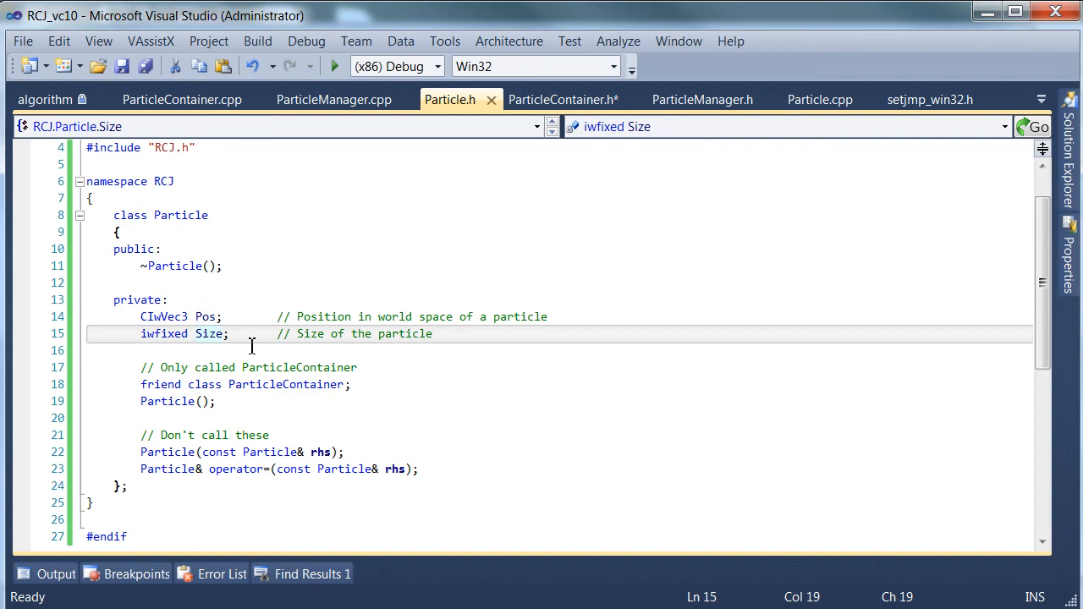
{"action": "key", "text": "Return"}
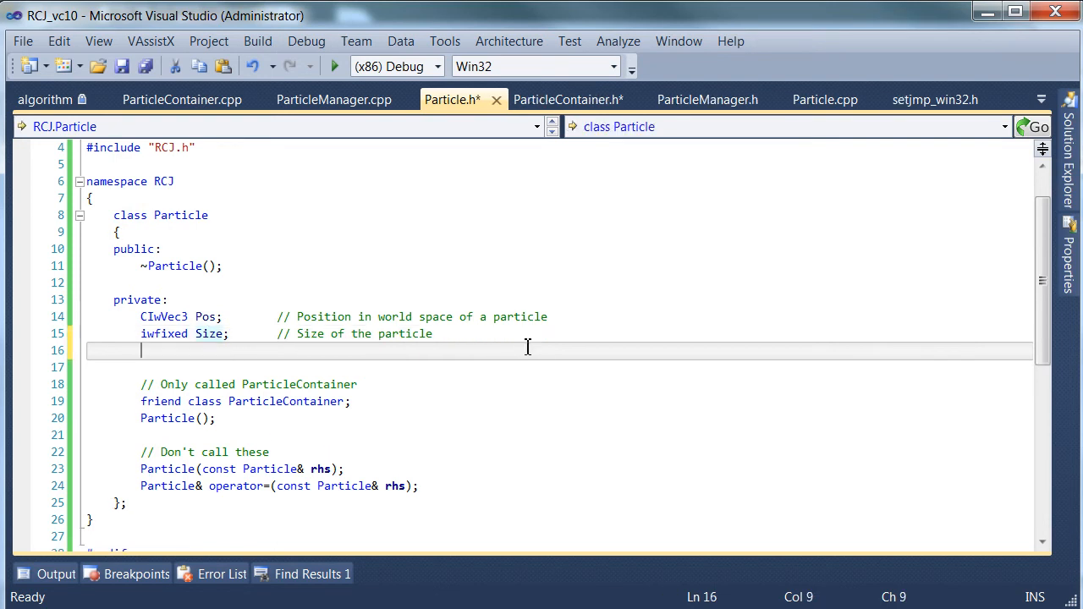
{"action": "key", "text": "ctrl+s"}
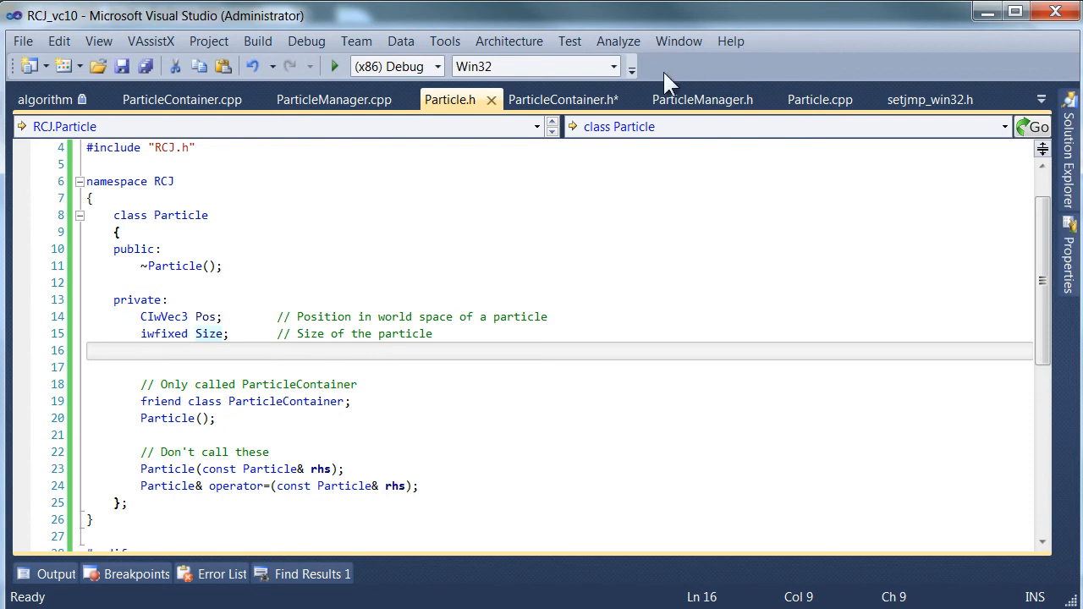
- Add mLifeTime commented 'Number of seconds this particle has left to live' and save
{"action": "left_click", "coordinate": [563, 99]}
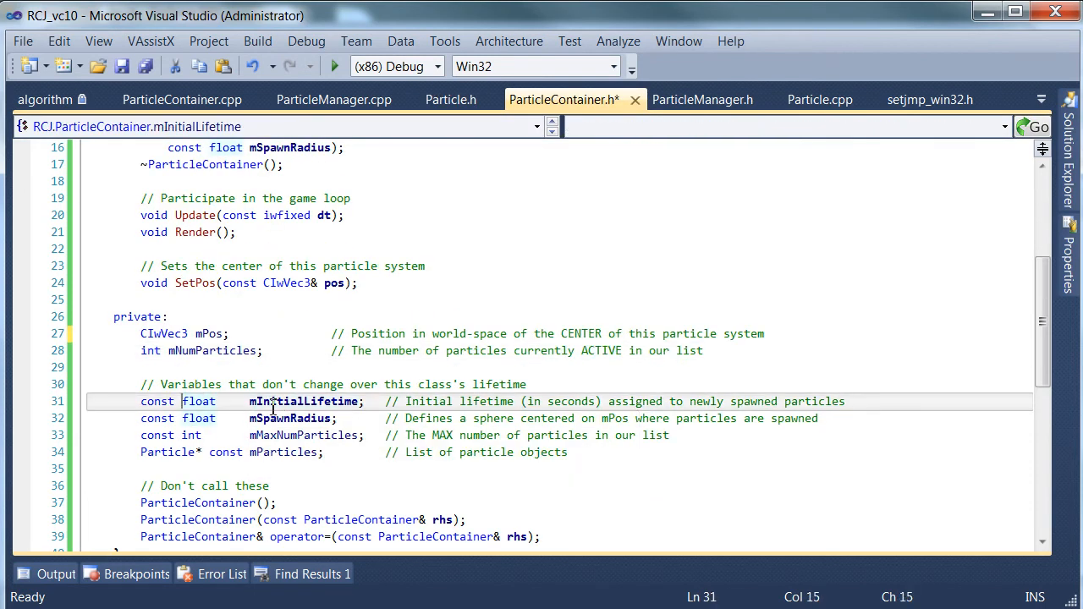
{"action": "left_click", "coordinate": [449, 99]}
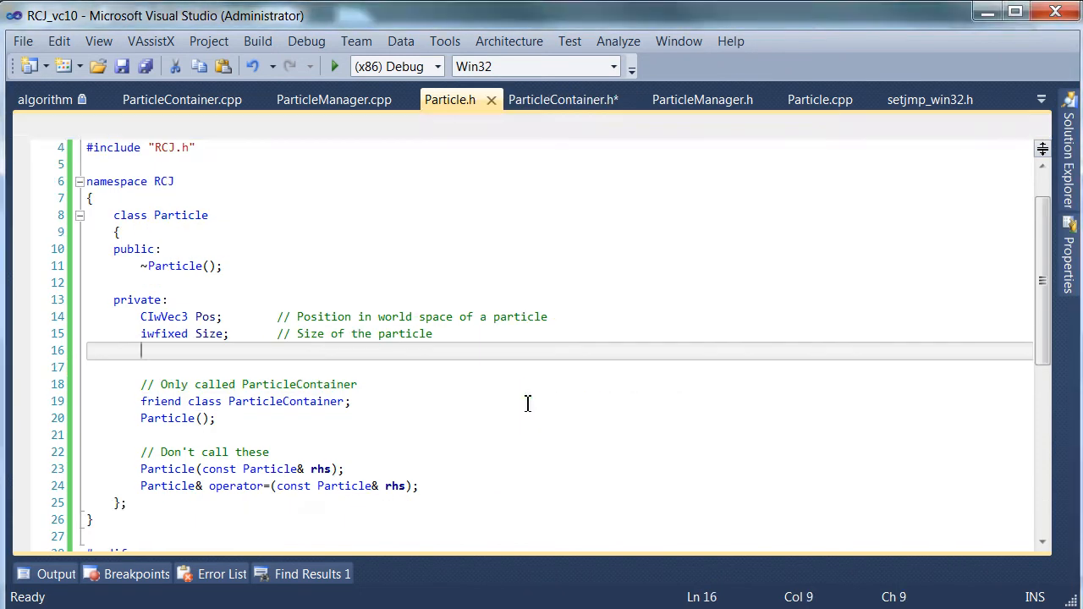
{"action": "left_click", "coordinate": [562, 99]}
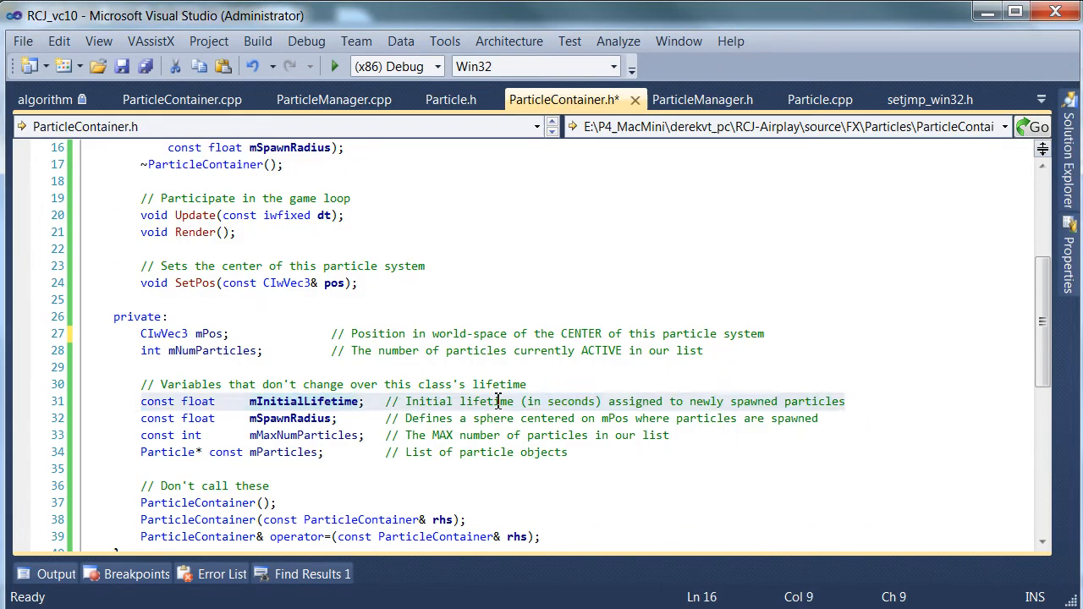
{"action": "left_click", "coordinate": [450, 99]}
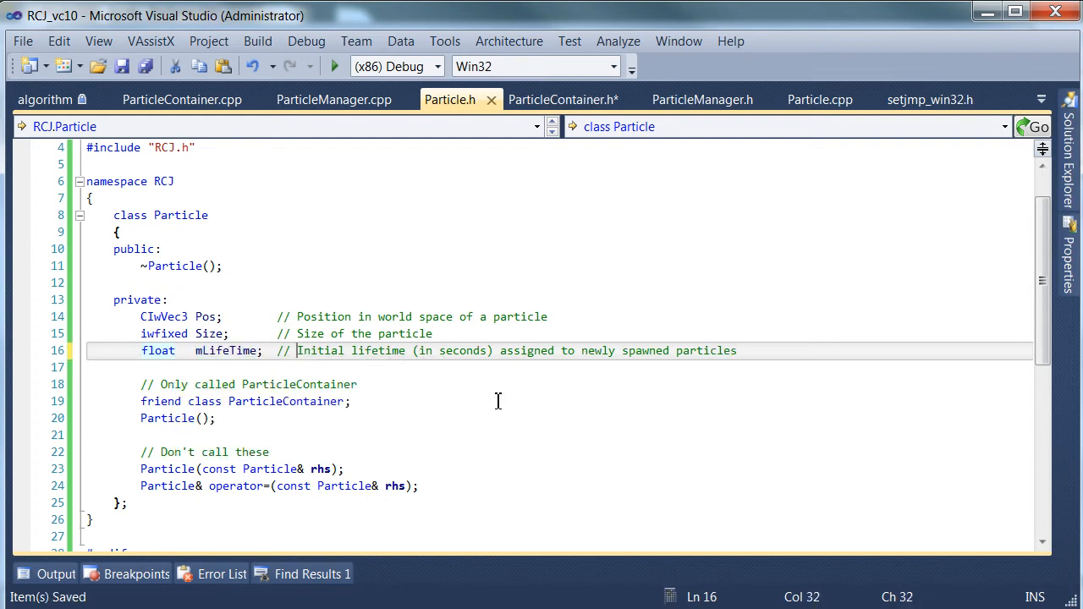
{"action": "type", "text": "Number of seconds this par"}
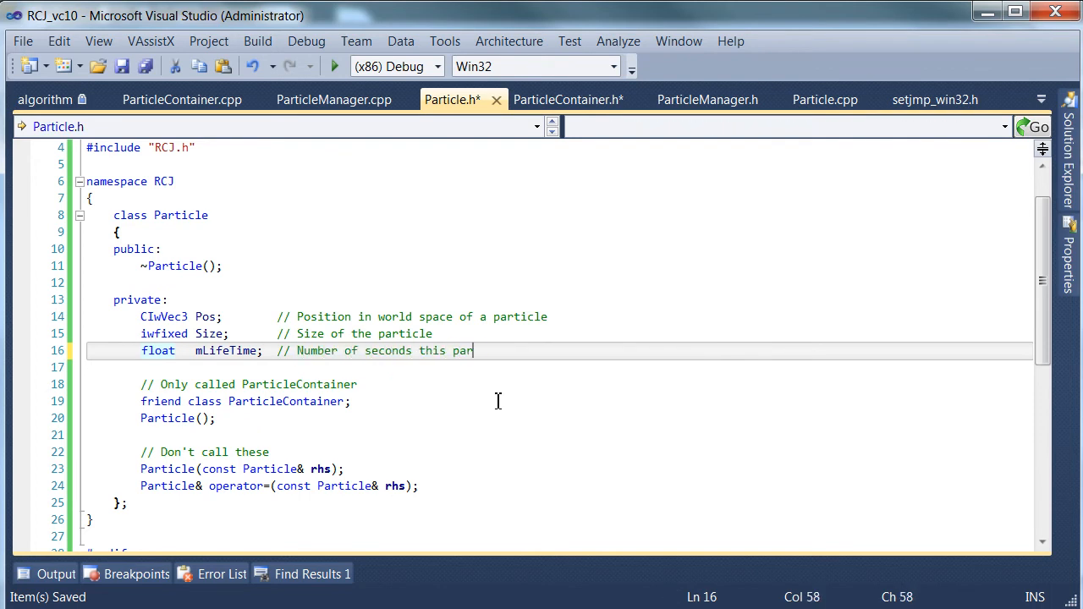
{"action": "type", "text": "ticle has left to live"}
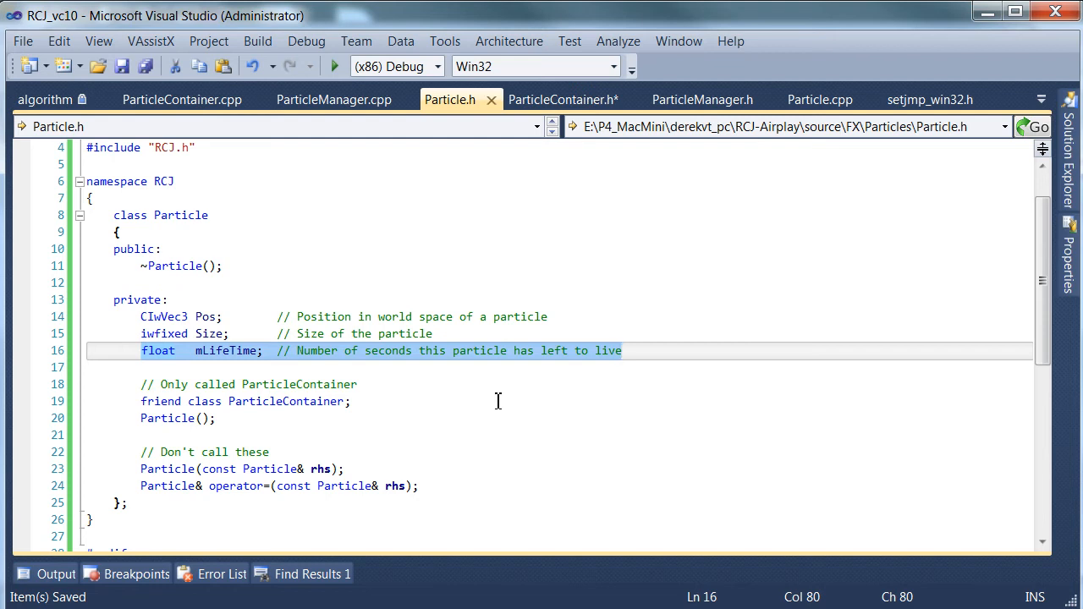
{"action": "left_click", "coordinate": [178, 350]}
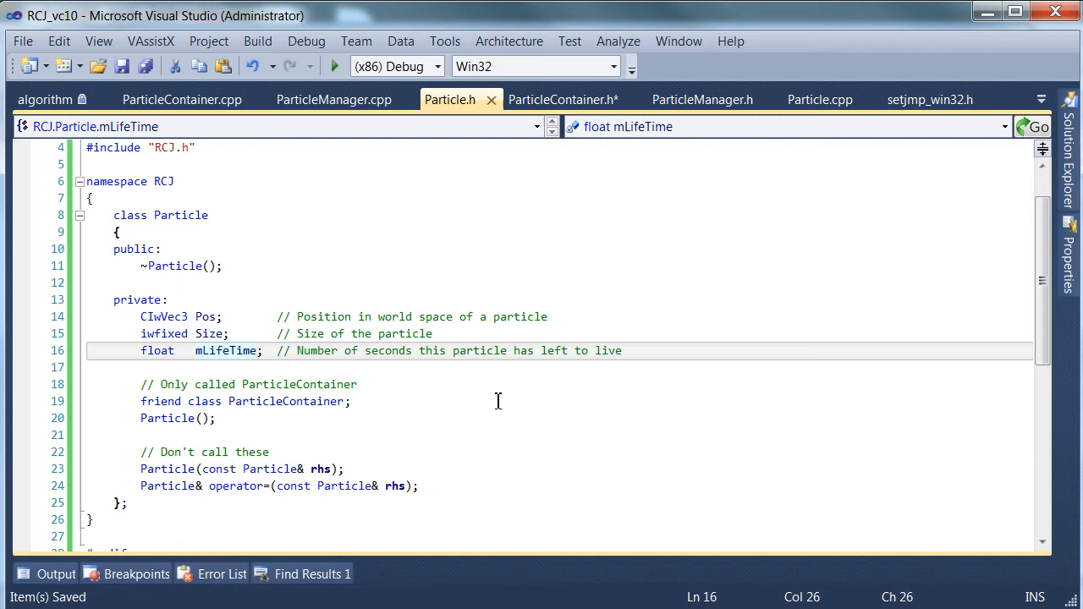
{"action": "left_click", "coordinate": [195, 350]}
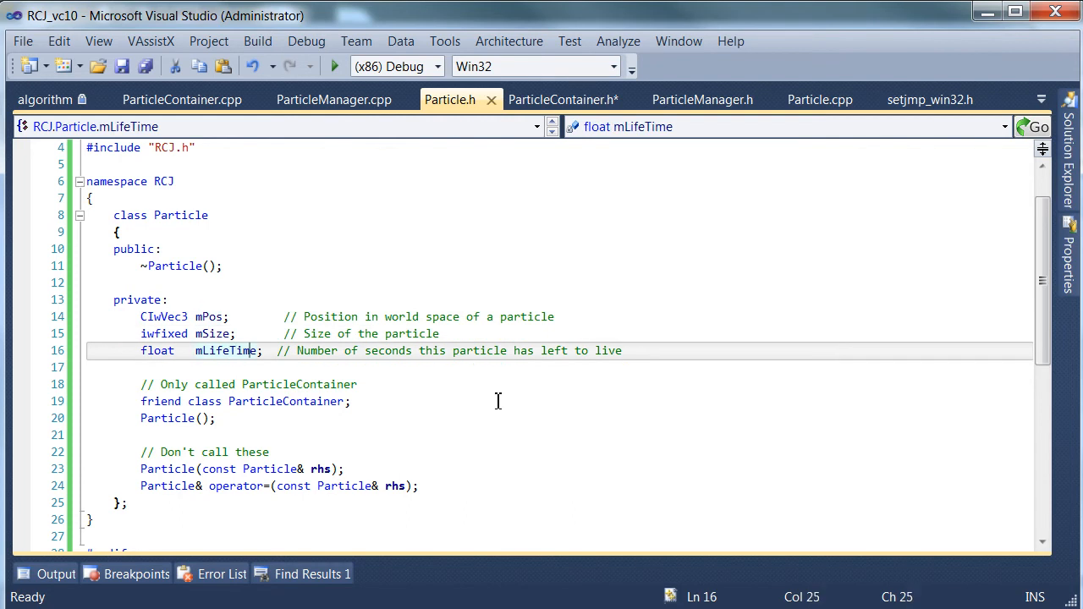
{"action": "key", "text": "ctrl+s"}
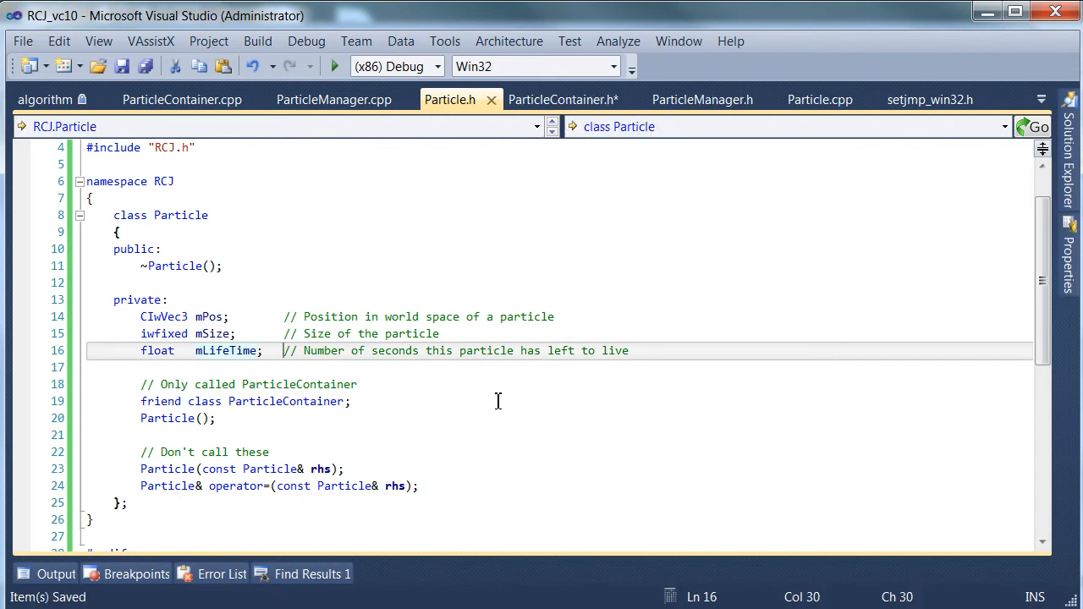
{"action": "left_click", "coordinate": [563, 99]}
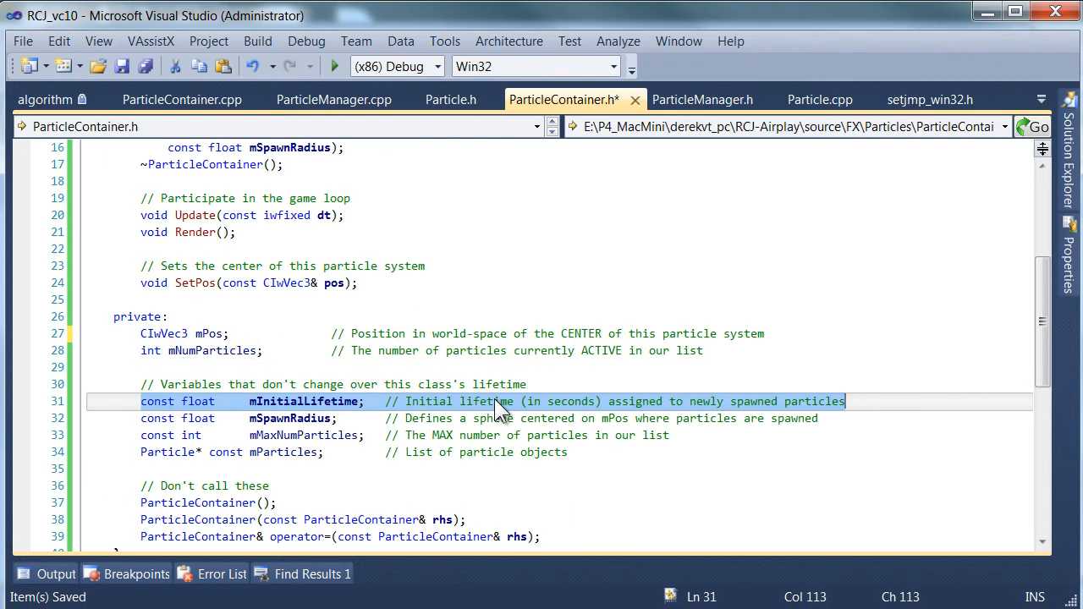
- Comment out the for loop in ParticleContainer::Update
{"action": "left_click", "coordinate": [181, 99]}
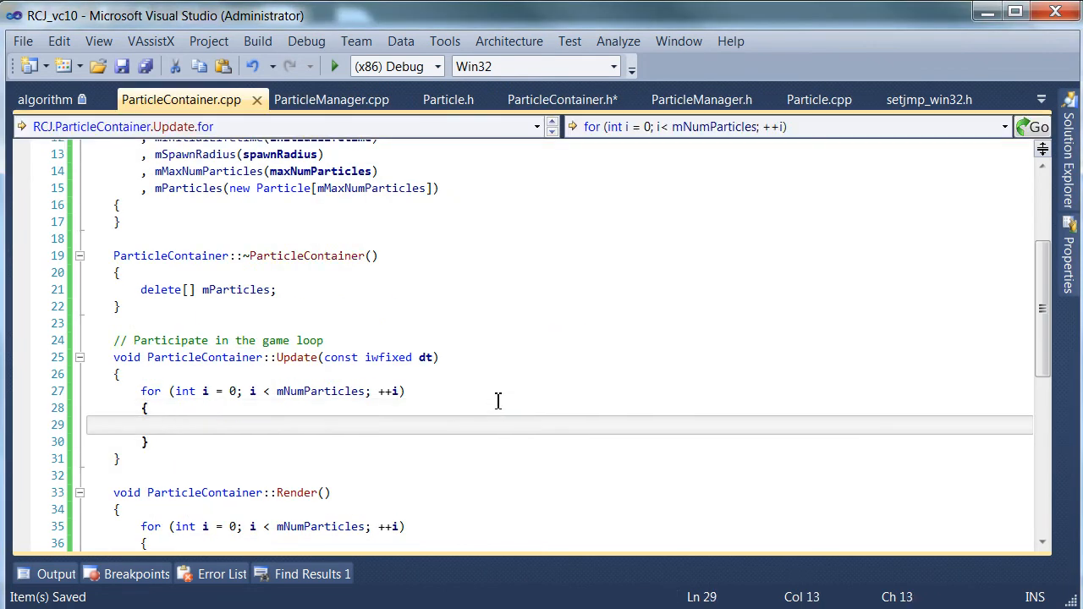
{"action": "mouse_move", "coordinate": [527, 412]}
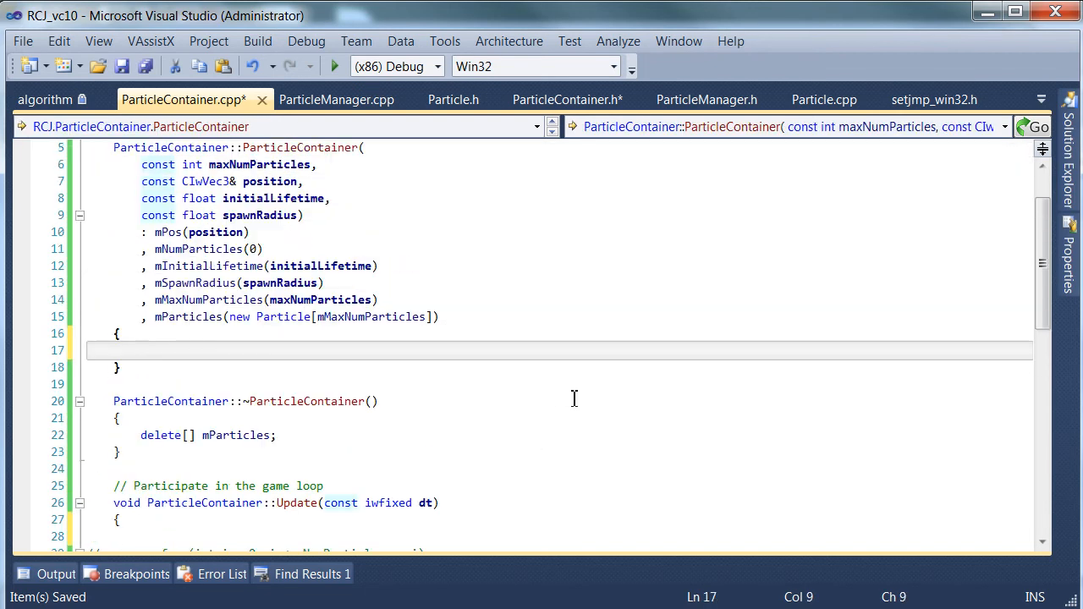
{"action": "left_click", "coordinate": [194, 248]}
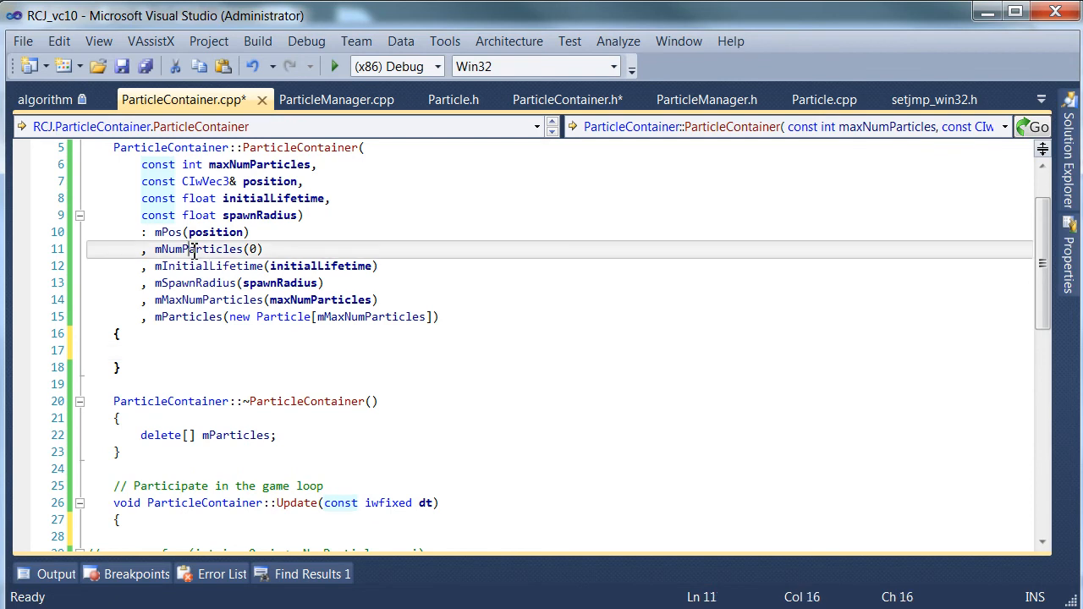
{"action": "left_click", "coordinate": [222, 351]}
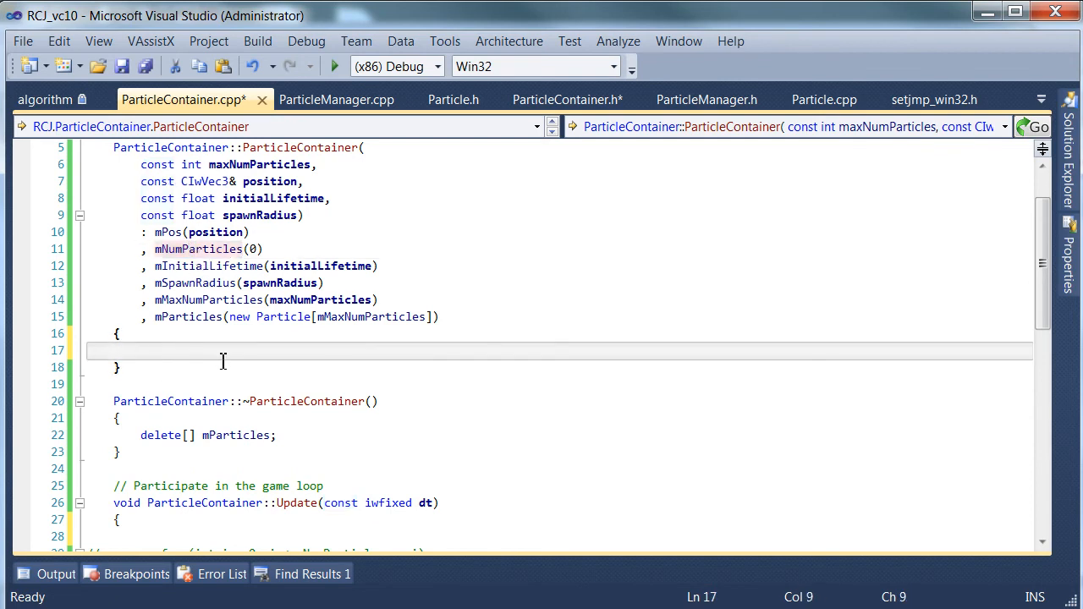
{"action": "mouse_move", "coordinate": [515, 475]}
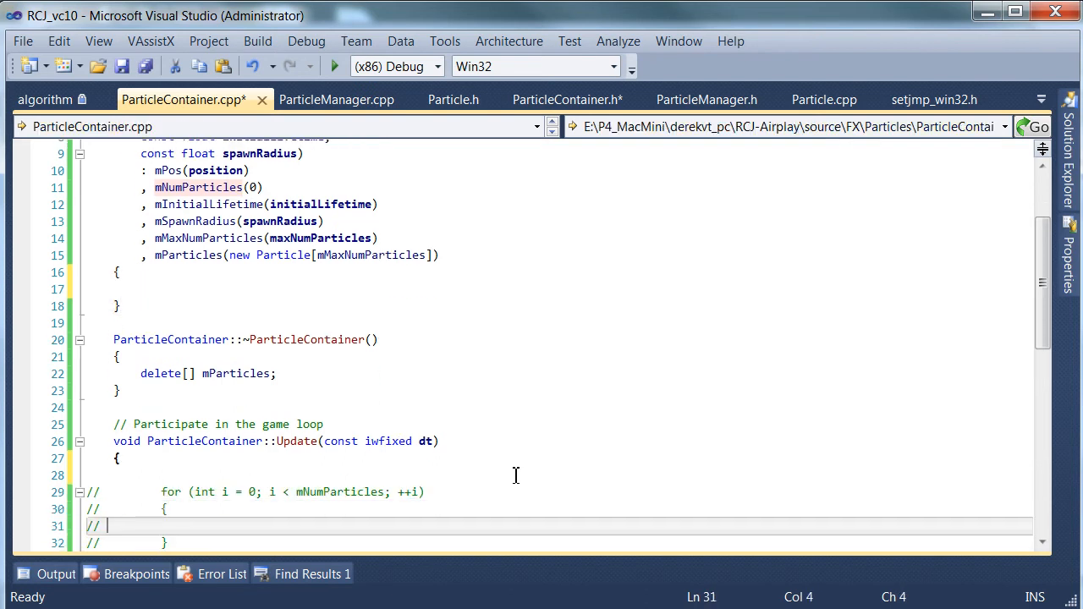
- Declare void AddParticle(); in the ParticleContainer header's private section
{"action": "left_click", "coordinate": [568, 100]}
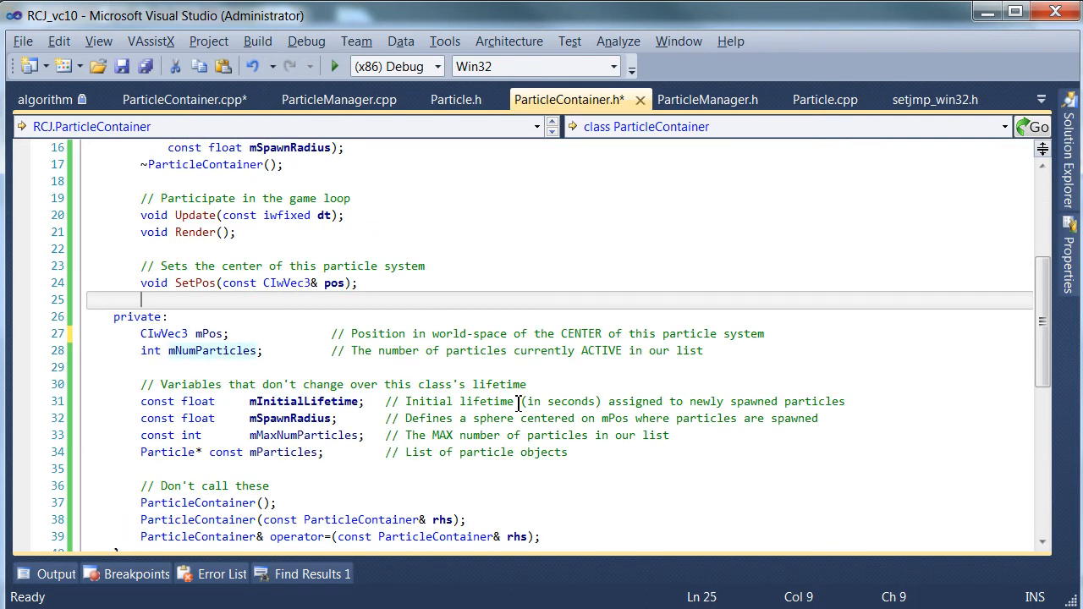
{"action": "type", "text": "void"}
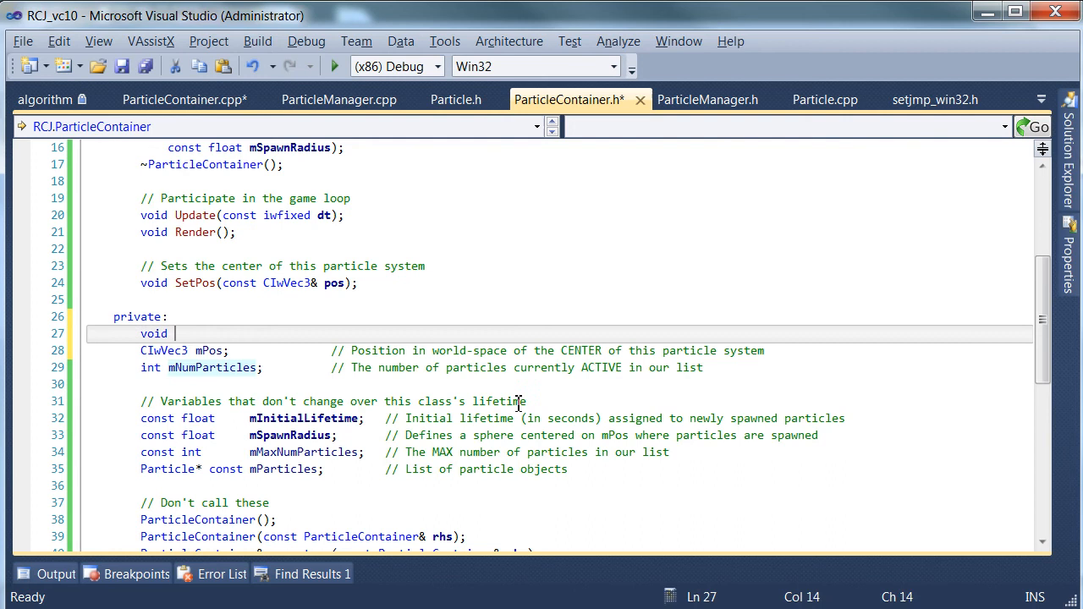
{"action": "type", "text": "AddParticle();"}
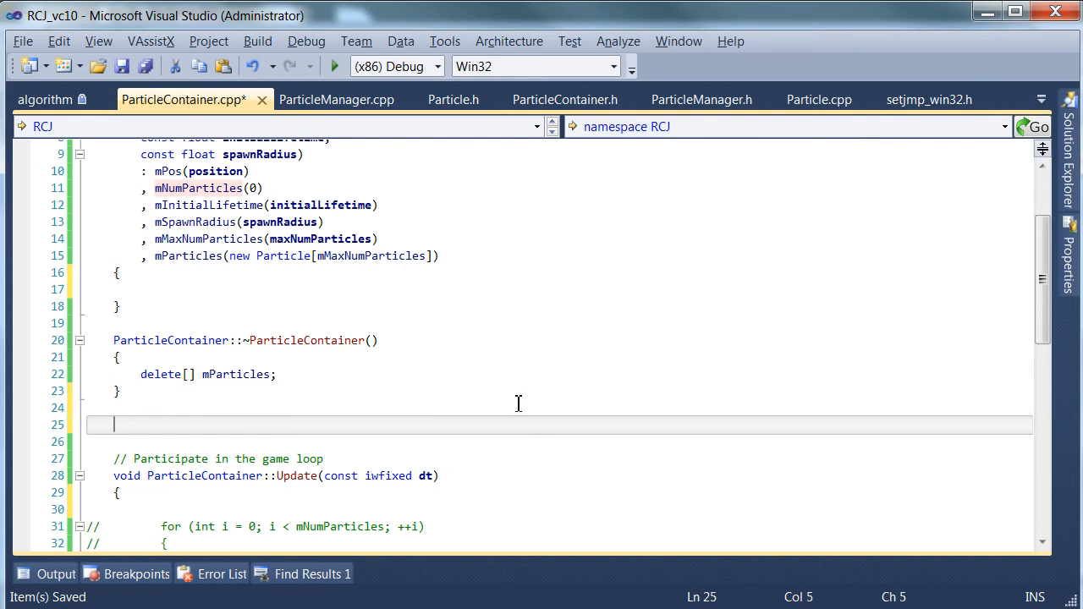
- Define ParticleContainer::AddParticle and assign mPos to mParticles[mNumParticles].mPos
{"action": "type", "text": "void"}
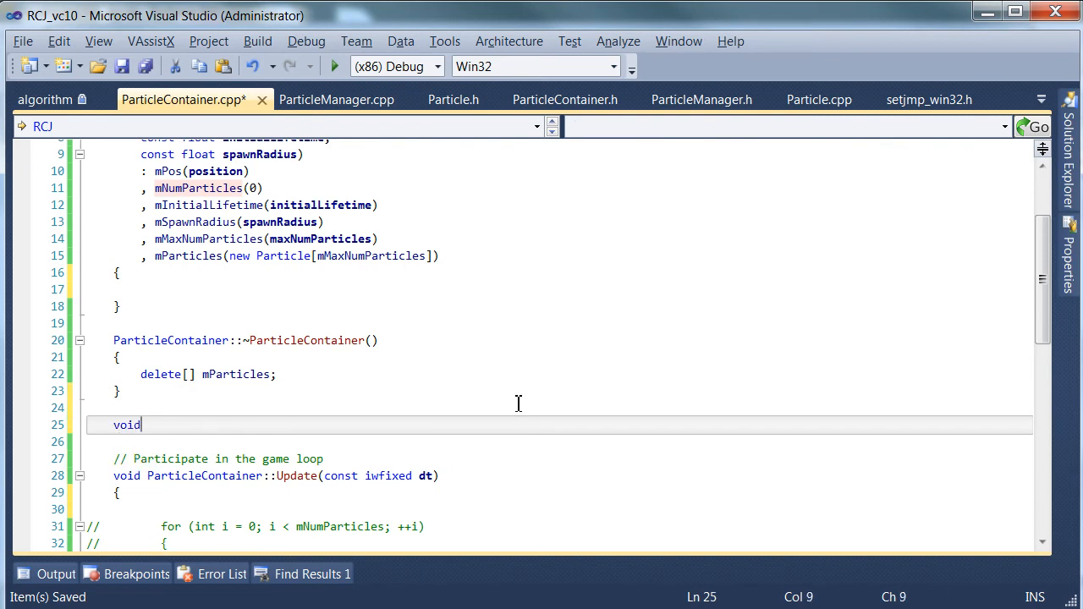
{"action": "type", "text": "ParticleContainer::AddParticle("}
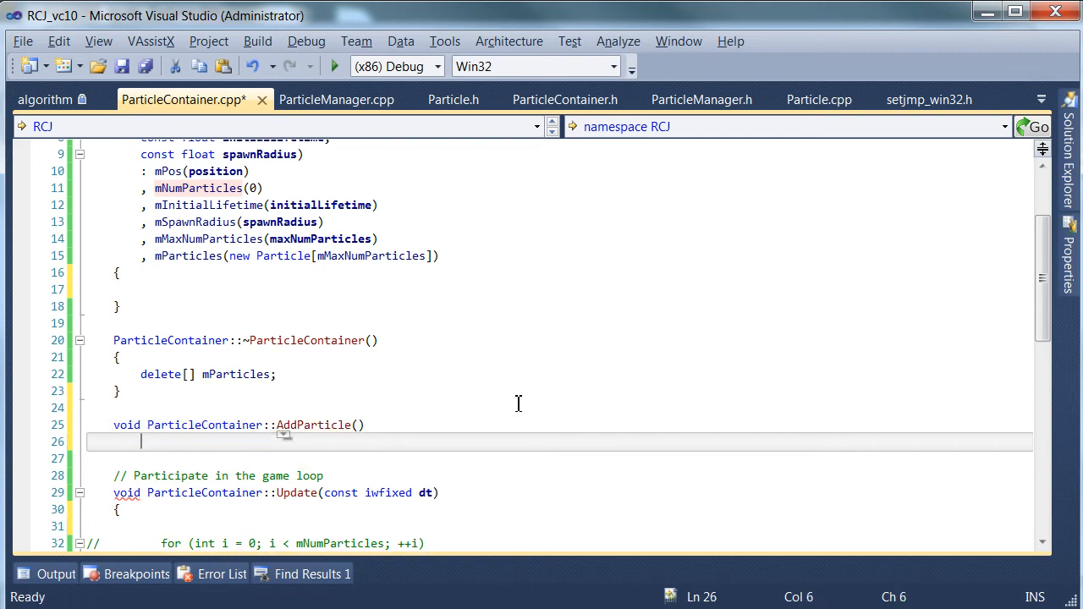
{"action": "key", "text": "enter"}
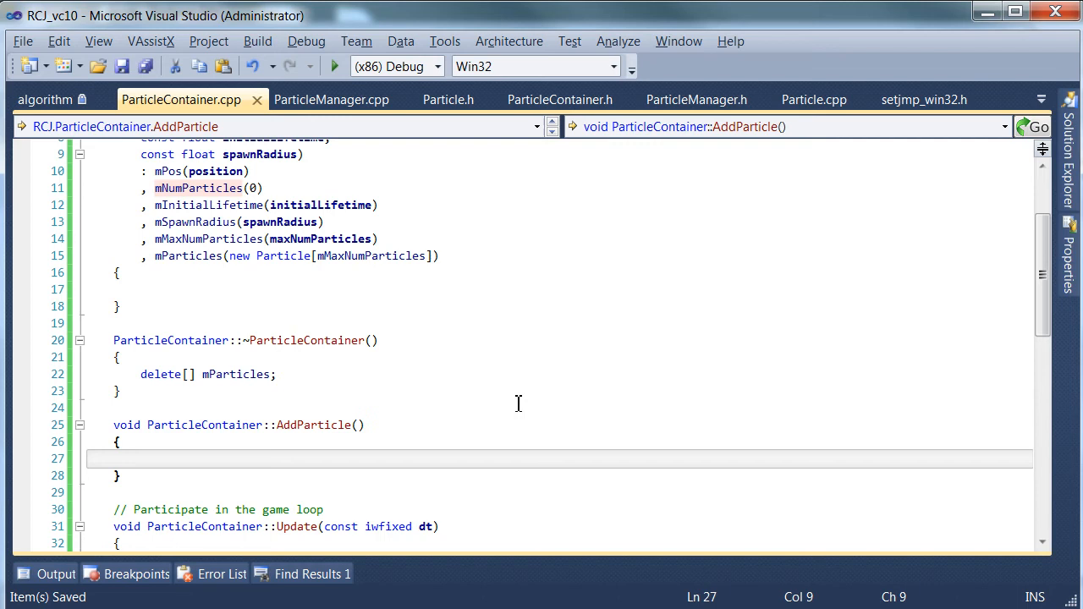
{"action": "type", "text": "mP"}
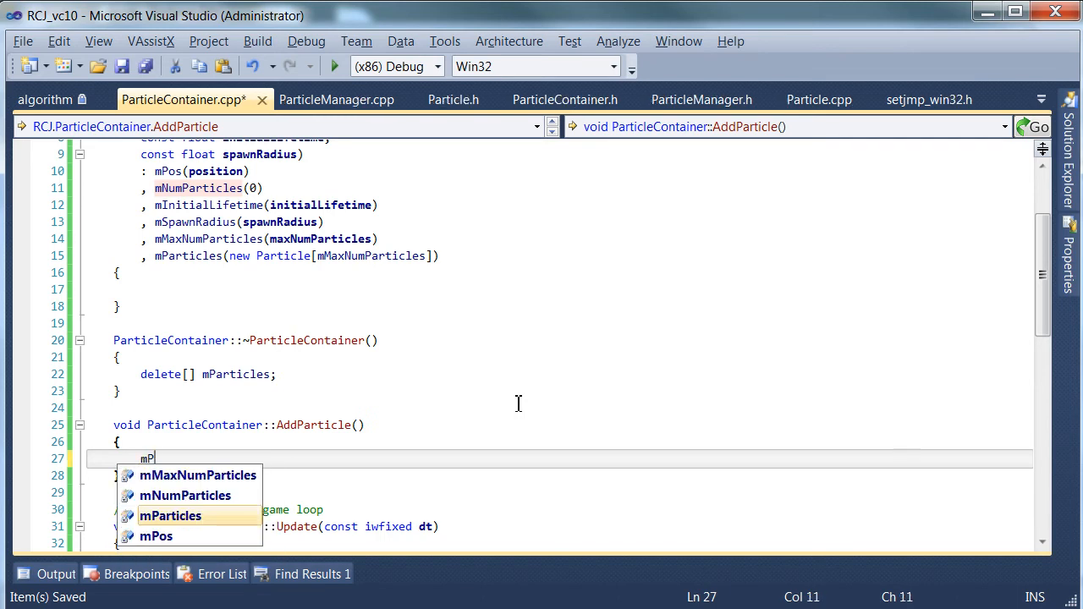
{"action": "type", "text": "mParticles[mNumParticles"}
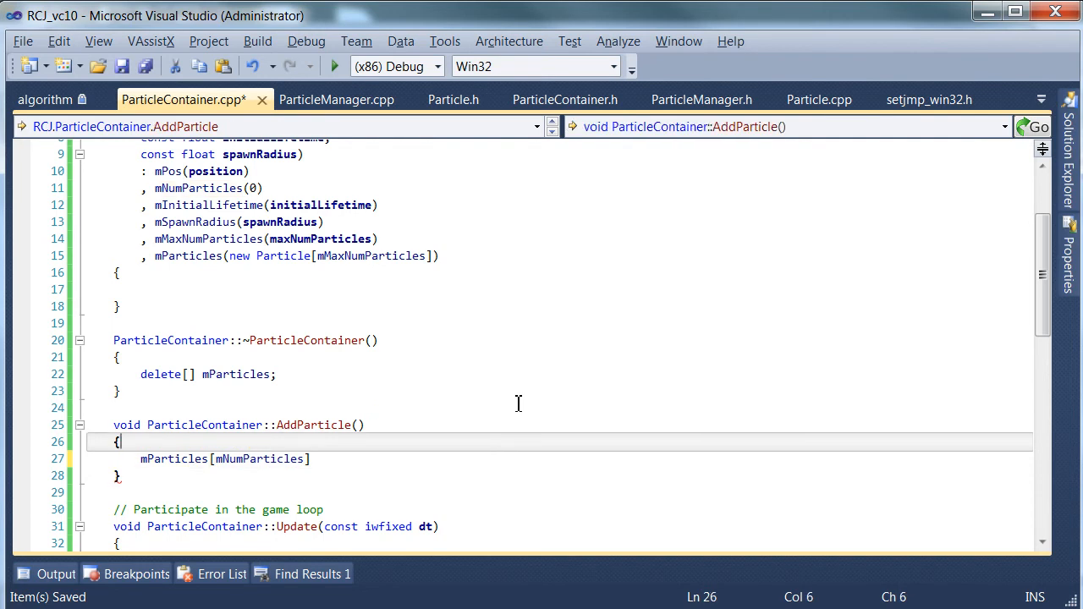
{"action": "type", "text": ".mPos"}
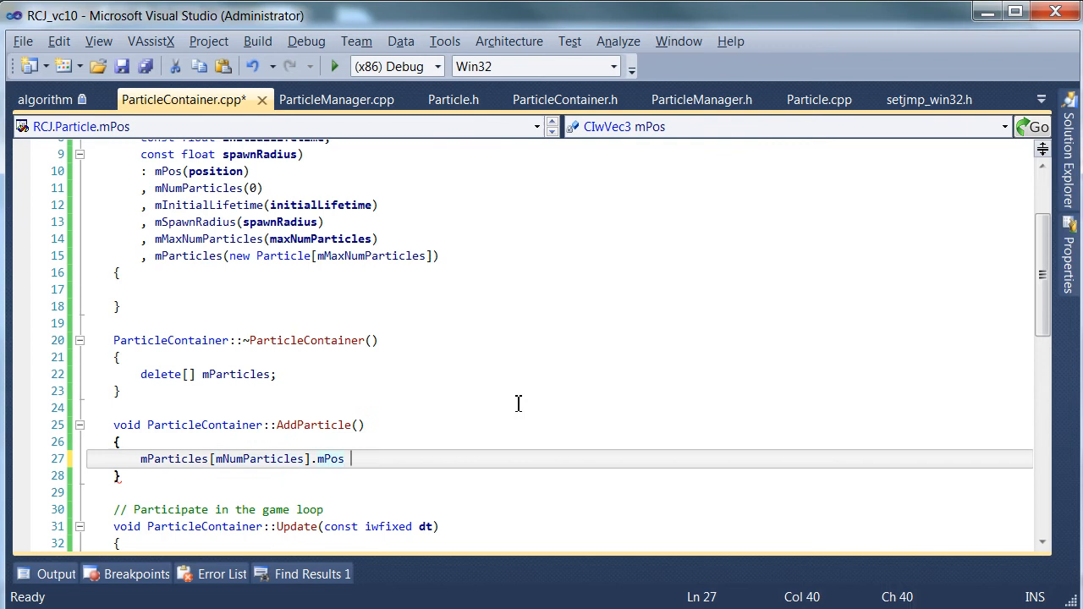
- Set the new particle's mSize to 0.01f and mLifeTime to 5.0f, then save
{"action": "left_click", "coordinate": [566, 99]}
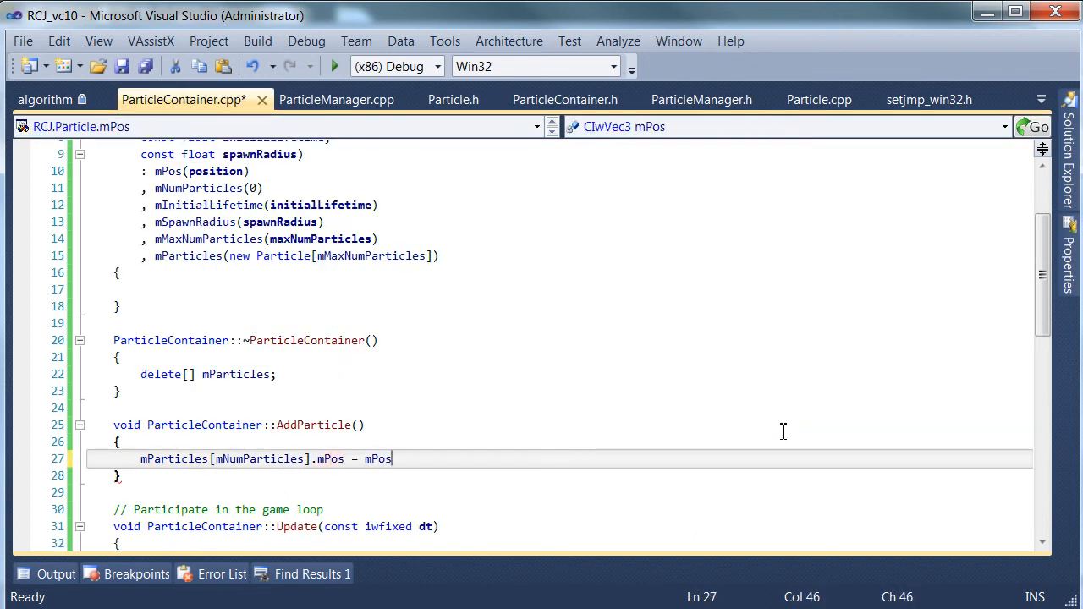
{"action": "type", "text": ";"}
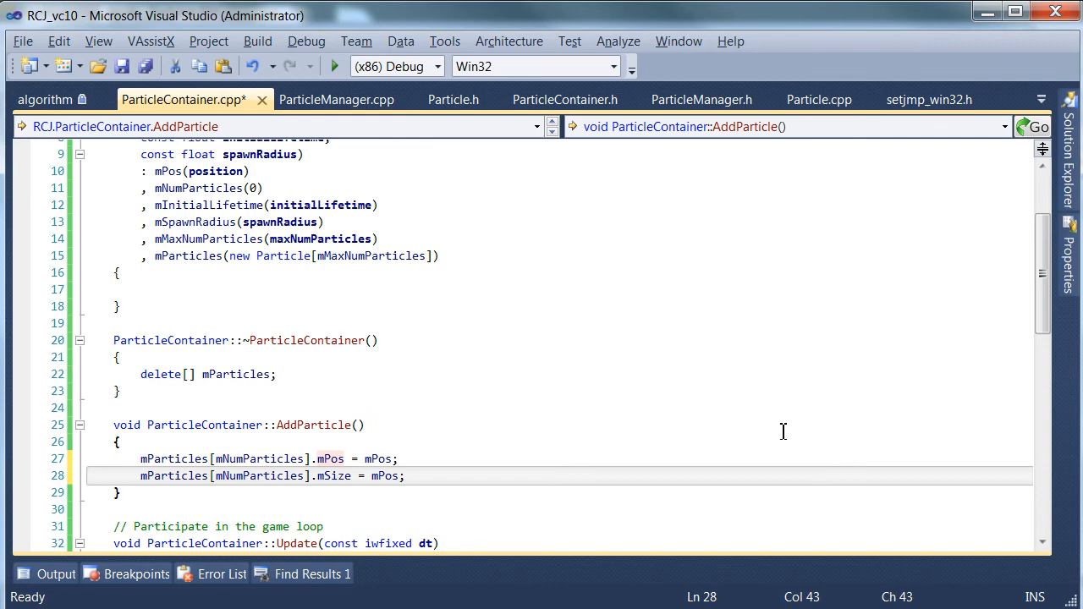
{"action": "type", "text": "0.01"}
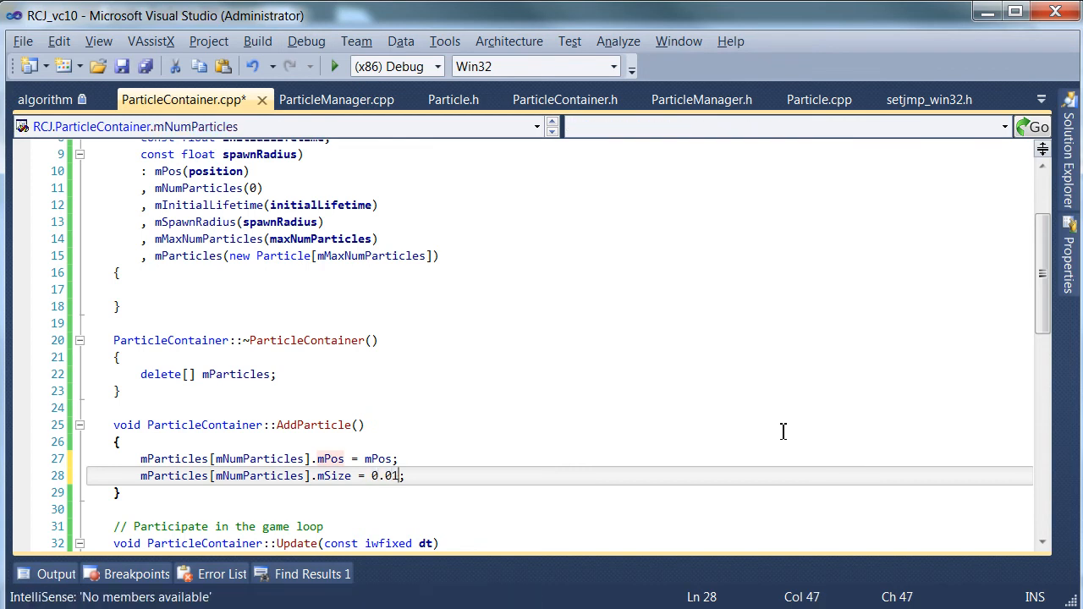
{"action": "type", "text": "f"}
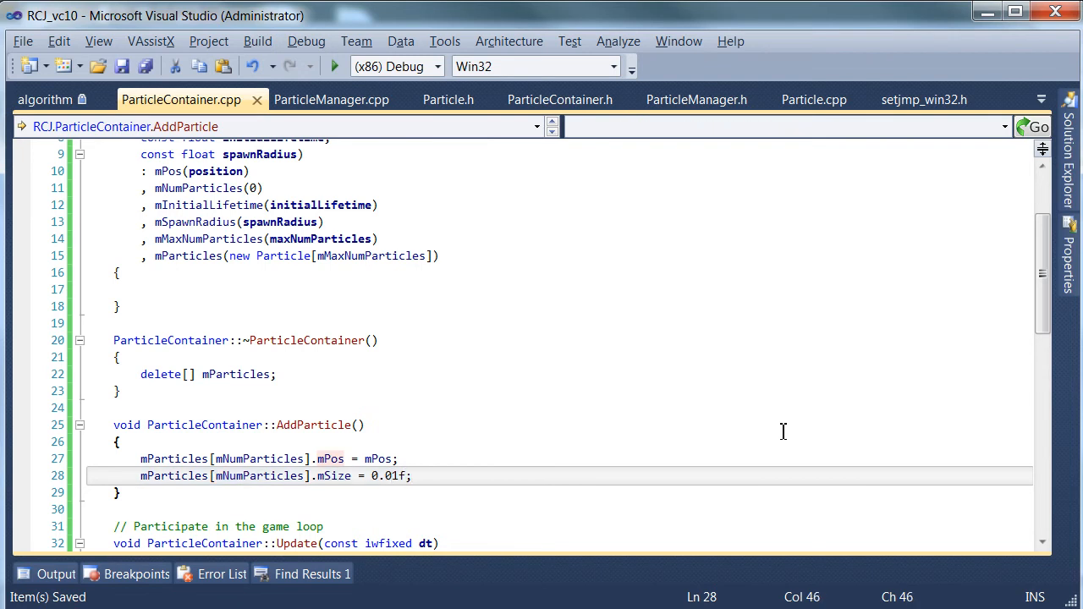
{"action": "left_click", "coordinate": [141, 475]}
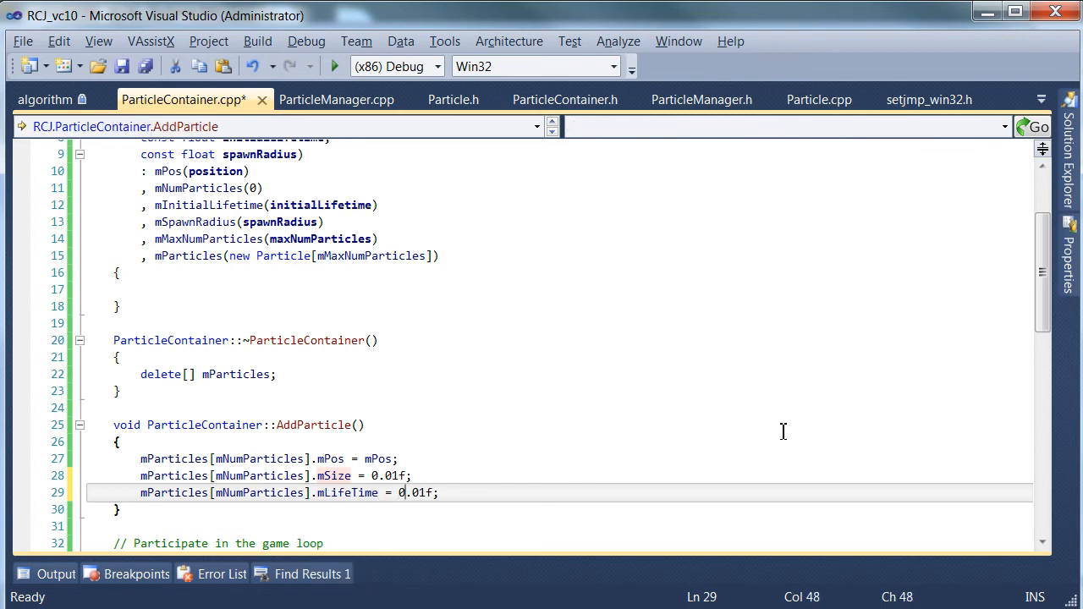
{"action": "type", "text": "1"}
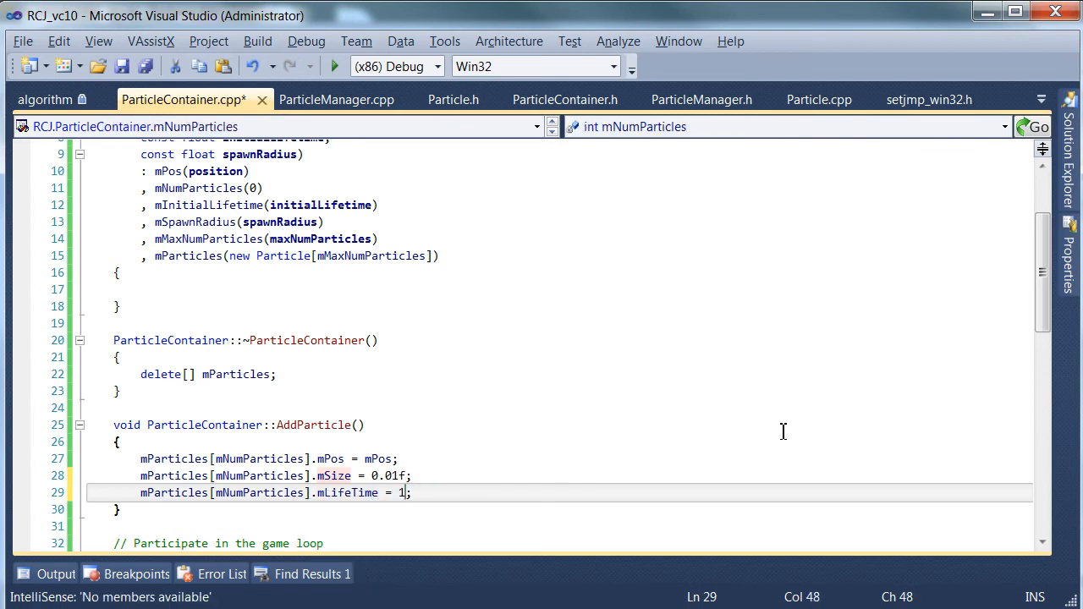
{"action": "type", "text": ".0f"}
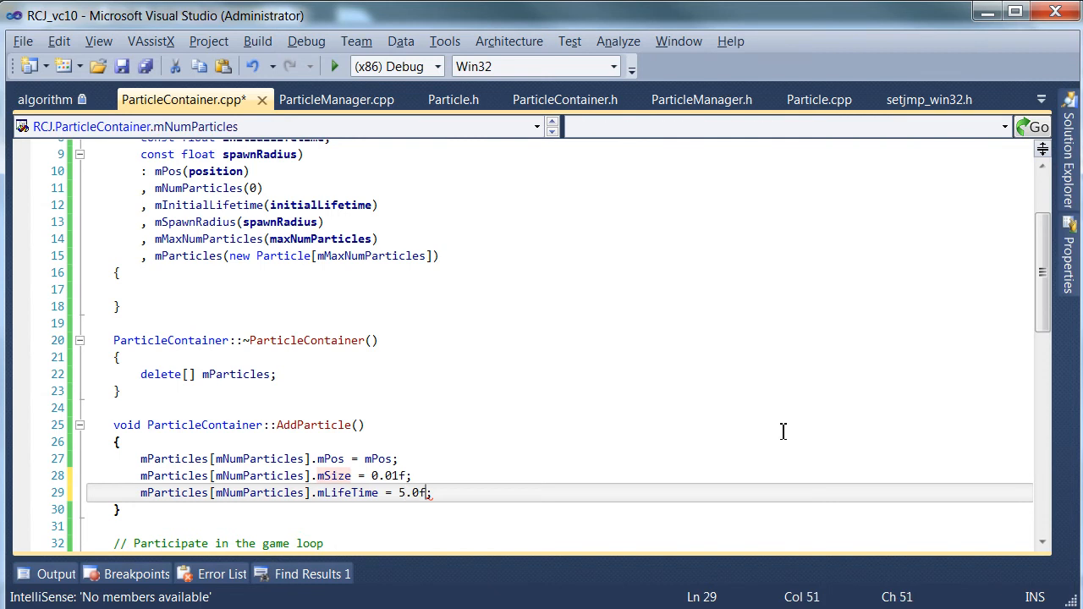
{"action": "key", "text": "ctrl+s"}
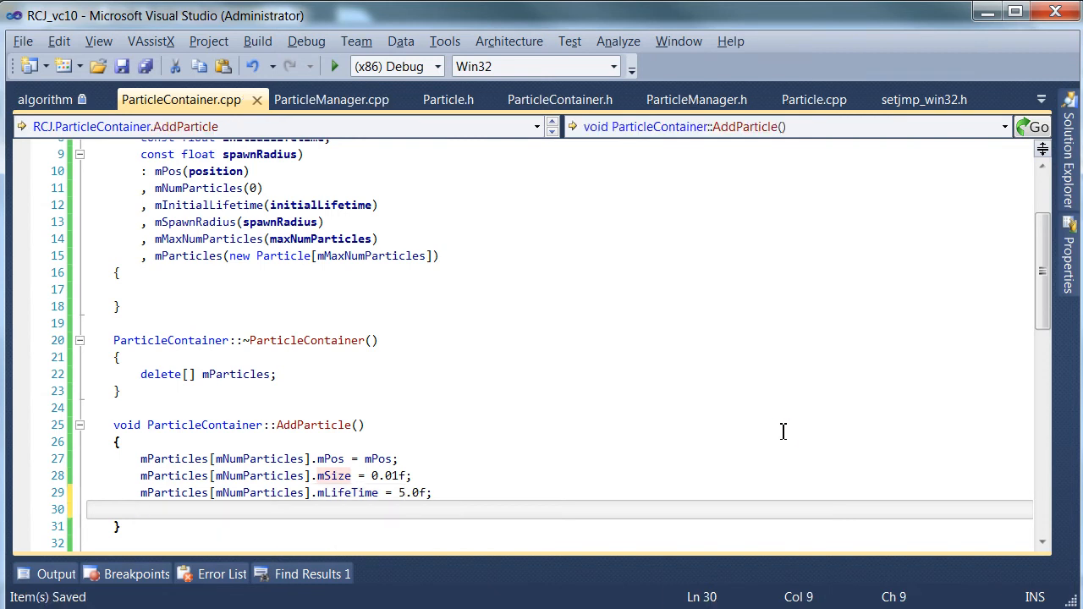
- Increment mNumParticles only when mNumParticles < (mMaxNumParticles - 1)
{"action": "type", "text": "++mn"}
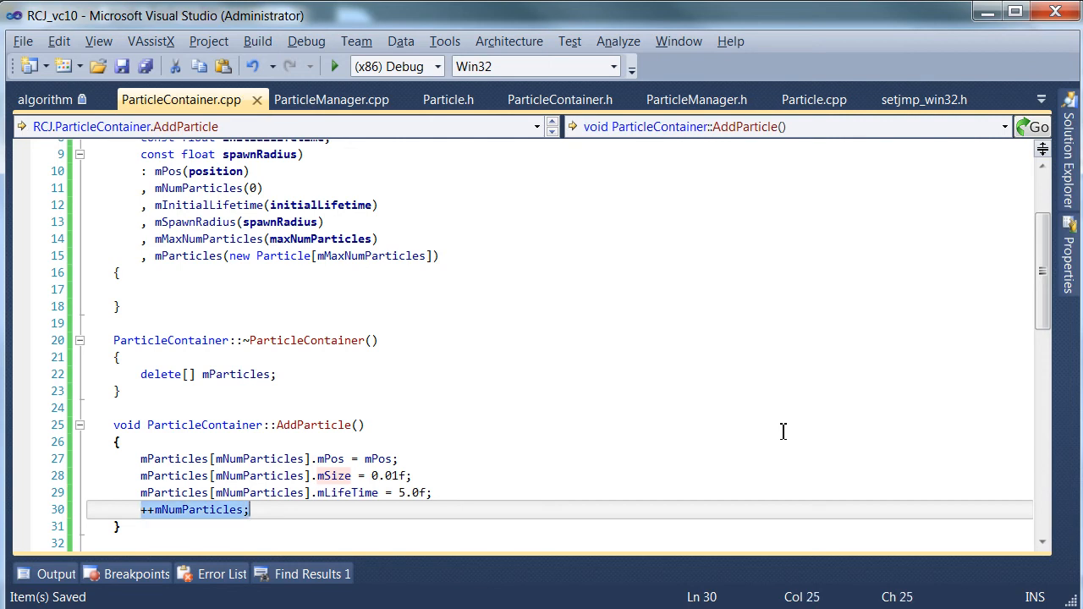
{"action": "left_click", "coordinate": [237, 458]}
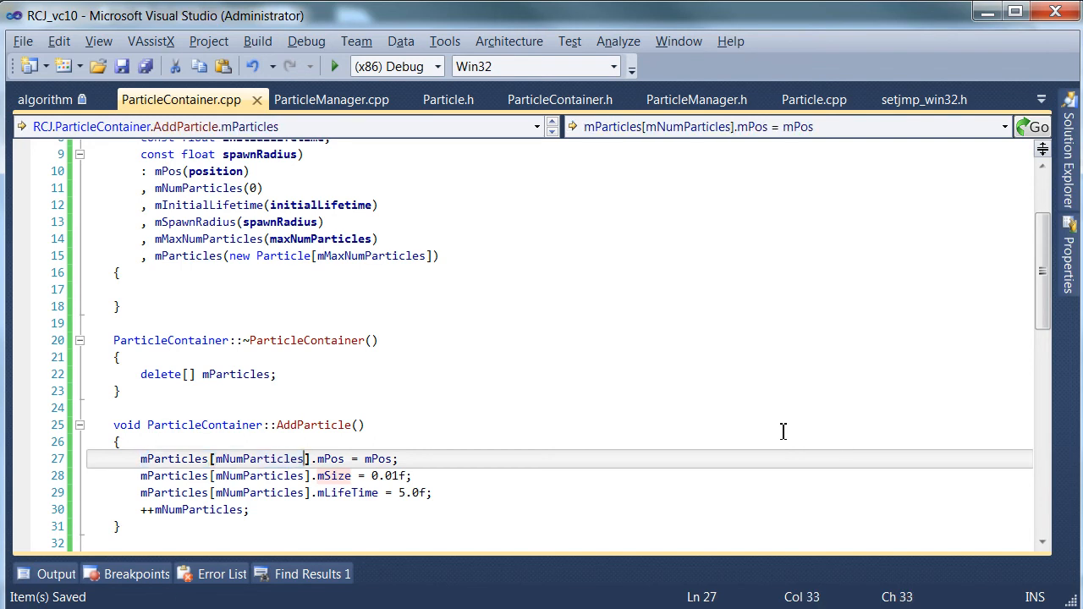
{"action": "double_click", "coordinate": [259, 459]}
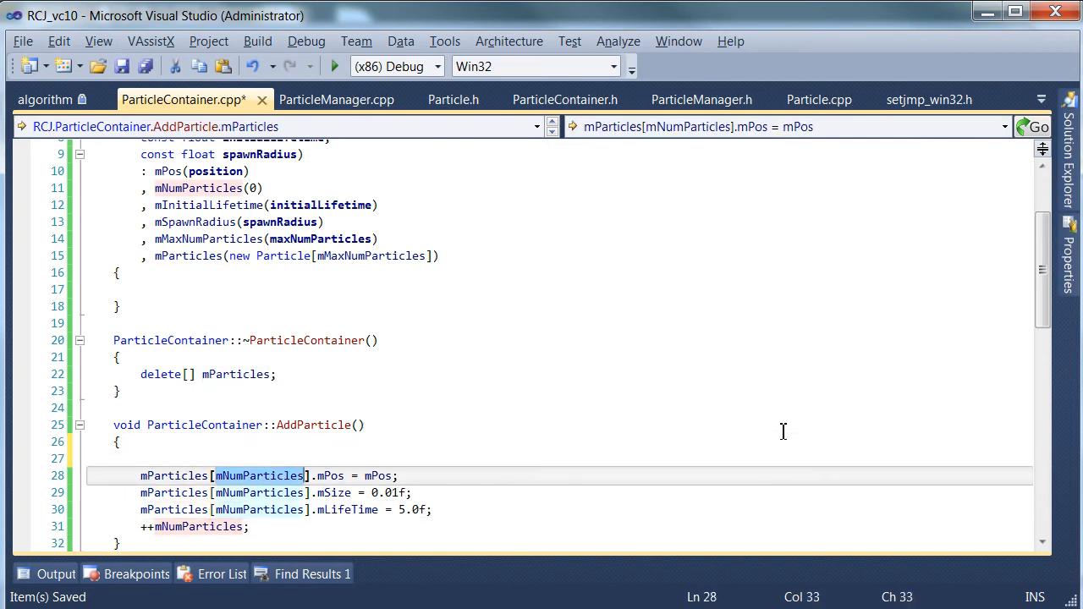
{"action": "type", "text": "if (mNumParticles < mMaxNumParticles"}
{"action": "type", "text": "}"}
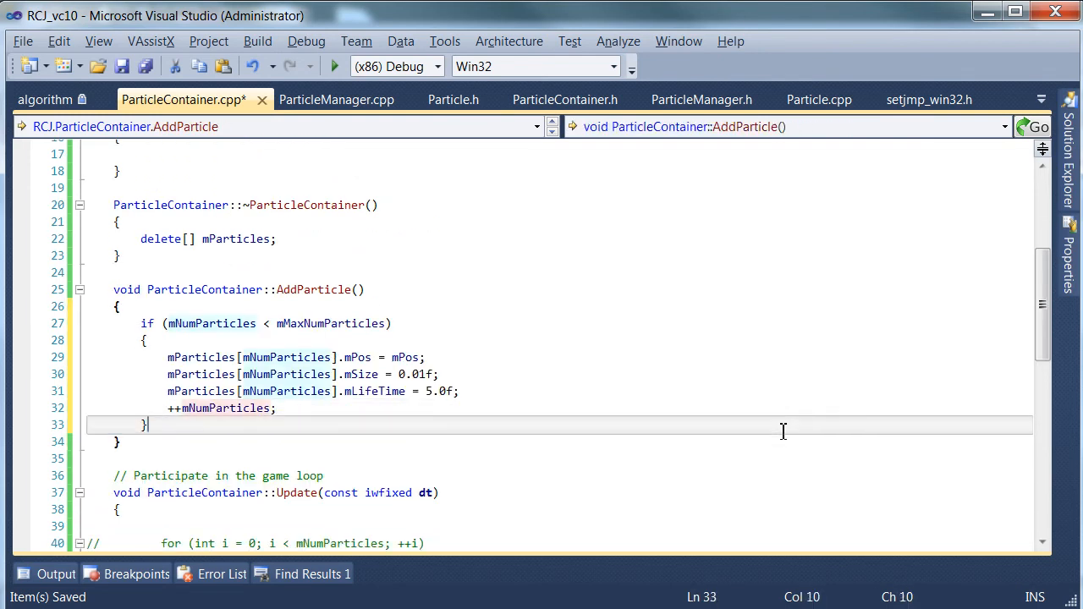
{"action": "left_click", "coordinate": [389, 323]}
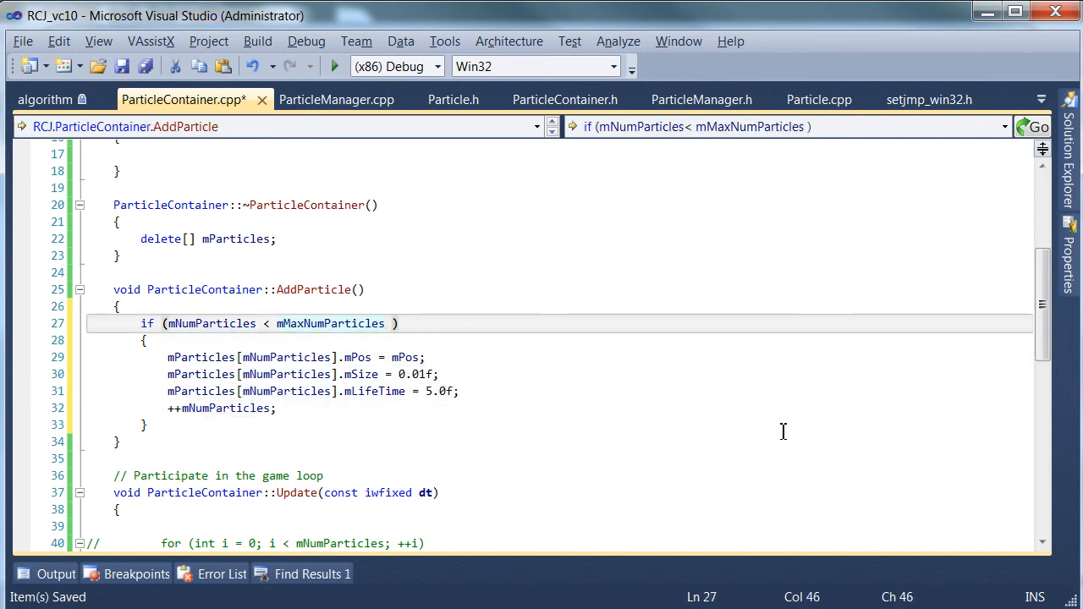
{"action": "type", "text": "- 1"}
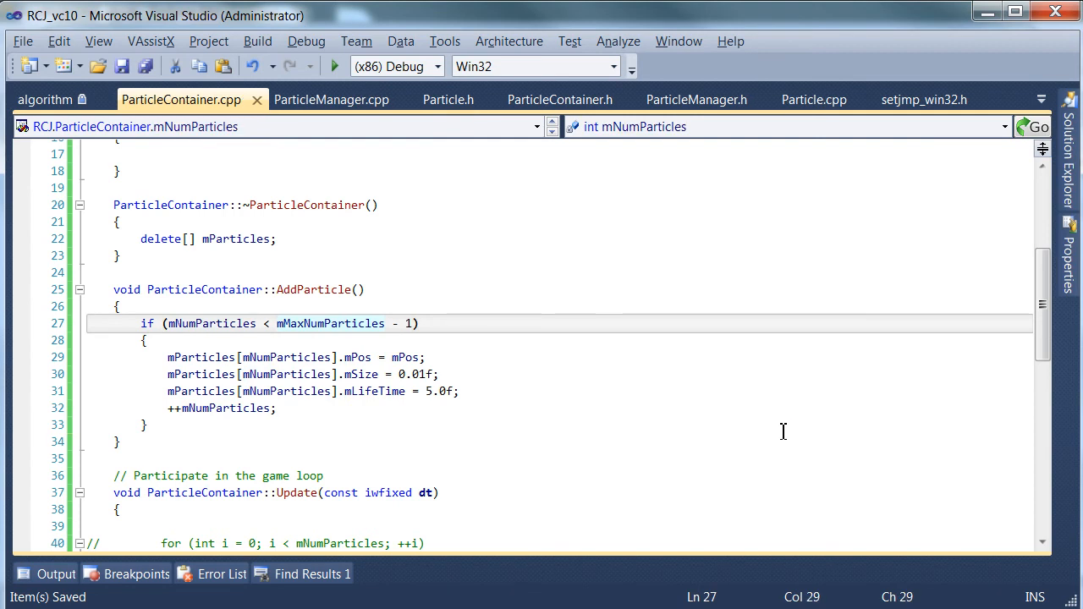
- Add the comment '// Don't overflow the bounds of our array' to the check
{"action": "type", "text": "/"}
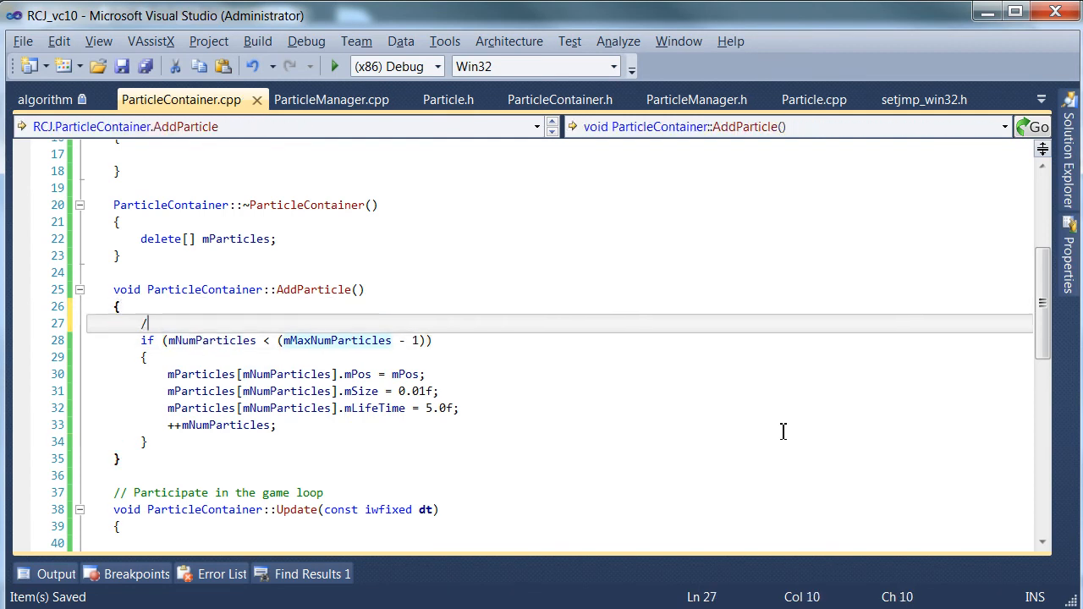
{"action": "type", "text": "/ Don't overflow the"}
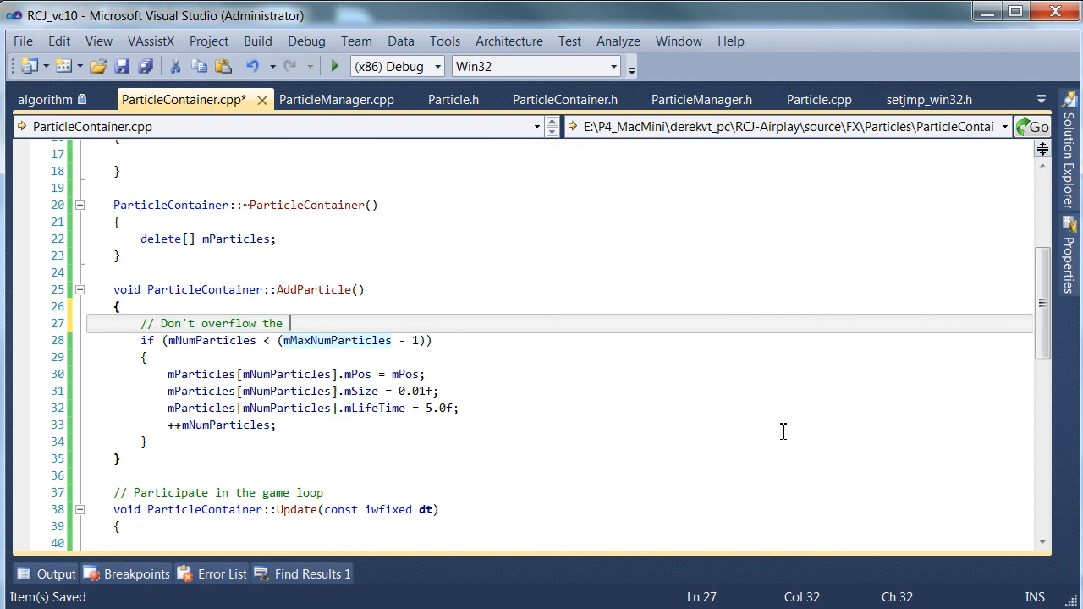
{"action": "type", "text": "bounds"}
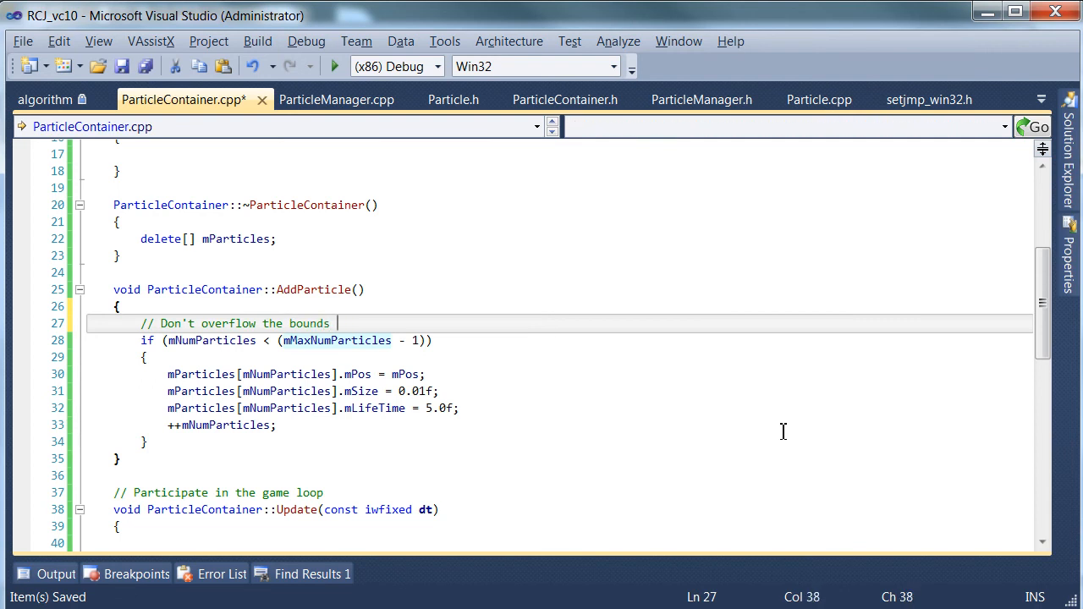
{"action": "type", "text": "of our array"}
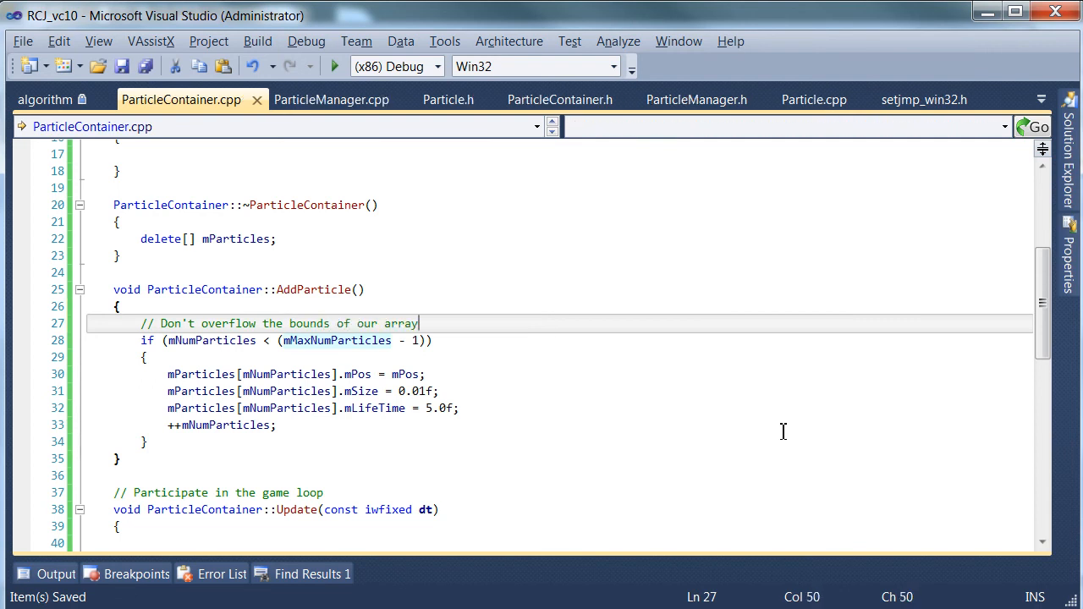
{"action": "left_click", "coordinate": [276, 425]}
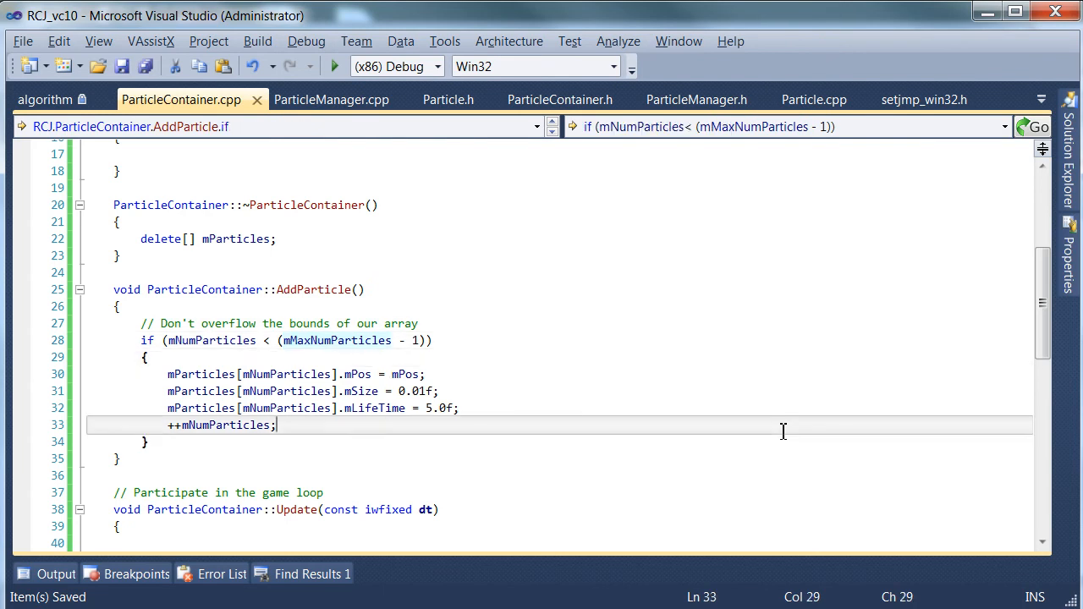
{"action": "left_click", "coordinate": [281, 205]}
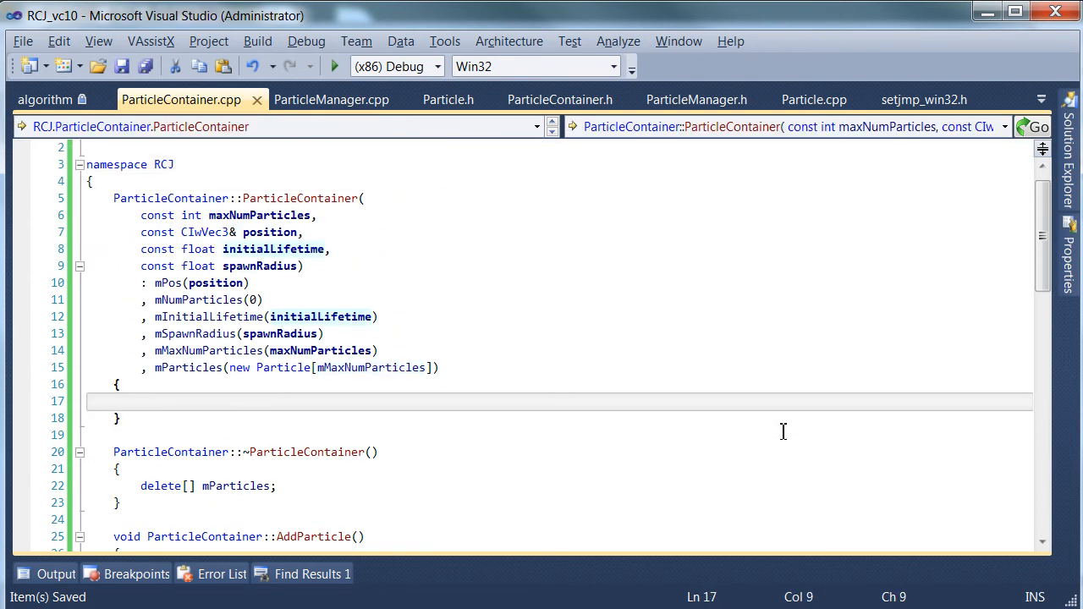
- Call AddParticle() from the empty ParticleContainer constructor body
{"action": "type", "text": "Addparticle();"}
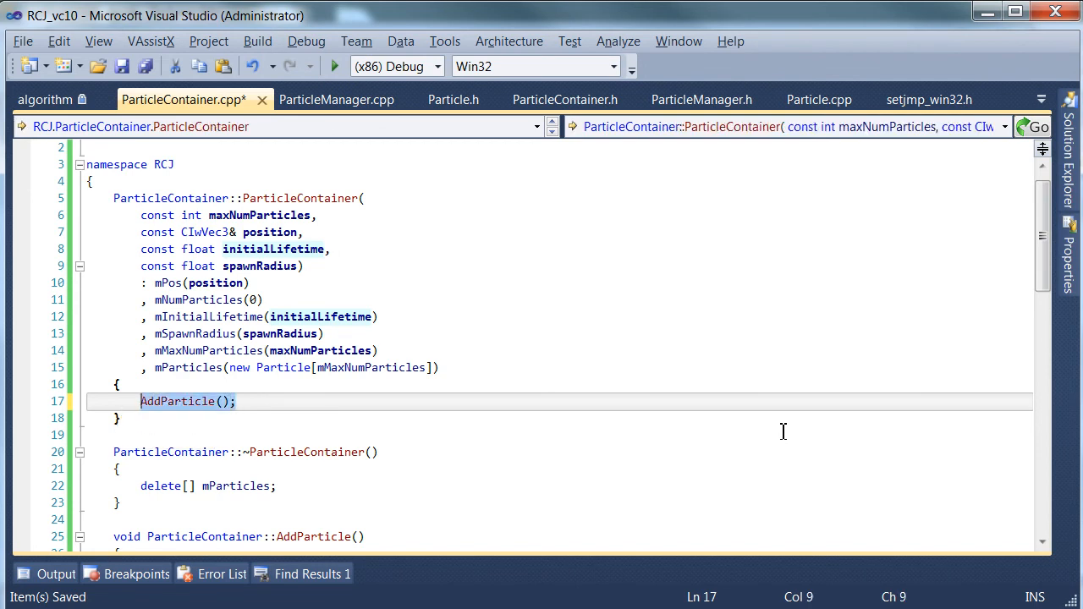
{"action": "left_click", "coordinate": [235, 401]}
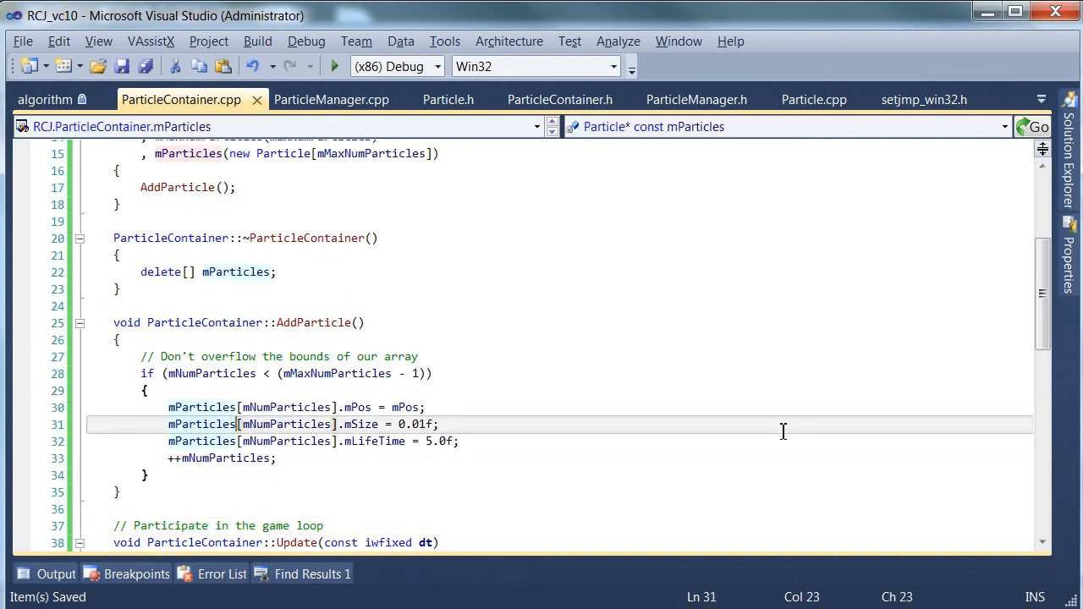
{"action": "left_click_drag", "start_coordinate": [167, 407], "coordinate": [277, 458]}
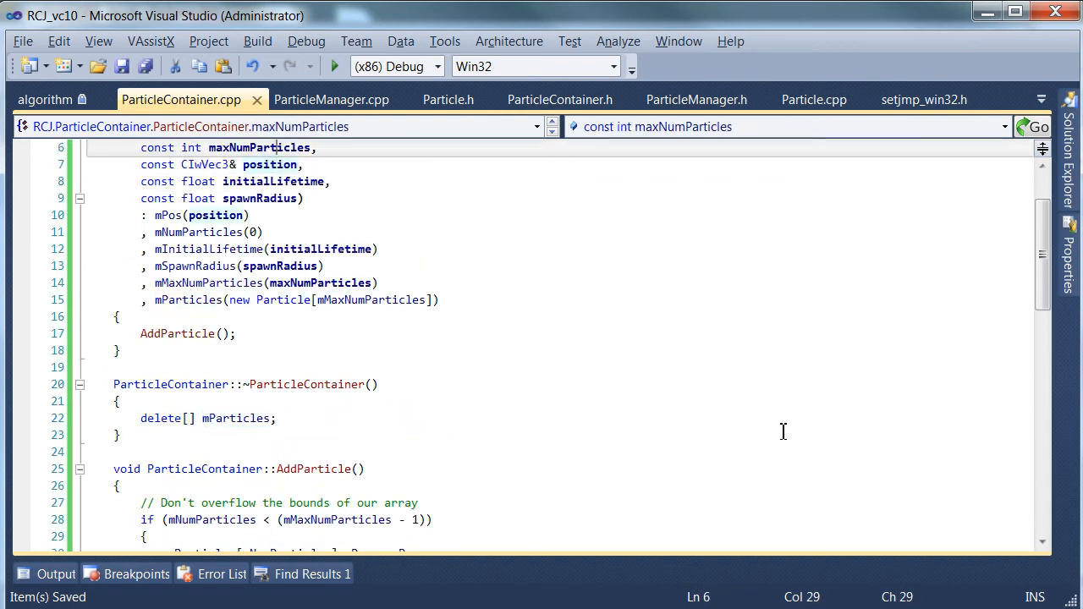
{"action": "scroll", "scroll_direction": "down", "scroll_amount": 3}
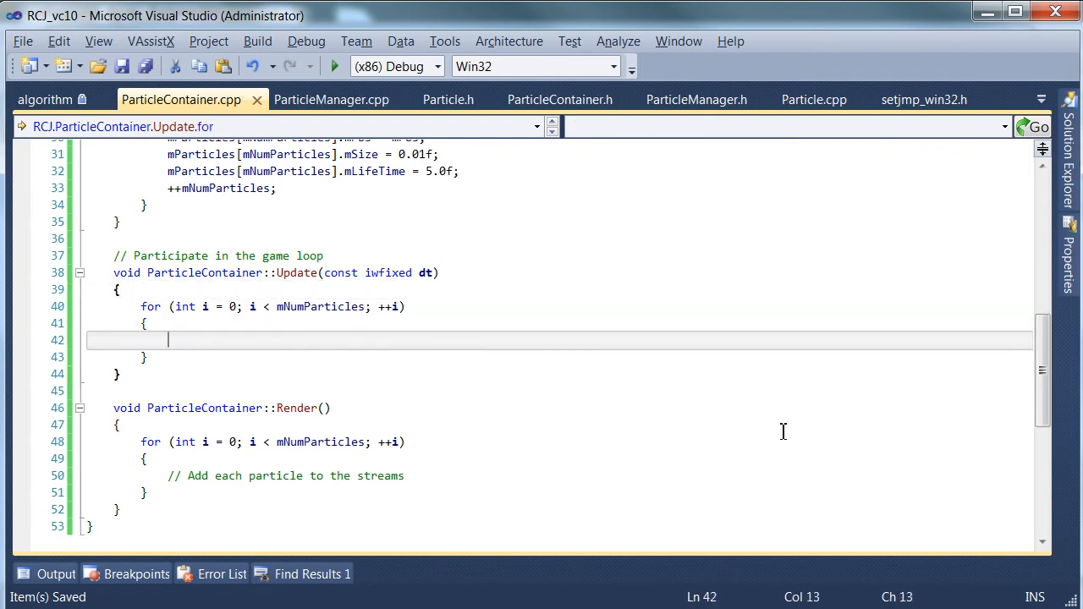
- Write the comment '// Update lifetime, etc' inside Update's for loop
{"action": "scroll", "scroll_direction": "up", "scroll_amount": 3}
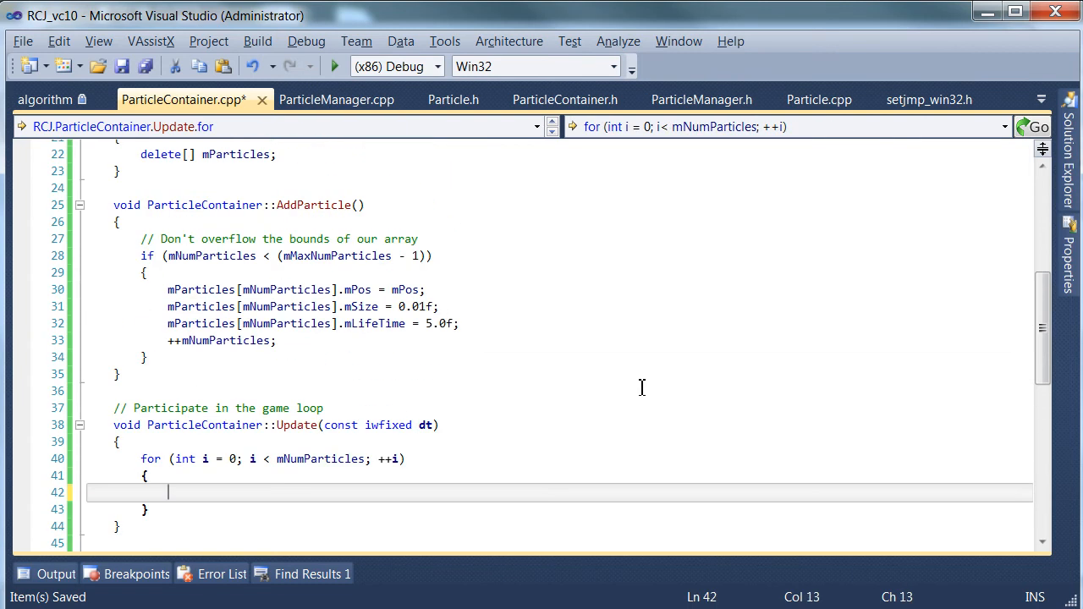
{"action": "type", "text": "// Update lifetime,"}
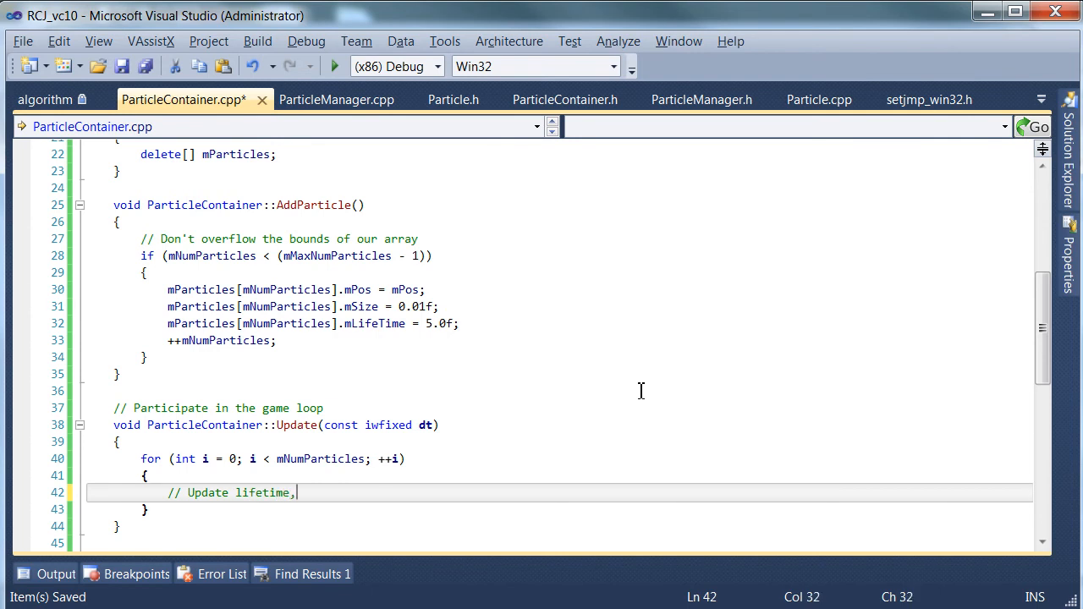
{"action": "type", "text": "etc"}
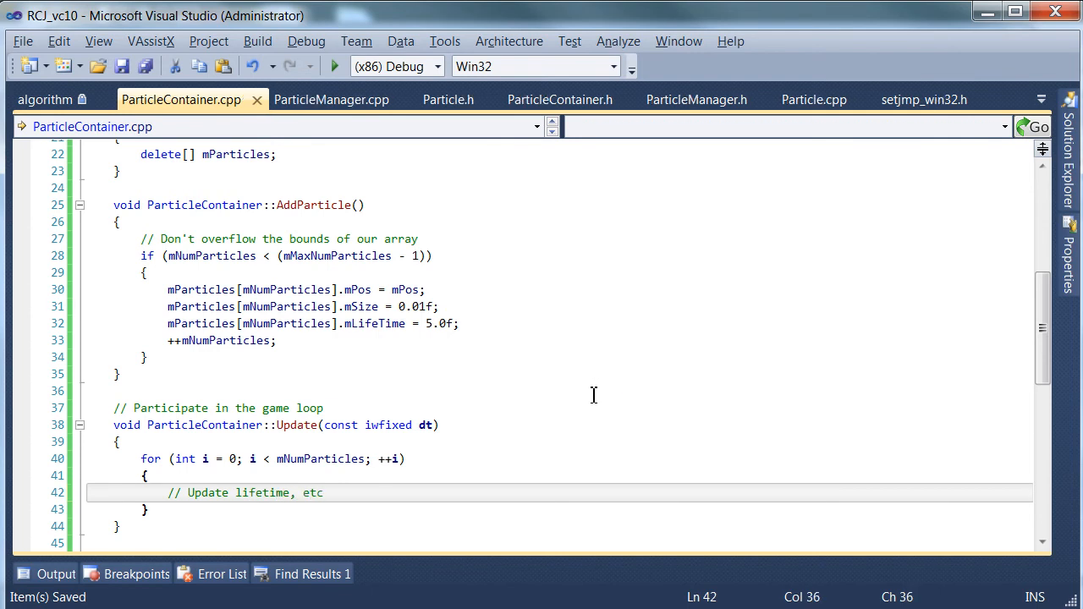
{"action": "scroll", "scroll_direction": "down", "scroll_amount": 3}
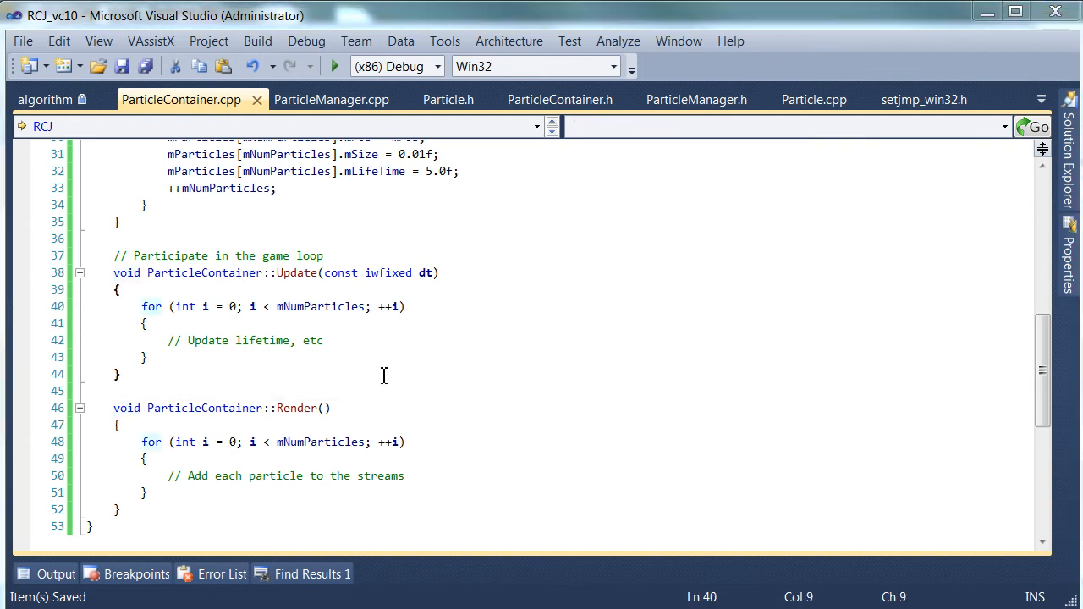
{"action": "left_click", "coordinate": [146, 323]}
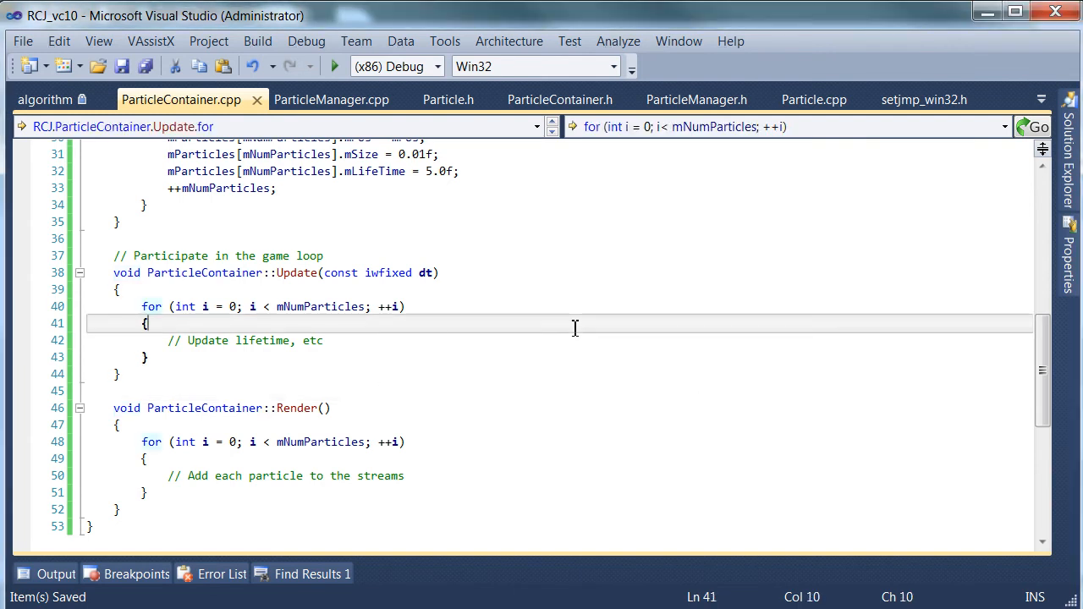
{"action": "scroll", "scroll_direction": "up", "scroll_amount": 3}
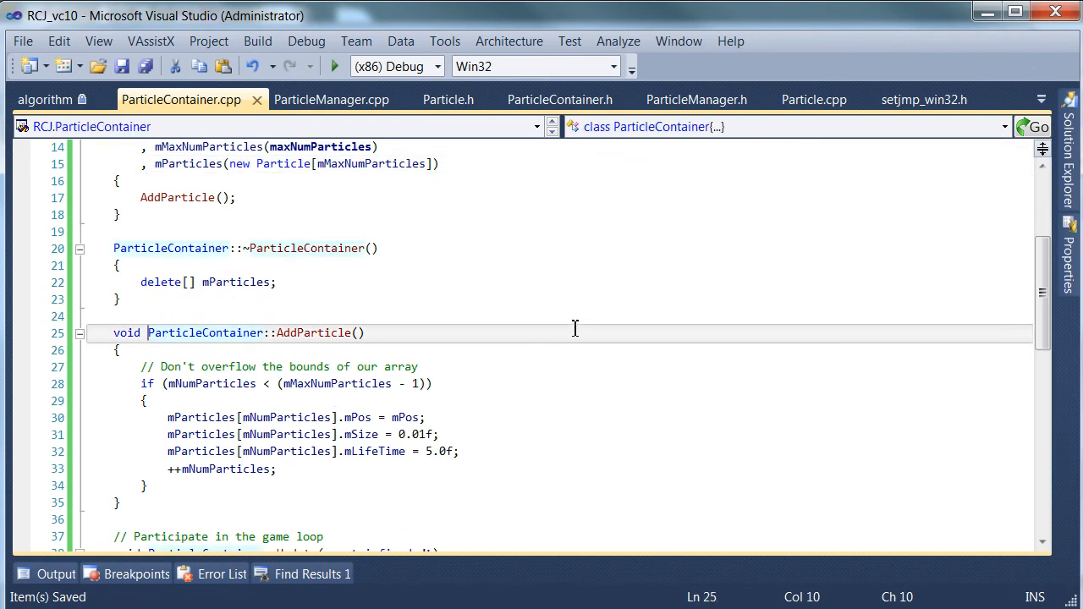
{"action": "scroll", "scroll_direction": "up", "scroll_amount": 3}
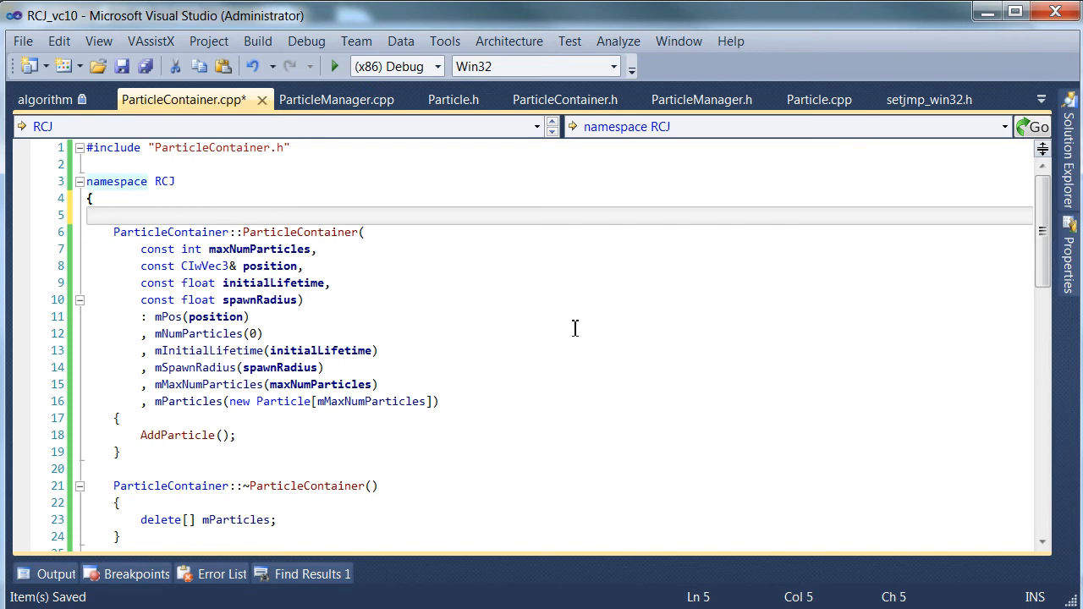
- Switch to ParticleContainer.h and insert a blank line below the mNumParticles declaration
{"action": "left_click", "coordinate": [114, 215]}
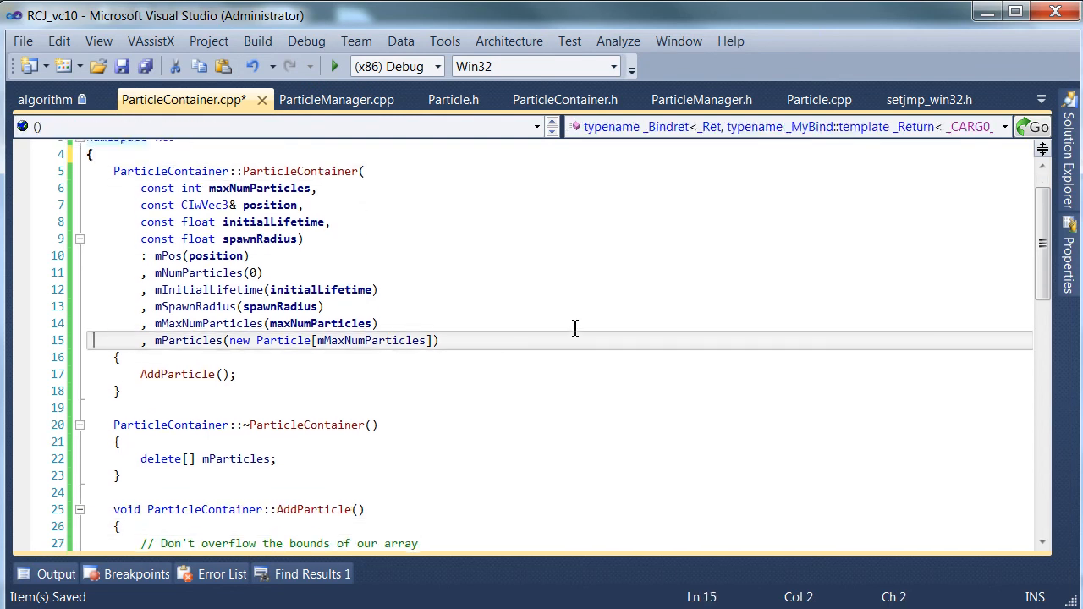
{"action": "left_click", "coordinate": [565, 99]}
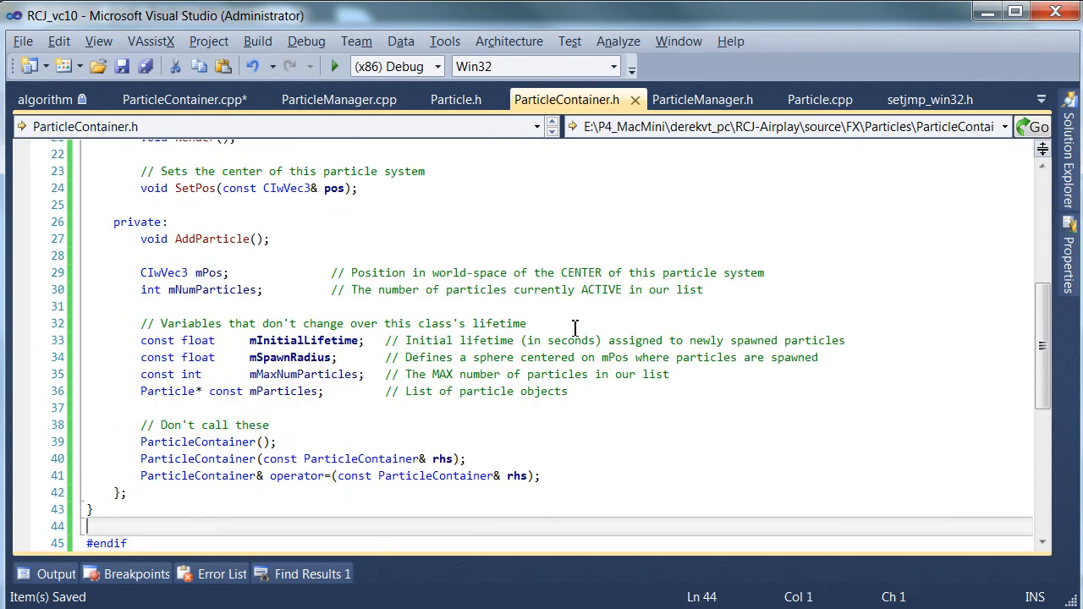
{"action": "key", "text": "Return"}
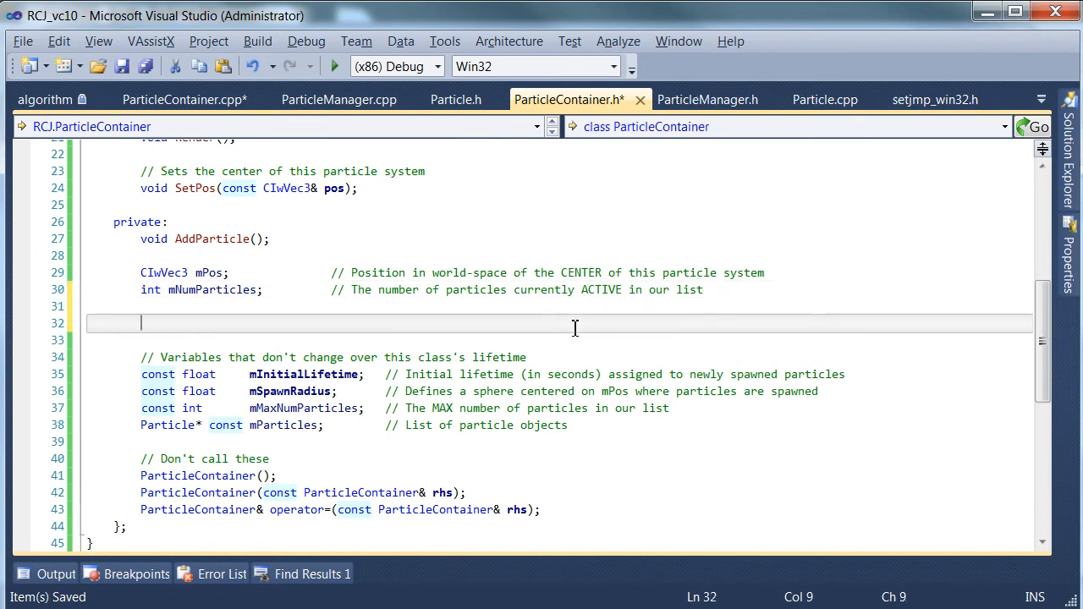
- Add the comment '// Streams are used to send our primitives to the GPU' and type CIwSVec3 below it
{"action": "type", "text": "//"}
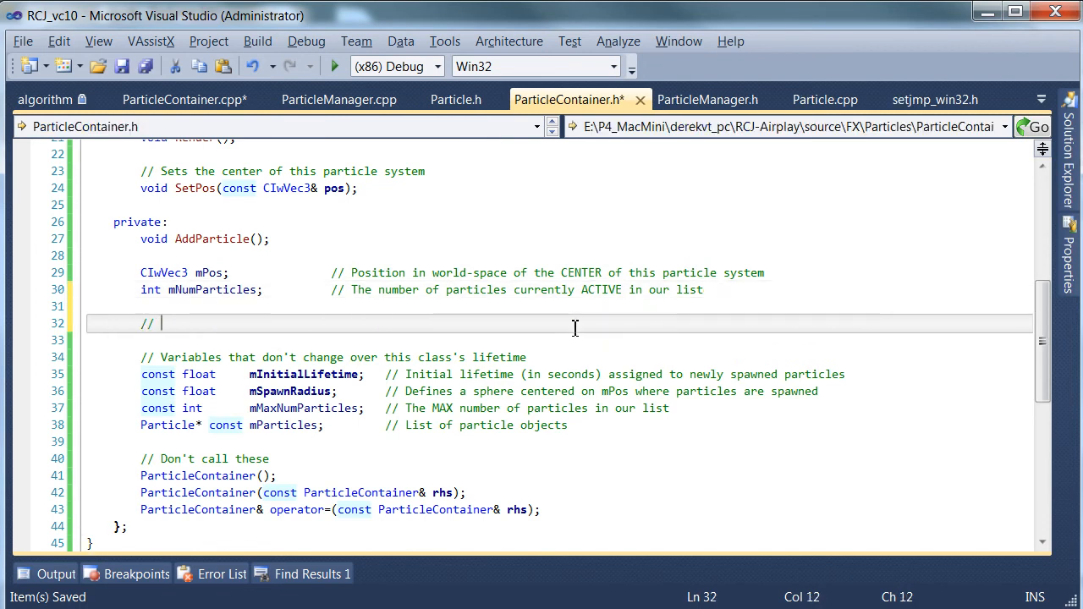
{"action": "type", "text": "Streams are used"}
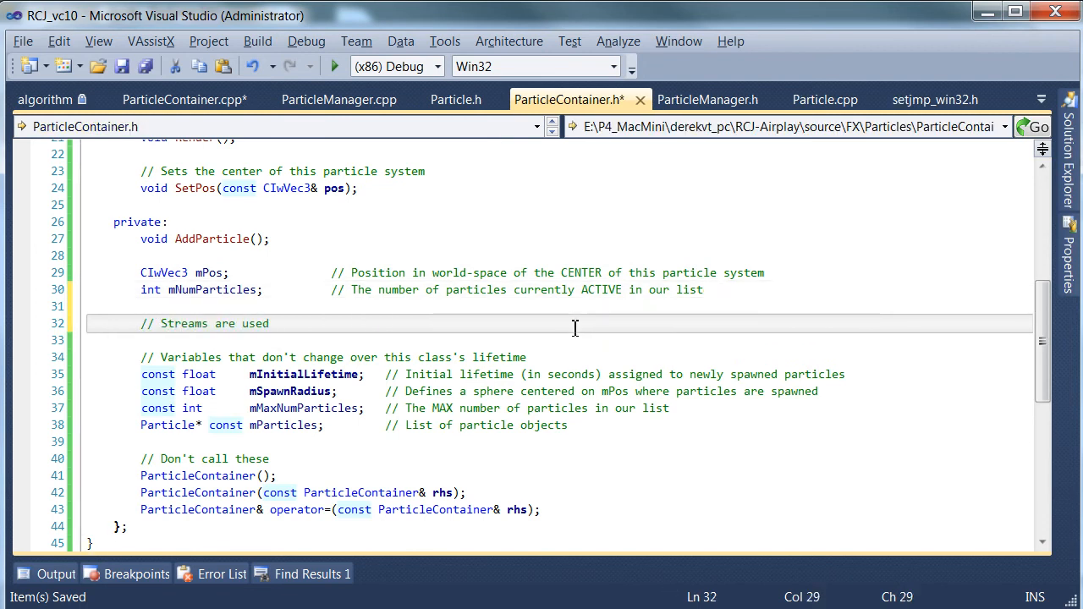
{"action": "type", "text": "to send our"}
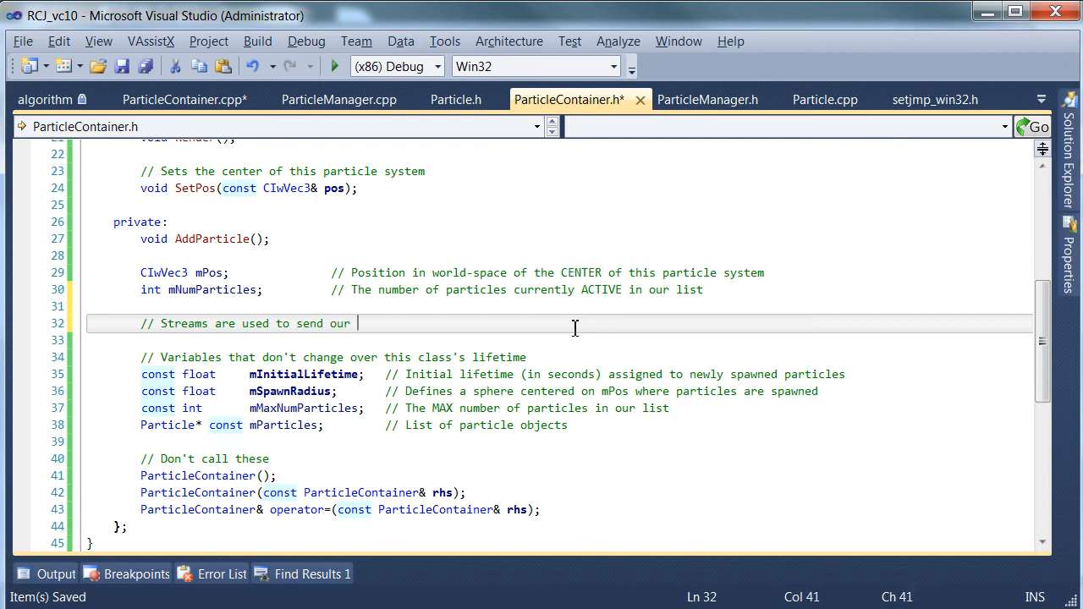
{"action": "type", "text": "primitives to the GPU"}
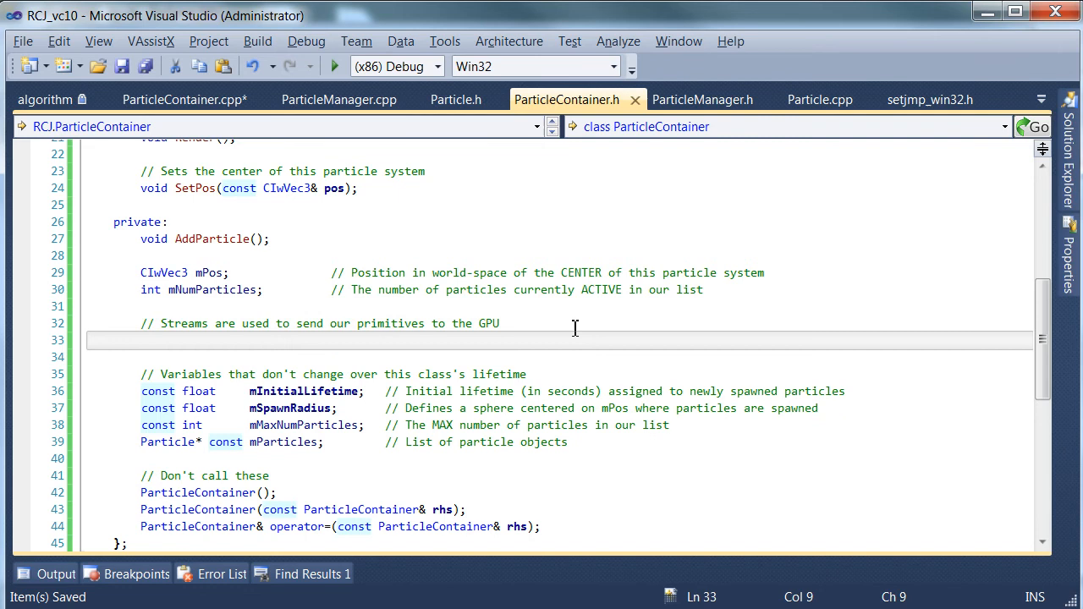
{"action": "type", "text": "C"}
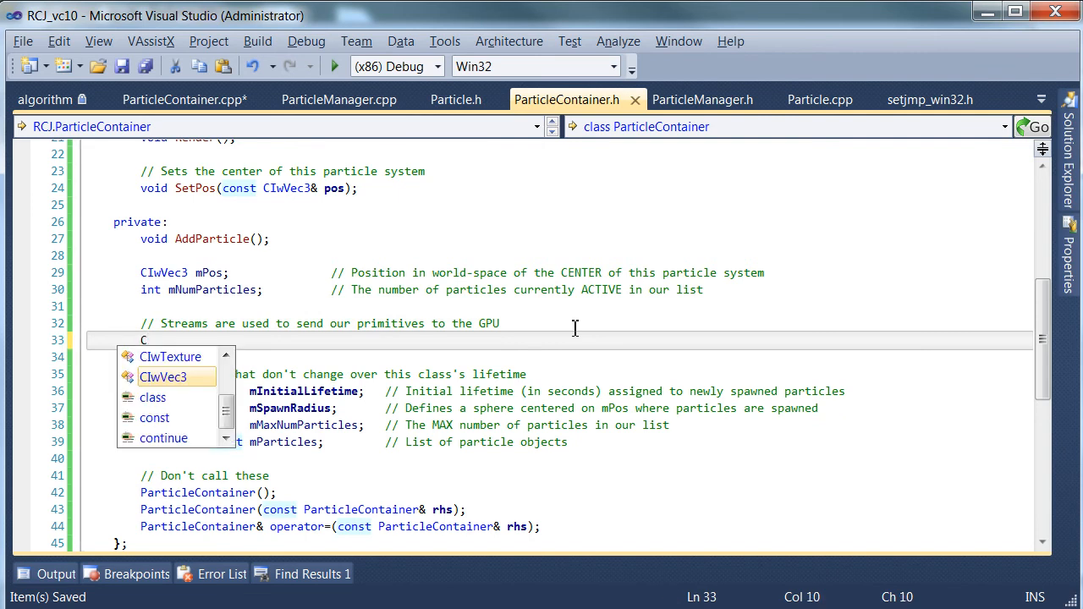
{"action": "mouse_move", "coordinate": [164, 377]}
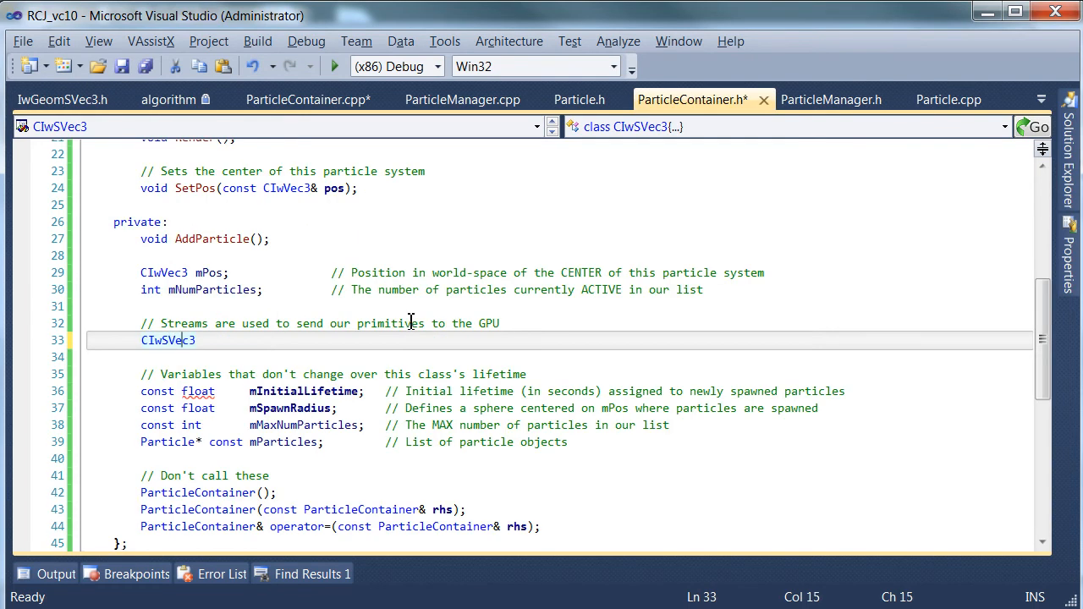
{"action": "double_click", "coordinate": [168, 340]}
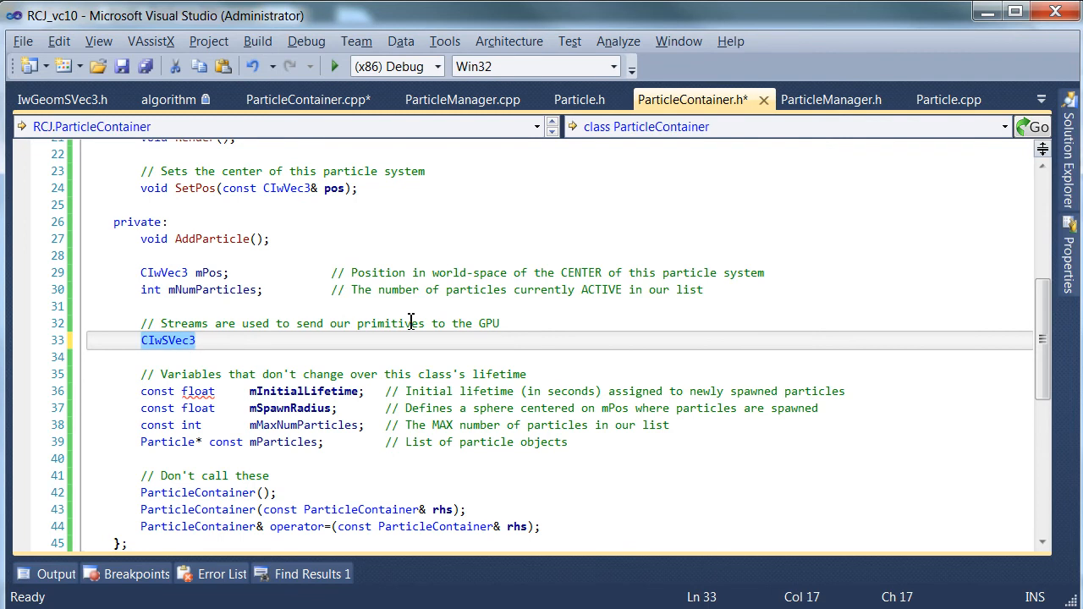
- Complete 'CIwSVec3* mVertices; // Stream of vertices (in model space) sent to the GPU' and save
{"action": "left_click", "coordinate": [197, 340]}
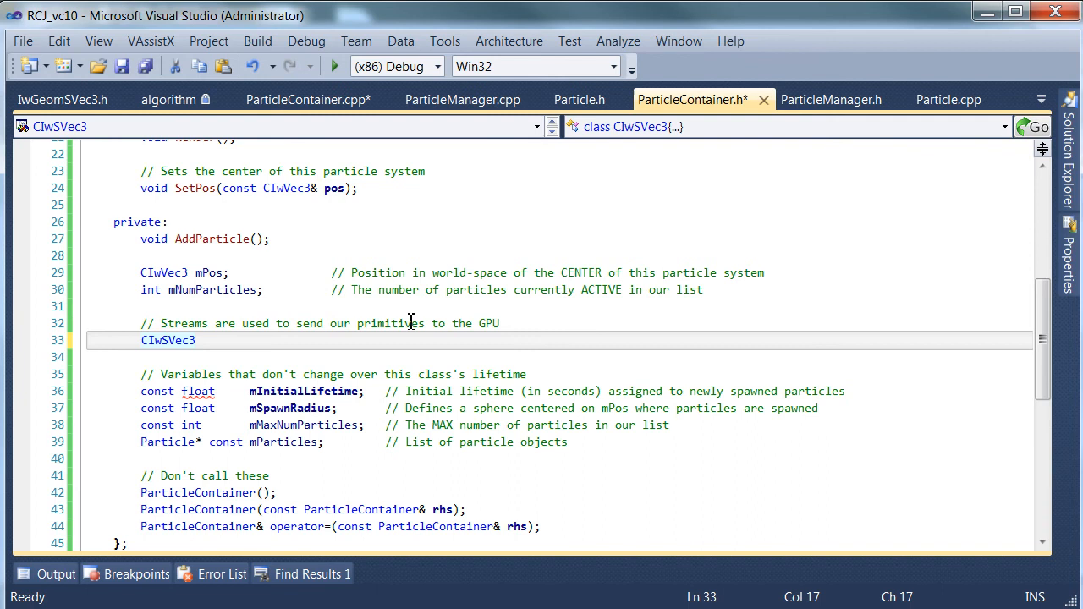
{"action": "type", "text": "*"}
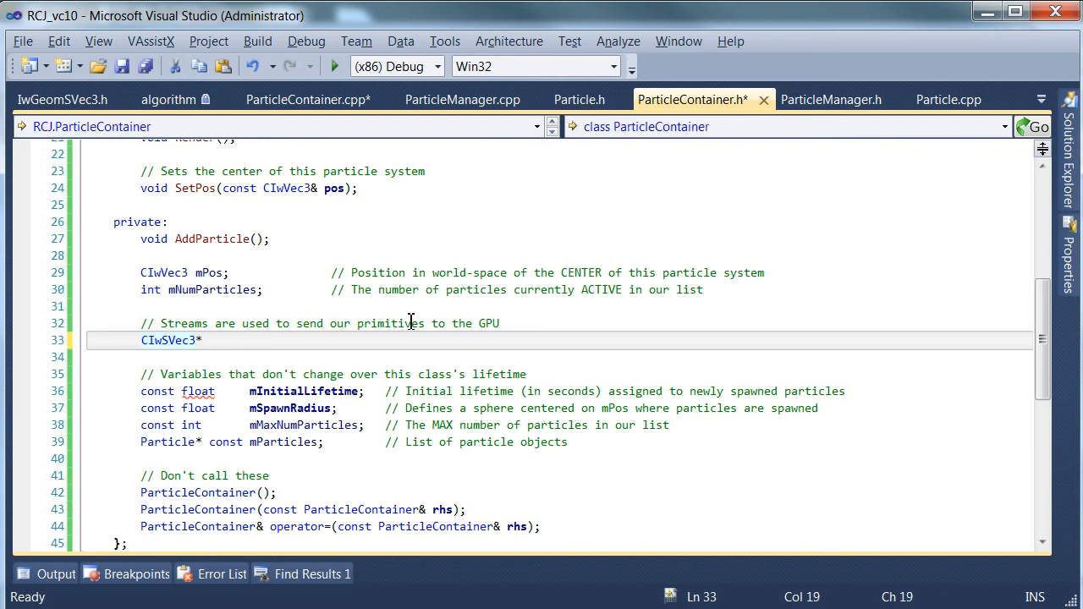
{"action": "type", "text": "mV"}
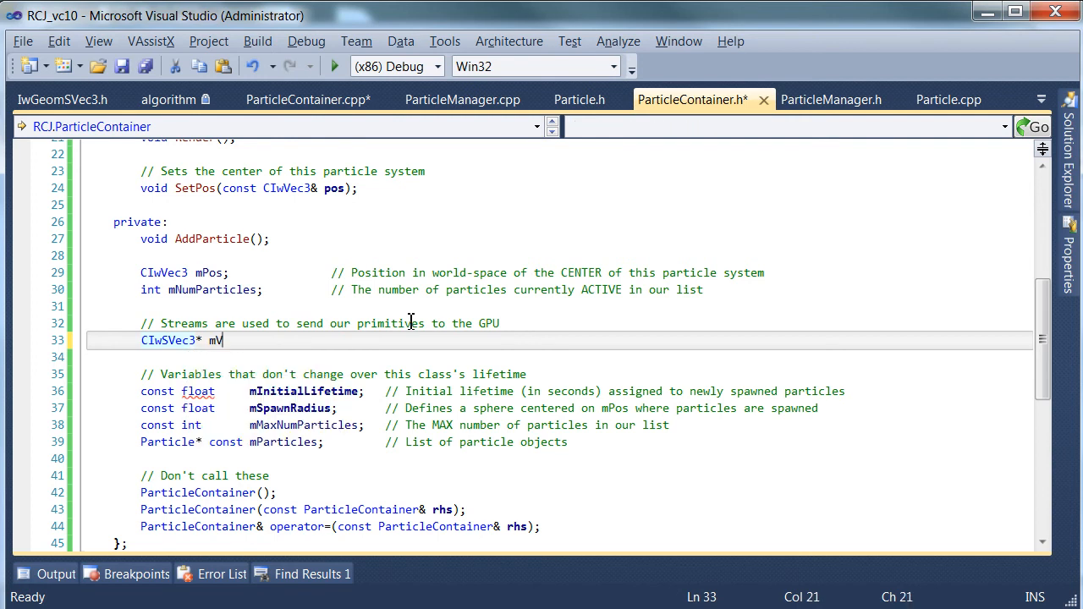
{"action": "type", "text": "ertices;"}
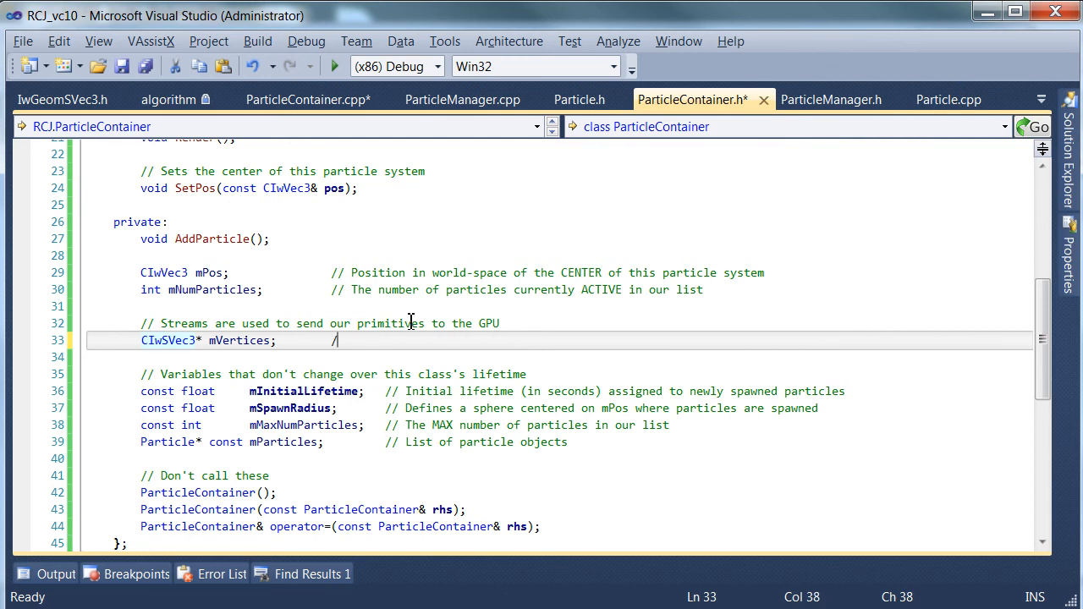
{"action": "type", "text": "/ Stream of vert"}
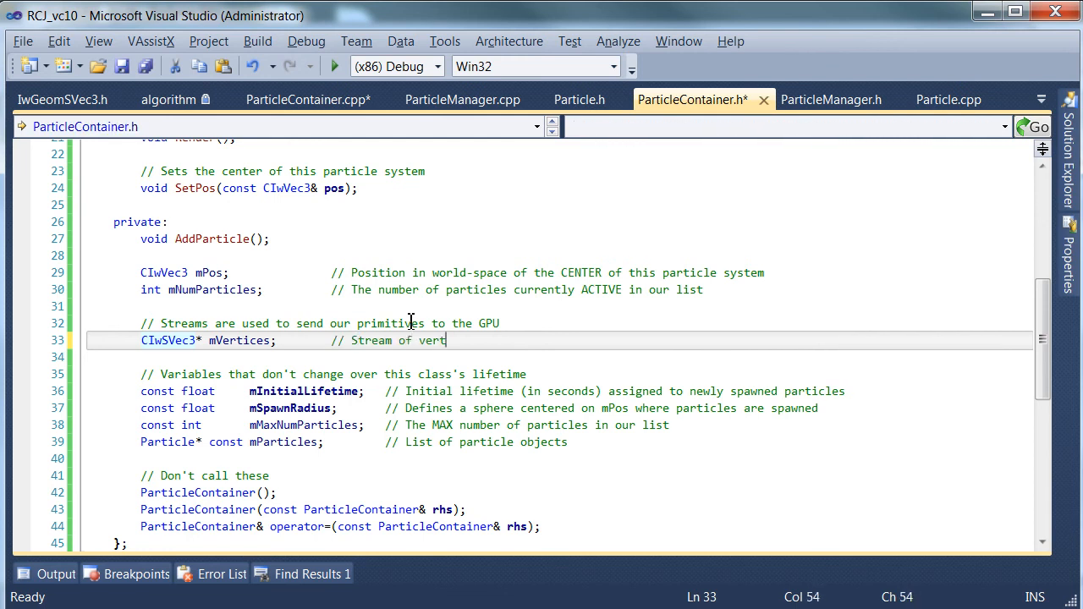
{"action": "type", "text": "ices (in mod"}
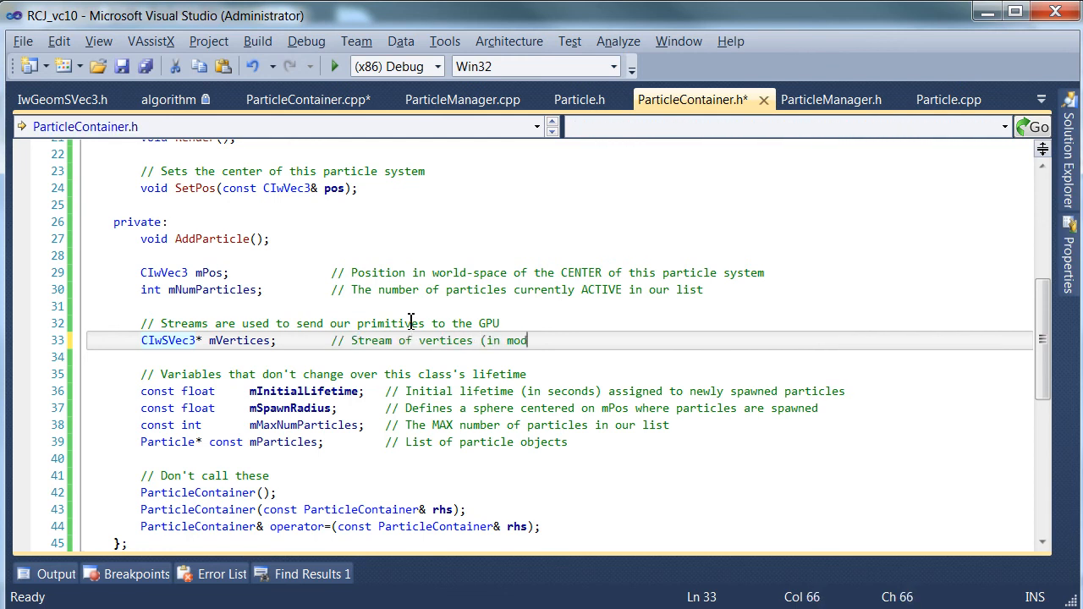
{"action": "type", "text": "el space)"}
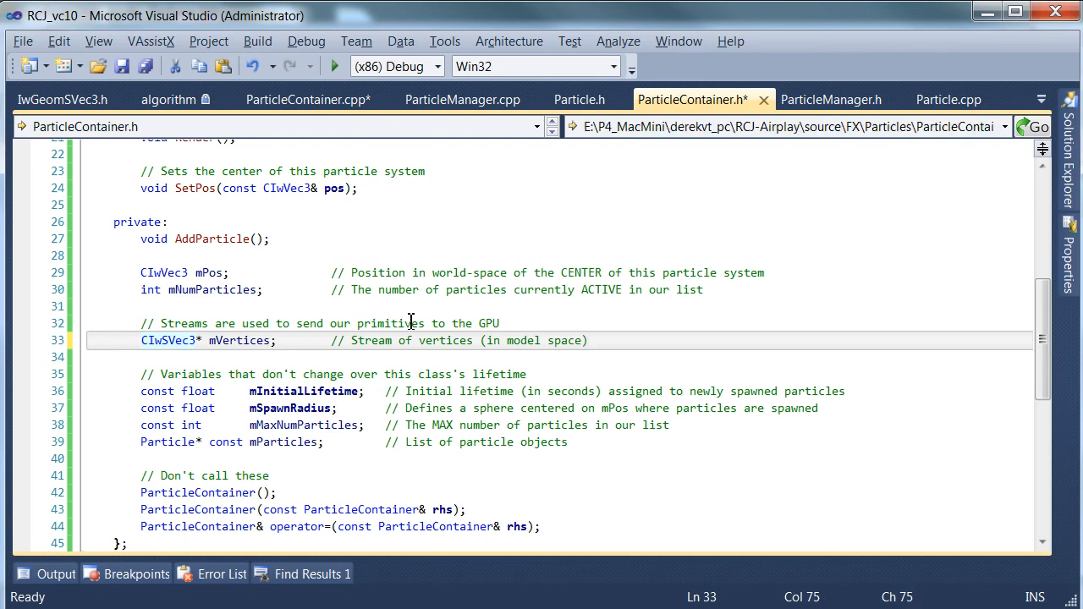
{"action": "type", "text": "sent to the GPU"}
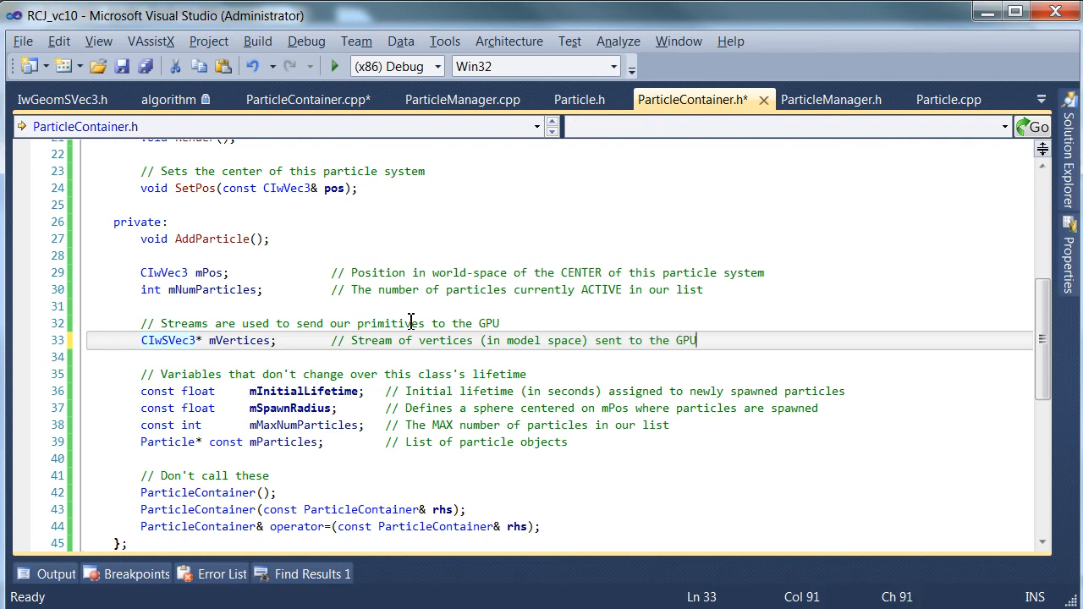
{"action": "key", "text": "ctrl+s"}
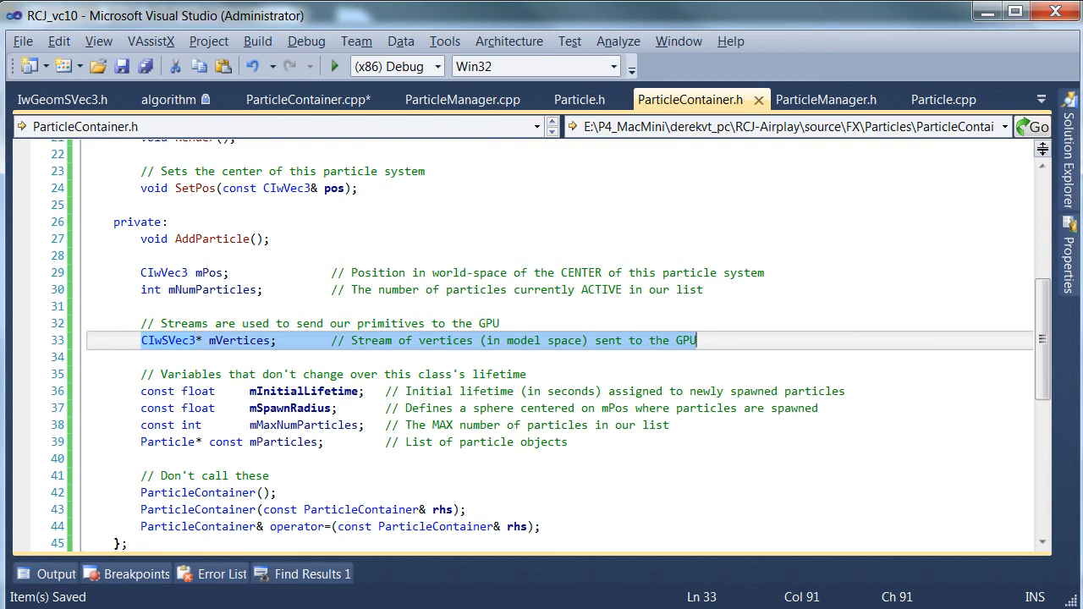
- Highlight the mVertices name, then place the caret at the end of its line
{"action": "left_click", "coordinate": [237, 340]}
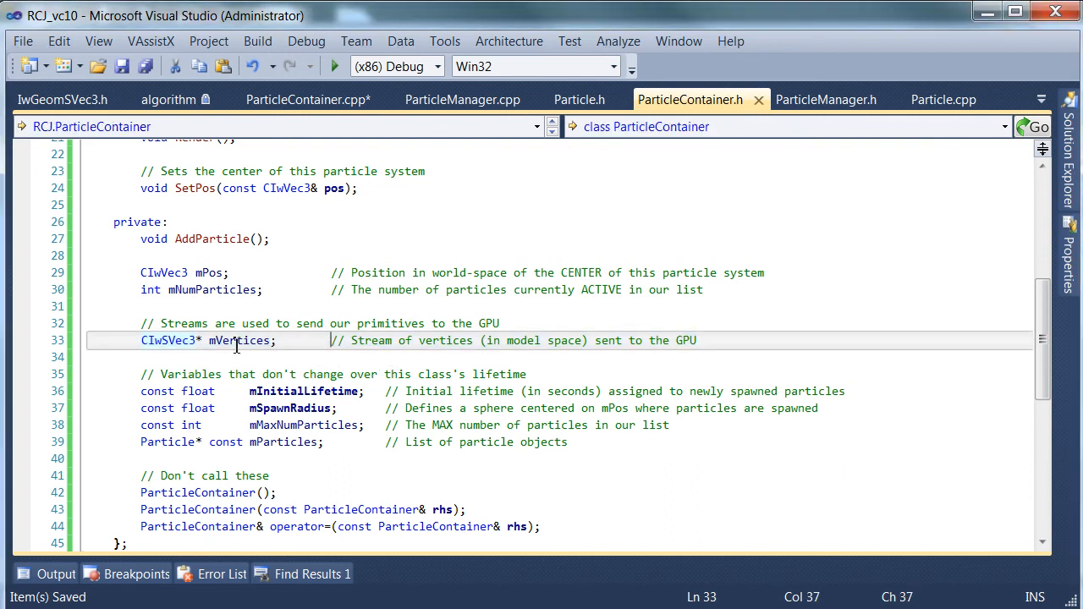
{"action": "left_click", "coordinate": [169, 340]}
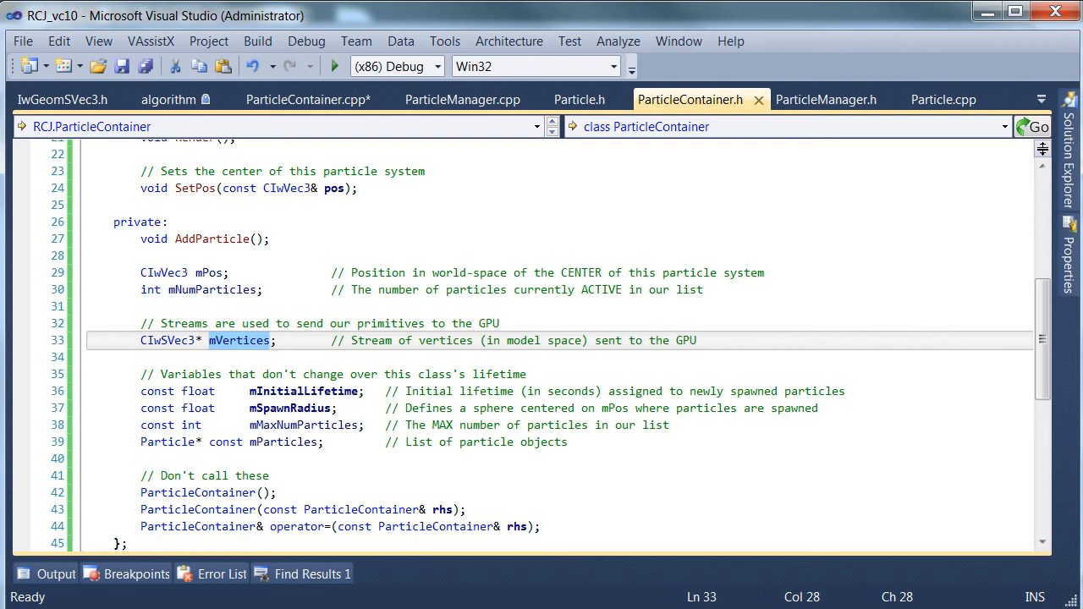
{"action": "left_click", "coordinate": [378, 347]}
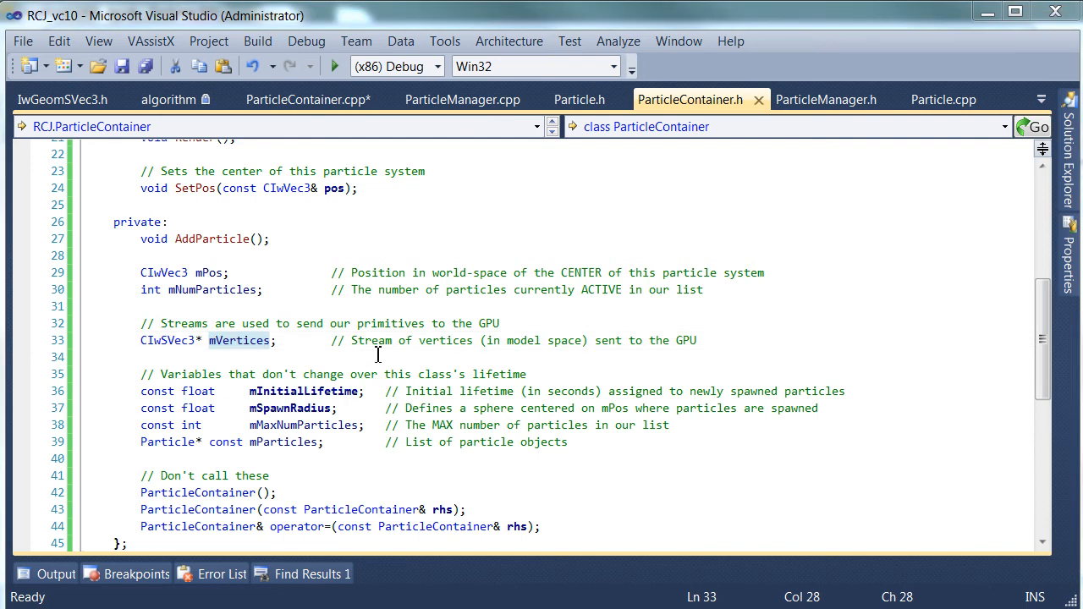
{"action": "left_click", "coordinate": [745, 340]}
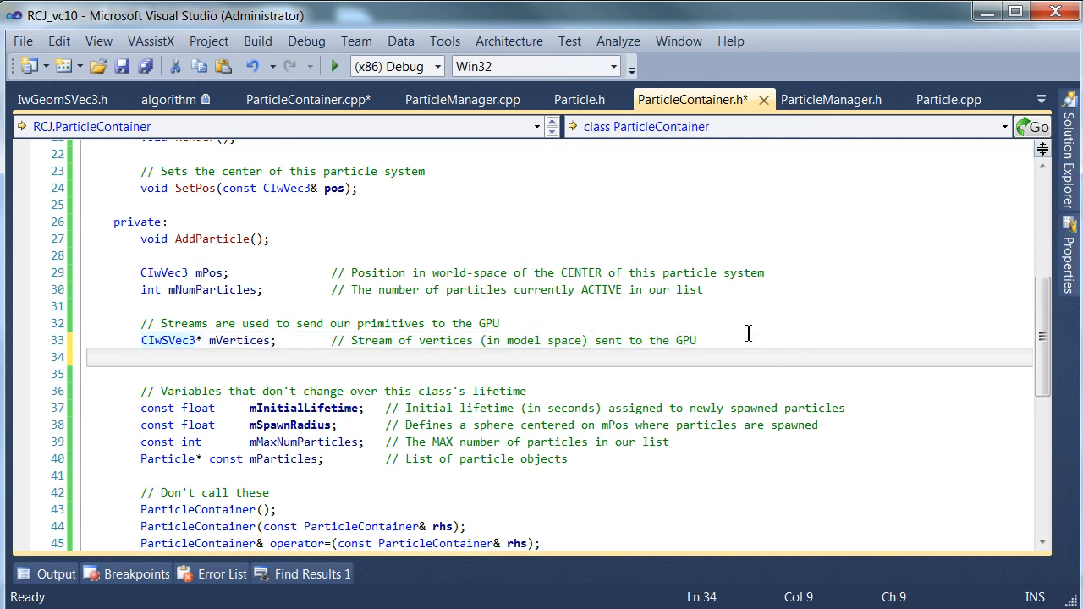
- Look up the CIwColour definition, then type 'CIwColour* mColours' below mVertices
{"action": "type", "text": "ci"}
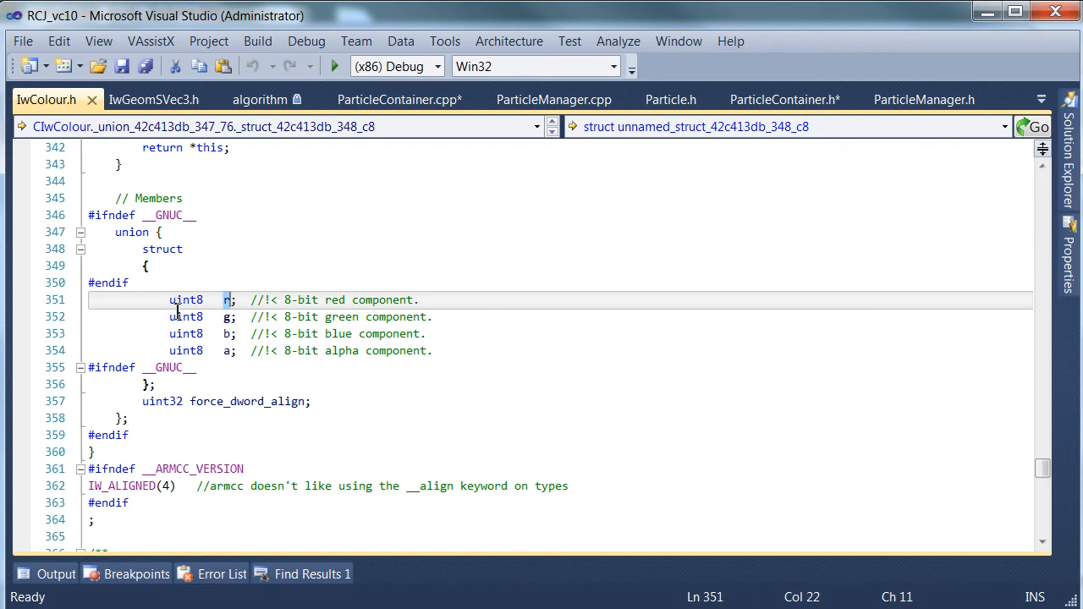
{"action": "mouse_move", "coordinate": [238, 313]}
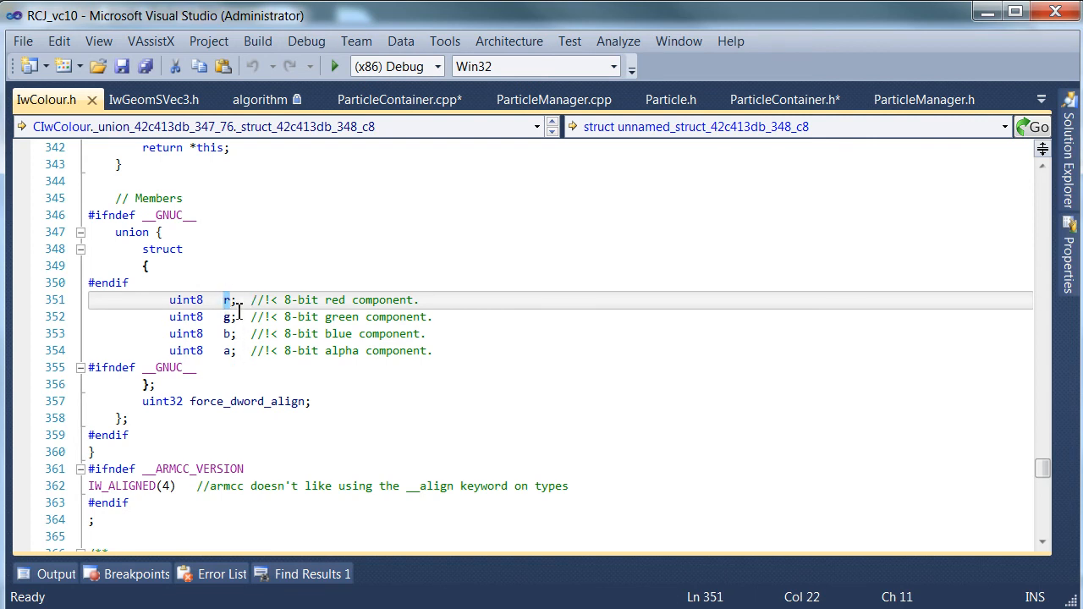
{"action": "left_click", "coordinate": [785, 99]}
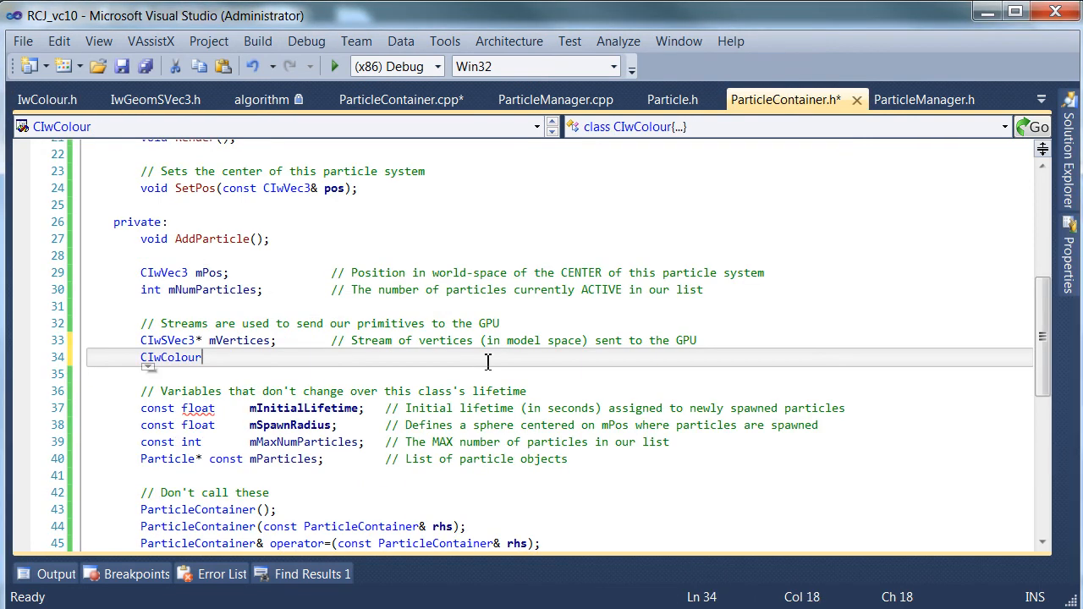
{"action": "type", "text": "* mColours"}
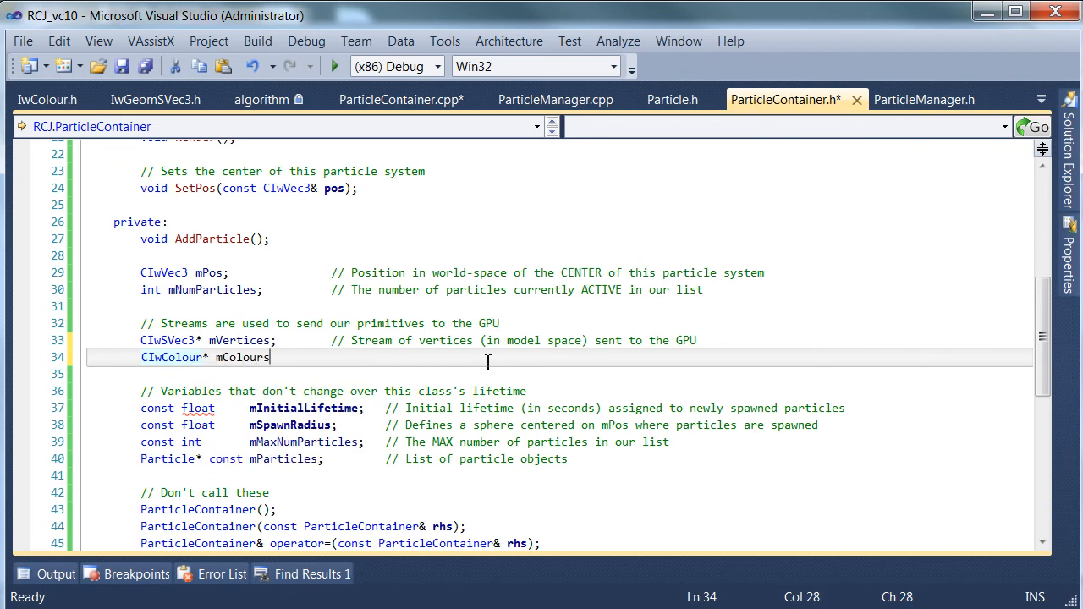
- Rename mVertices to mStreamVertices, updating all references
{"action": "left_click", "coordinate": [215, 340]}
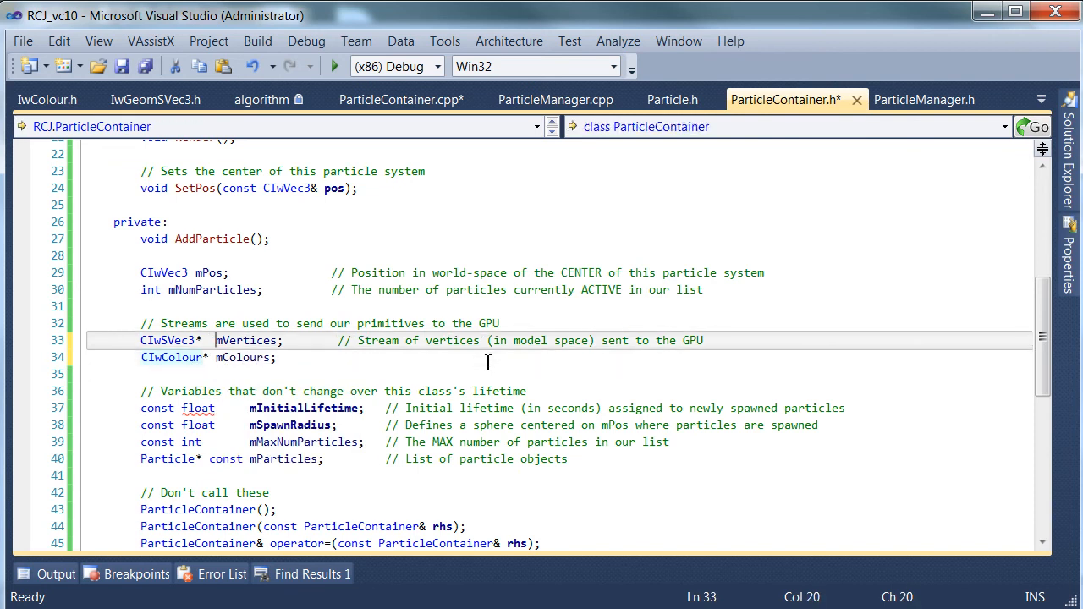
{"action": "type", "text": "Strea"}
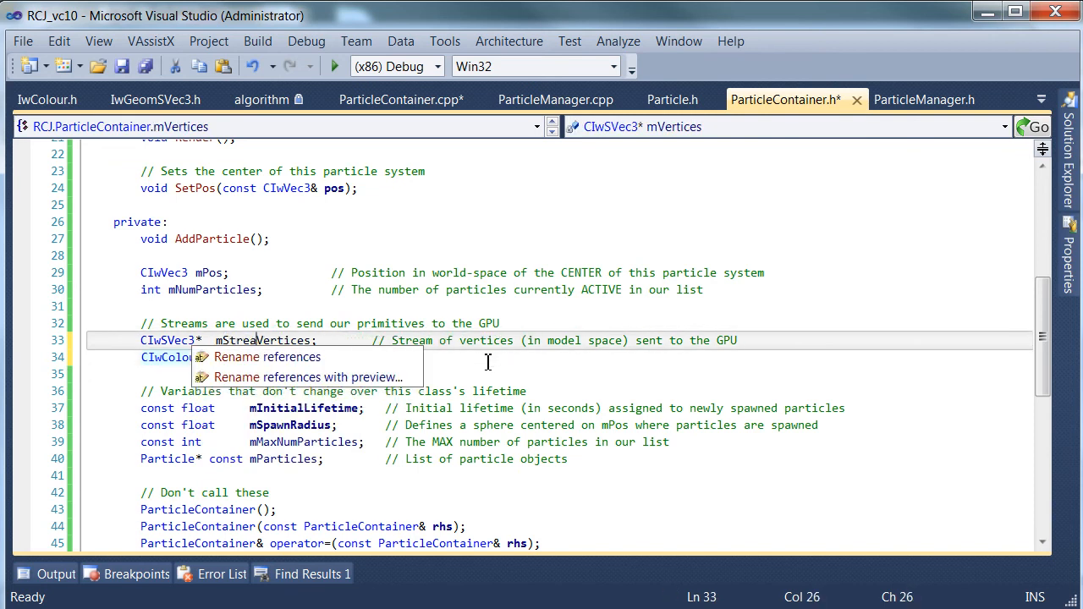
{"action": "left_click", "coordinate": [233, 358]}
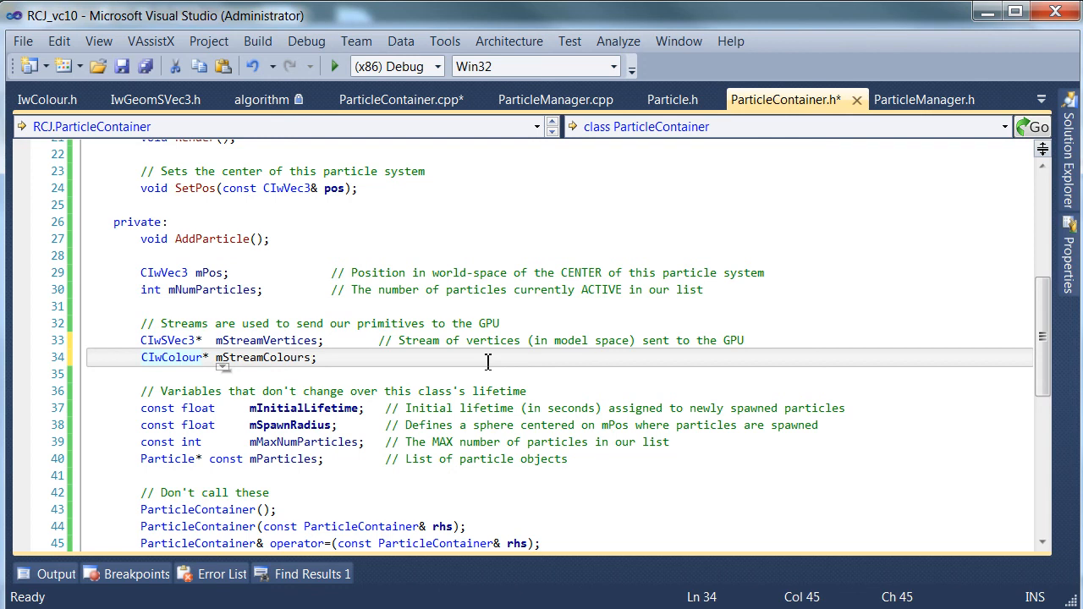
- Comment the colour stream '// Stream of colours sent to GPU'
{"action": "type", "text": "// Stream of"}
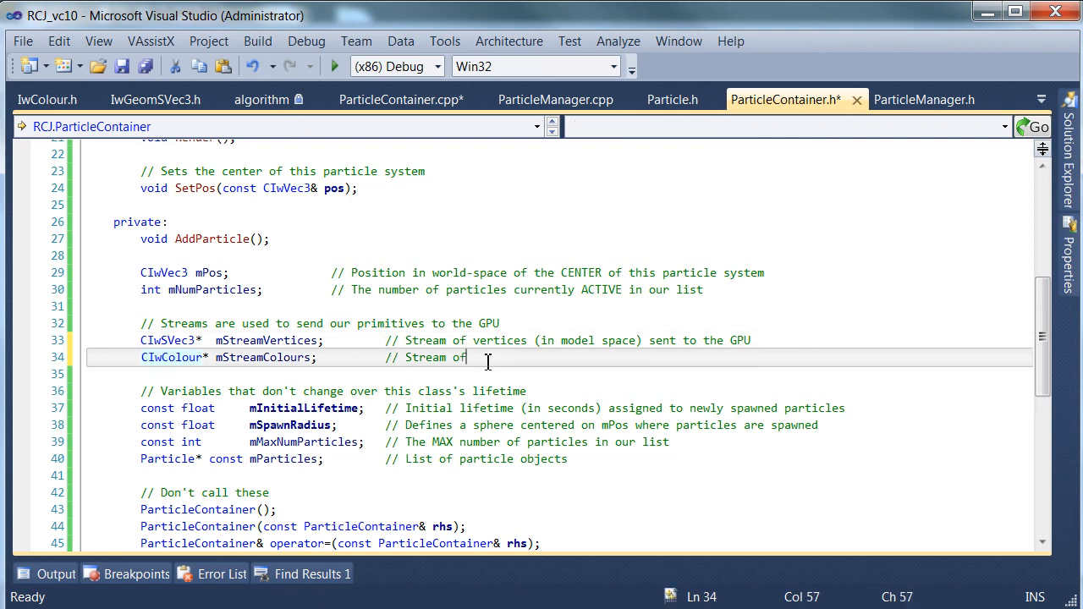
{"action": "type", "text": "colours se"}
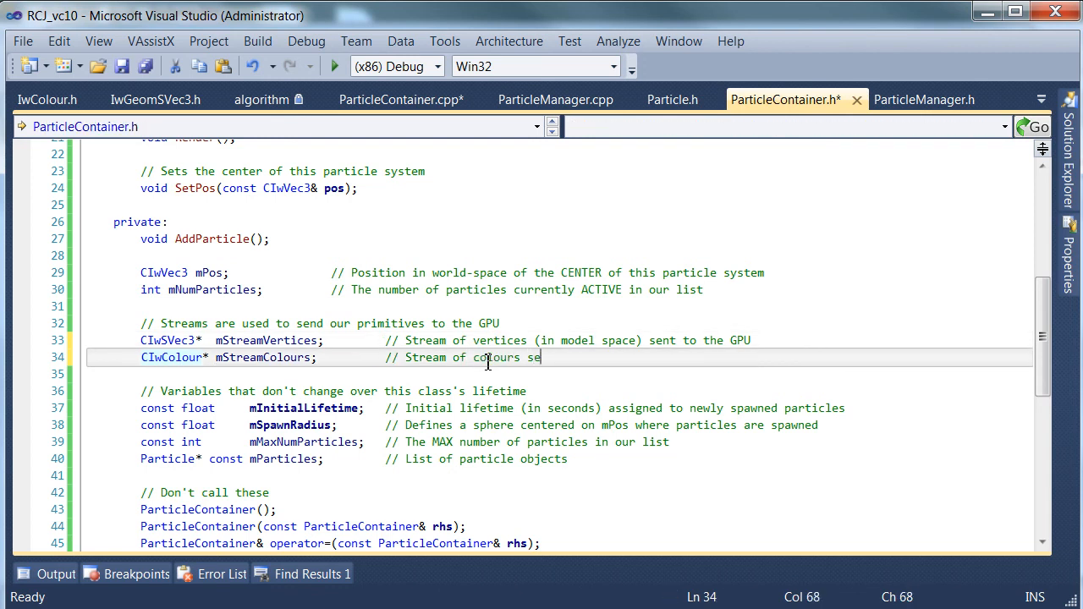
{"action": "type", "text": "nt to GPU"}
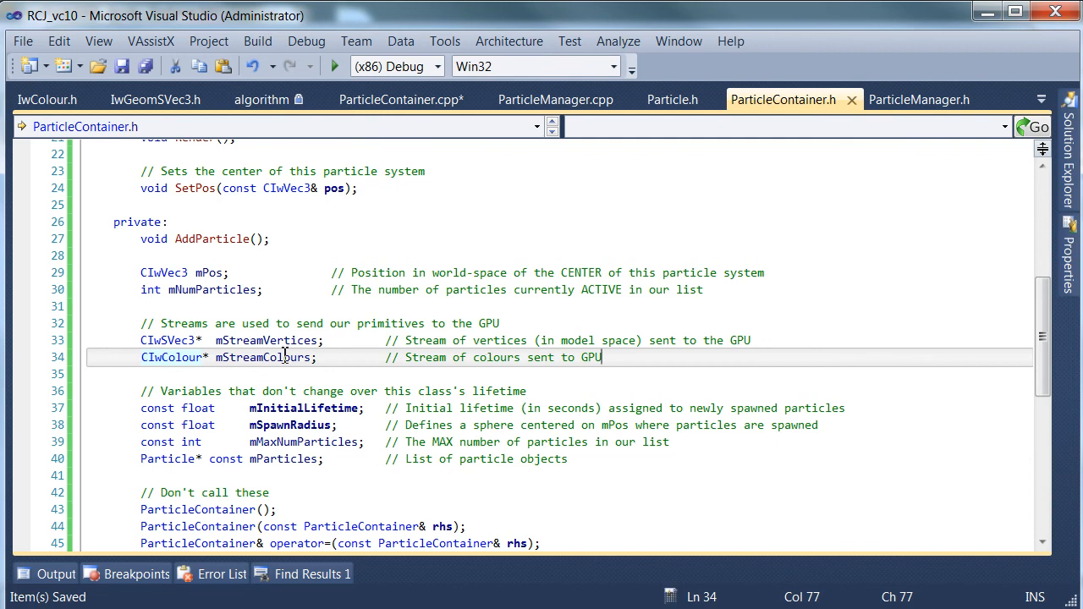
{"action": "double_click", "coordinate": [264, 340]}
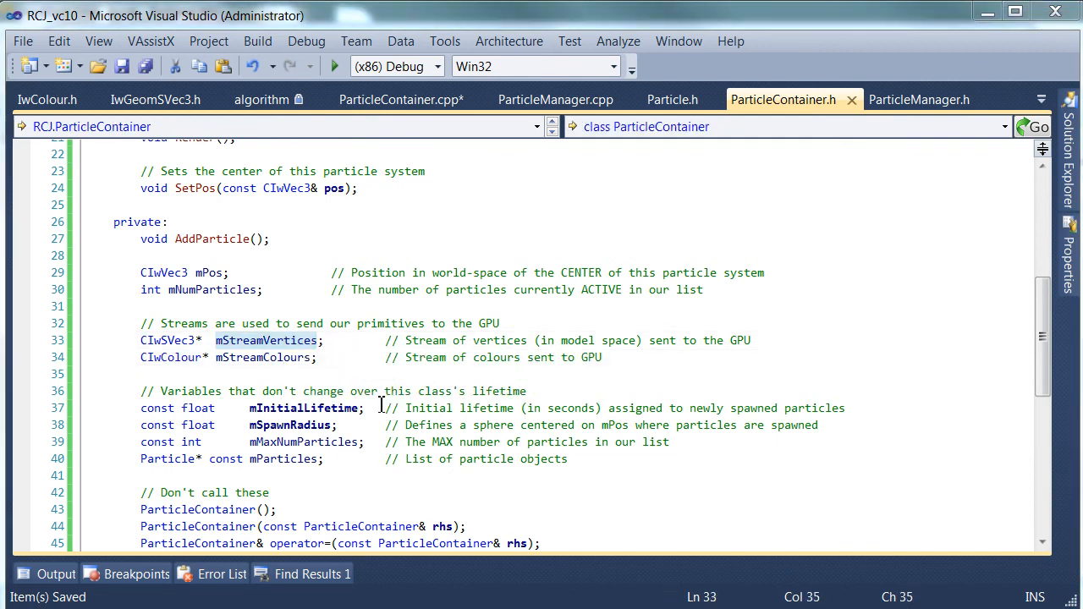
- Add a uint16 mStreamIndices member on a new line below the colour stream
{"action": "key", "text": "Enter"}
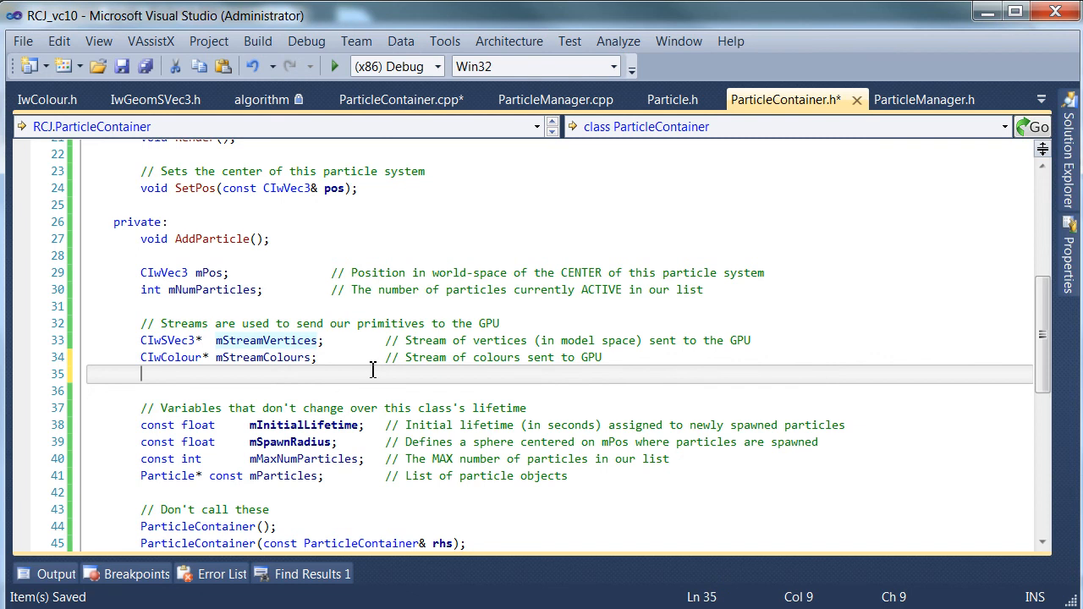
{"action": "type", "text": "uint16"}
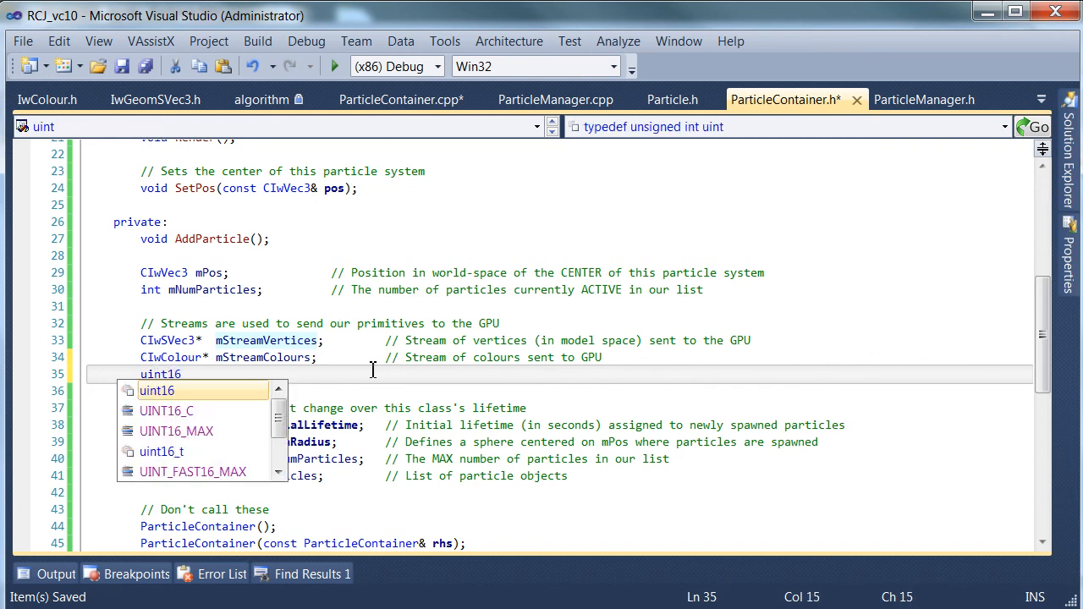
{"action": "type", "text": "mSt"}
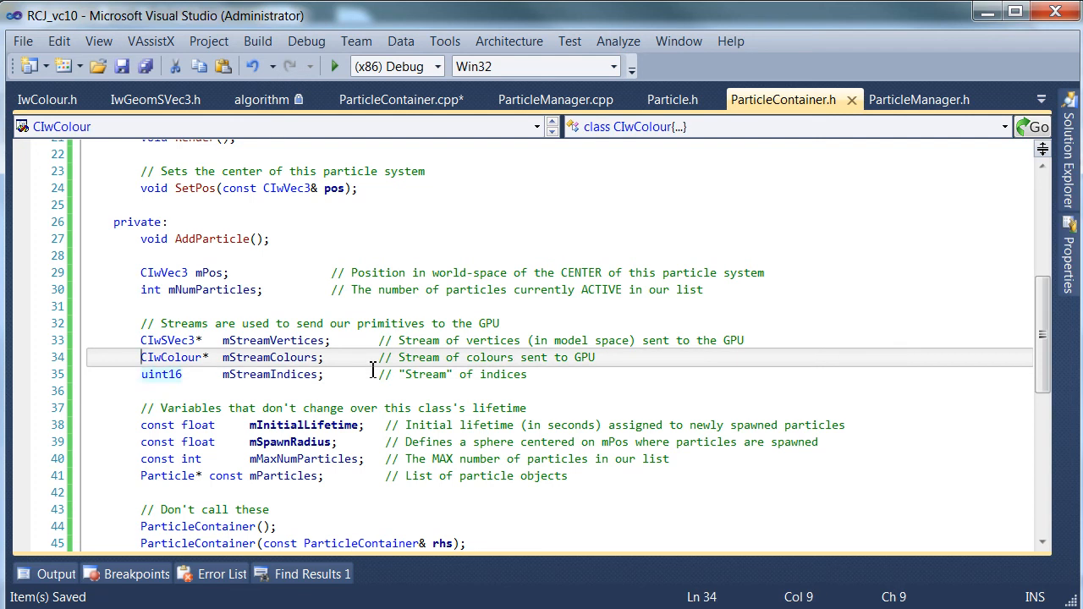
- Insert const into the vertex, colour and index stream declarations and realign the member names
{"action": "left_click", "coordinate": [271, 340]}
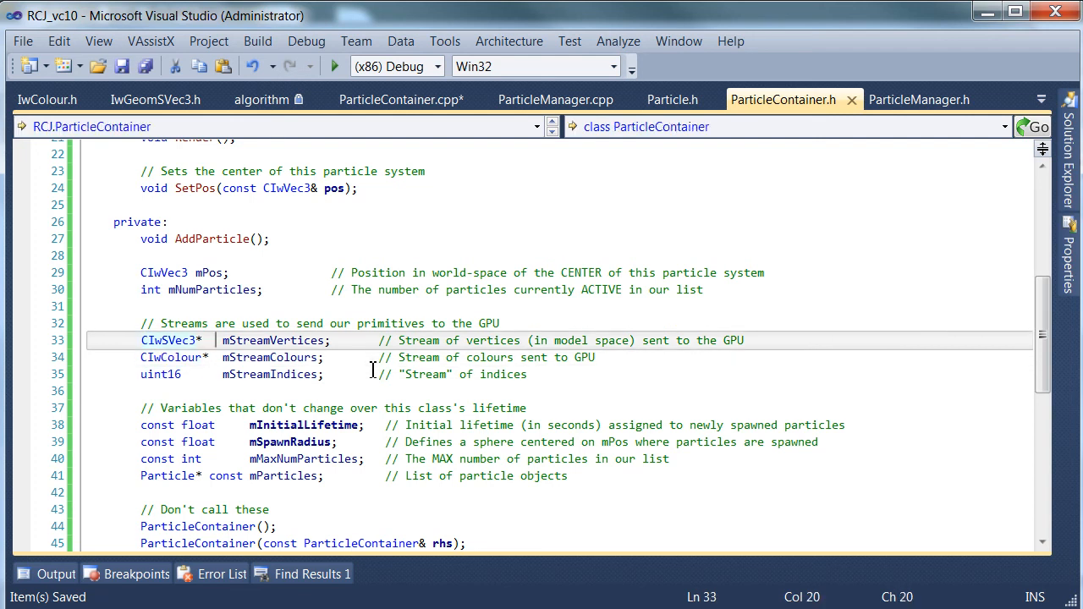
{"action": "mouse_move", "coordinate": [309, 454]}
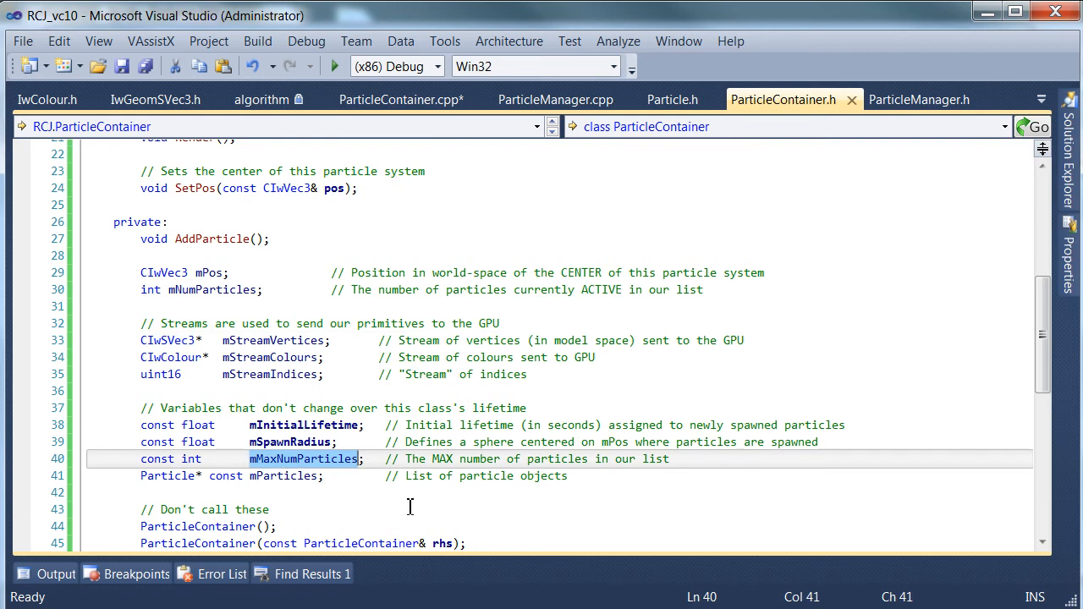
{"action": "mouse_move", "coordinate": [224, 374]}
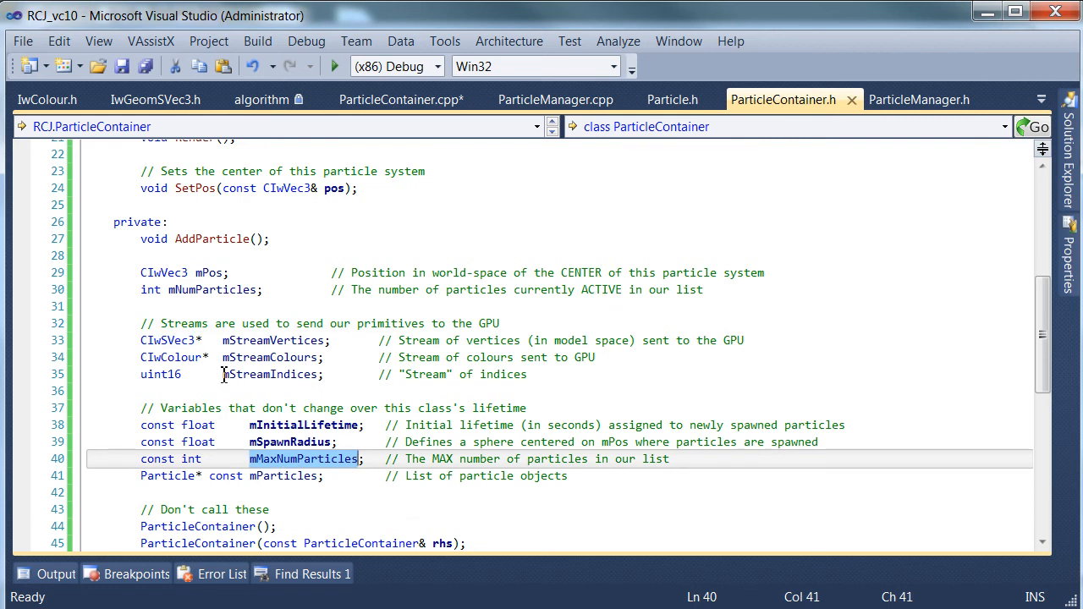
{"action": "left_click", "coordinate": [209, 340]}
{"action": "type", "text": " const"}
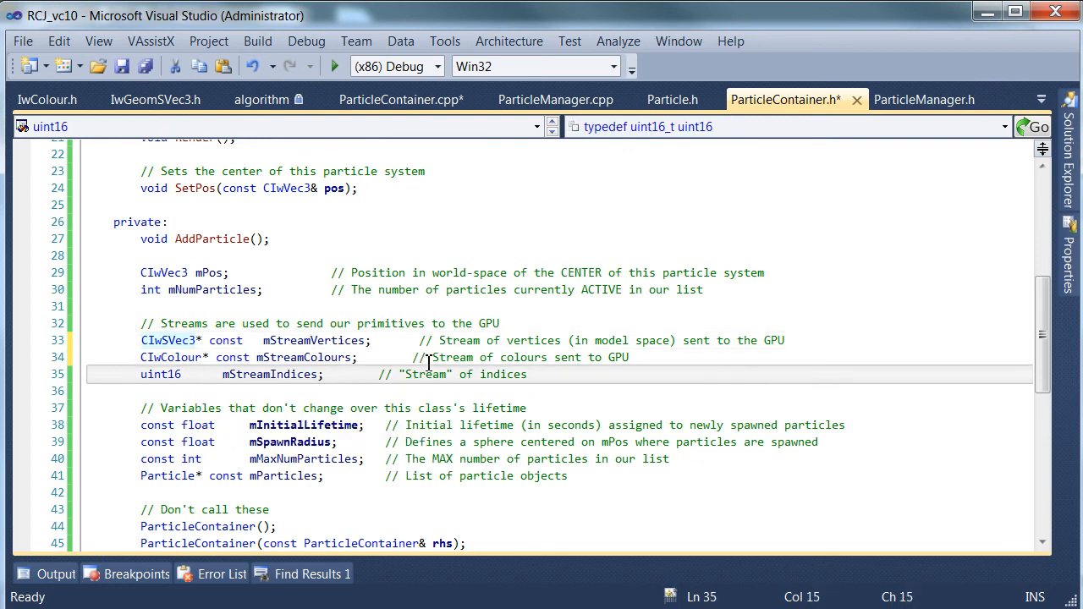
{"action": "type", "text": "cost"}
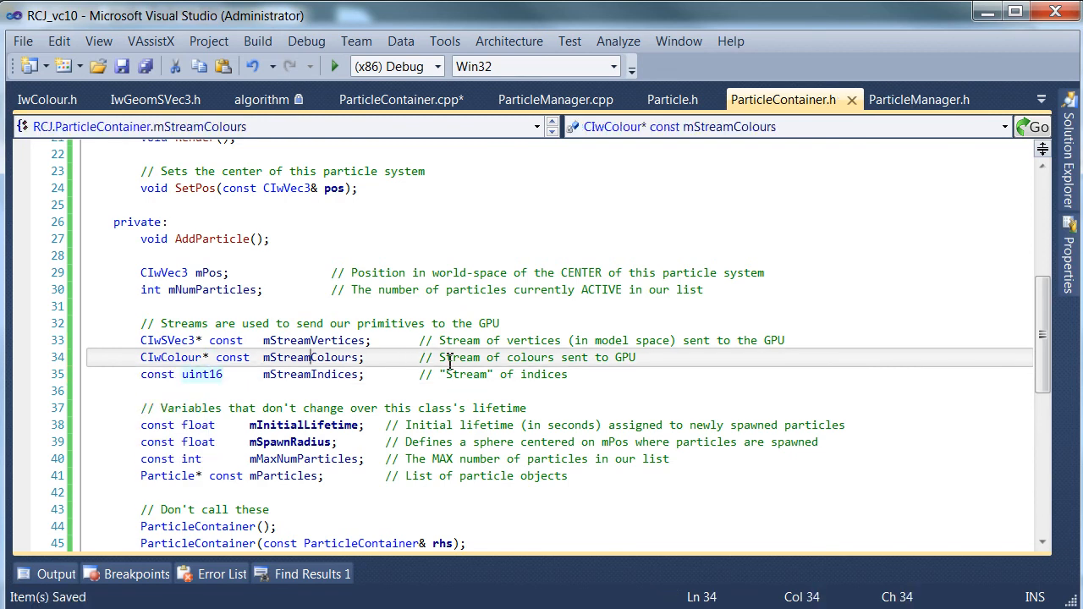
{"action": "left_click", "coordinate": [569, 375]}
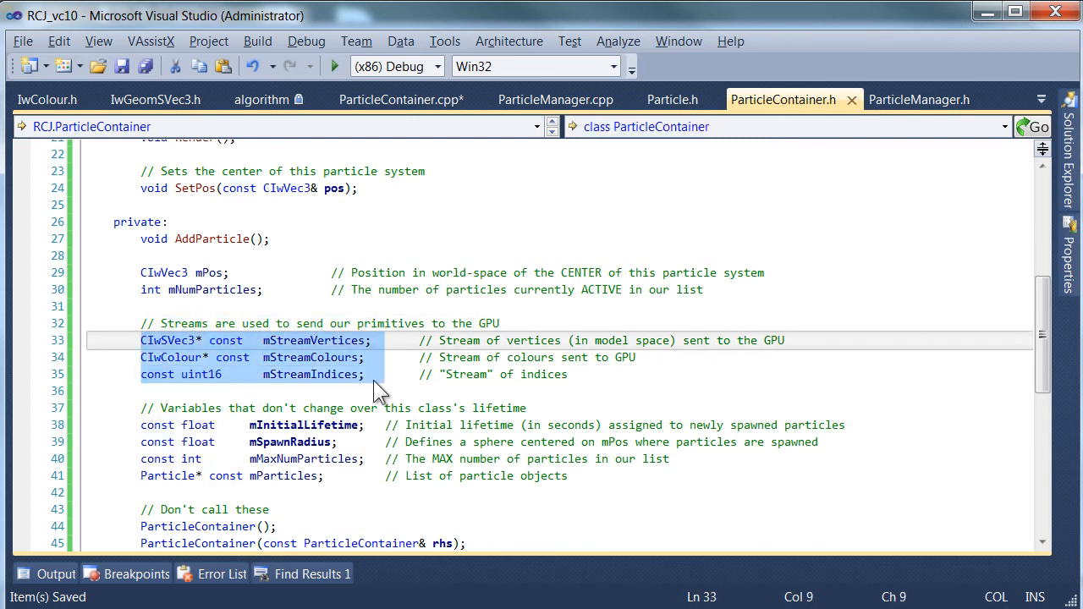
- Copy the stream declarations into the constructor, then move the header block below mParticles
{"action": "left_click", "coordinate": [399, 99]}
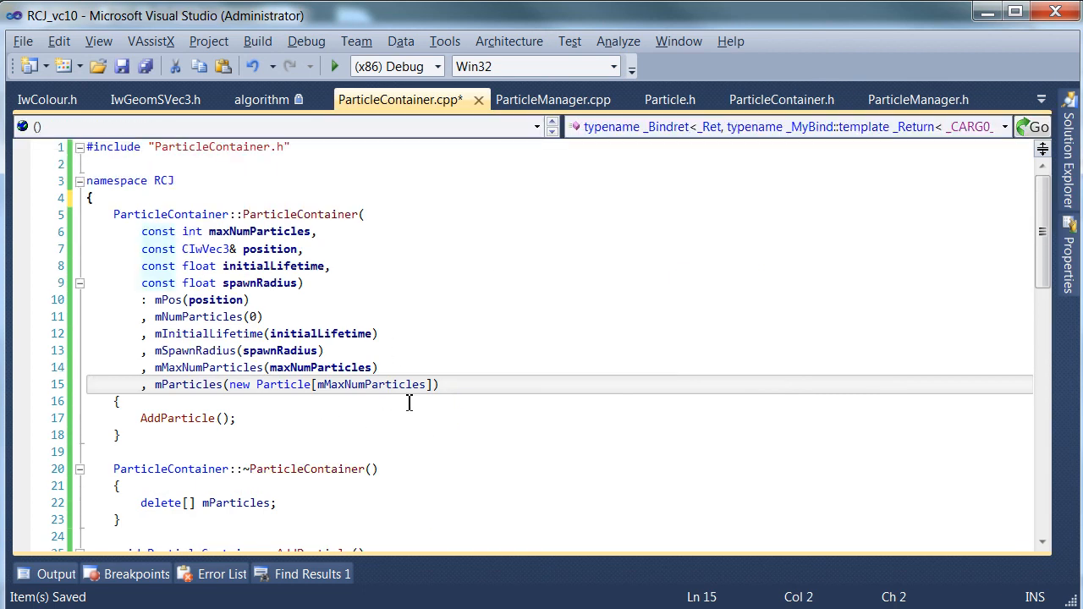
{"action": "left_click", "coordinate": [780, 99]}
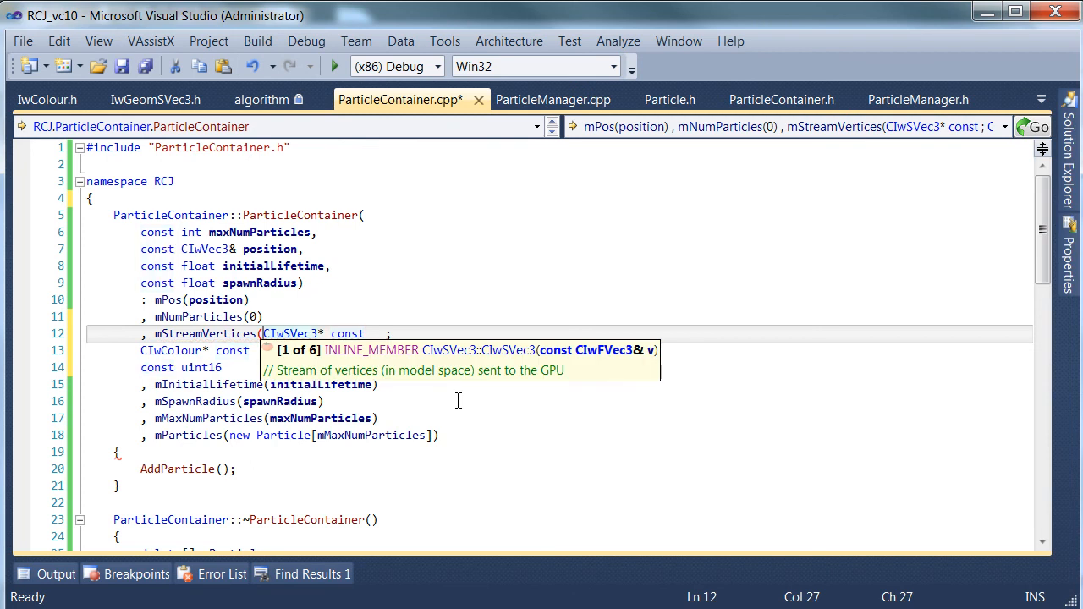
{"action": "left_click", "coordinate": [782, 99]}
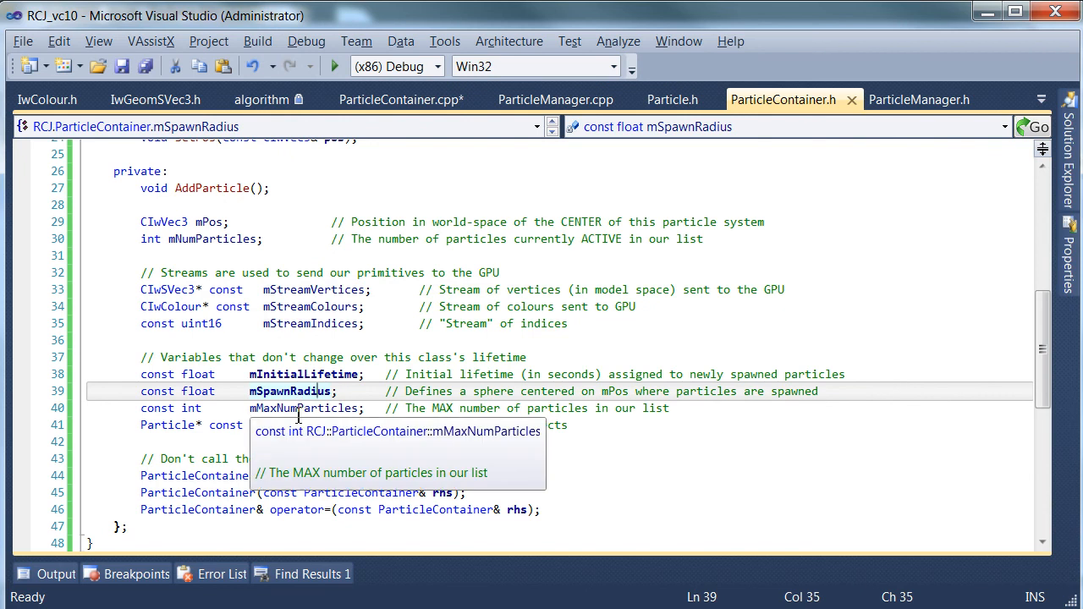
{"action": "left_click", "coordinate": [474, 323]}
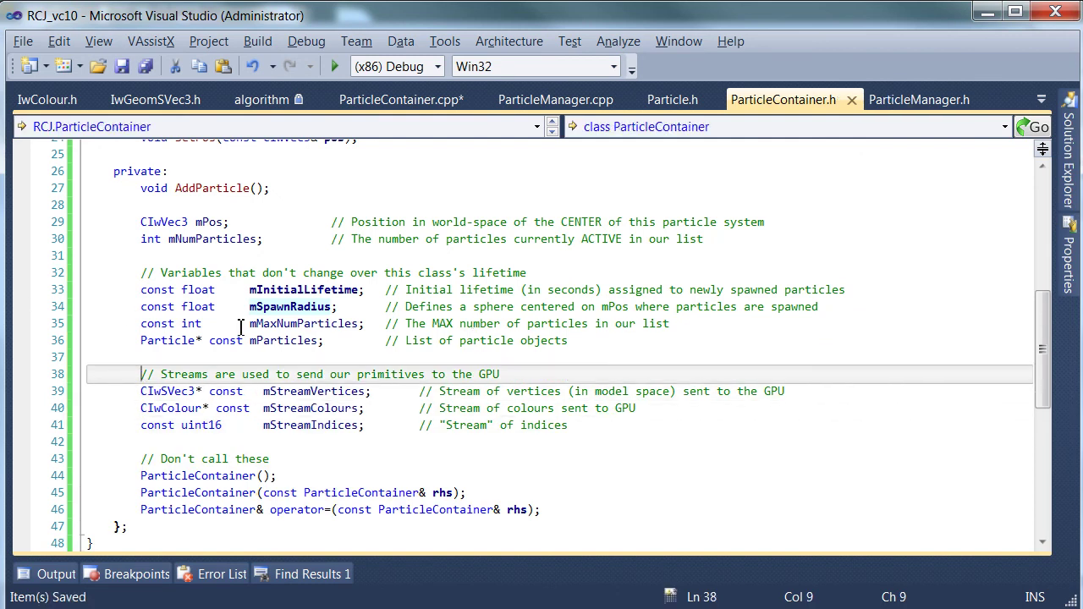
- Select mMaxNumParticles in the header and view the ParticleContainer.cpp constructor
{"action": "double_click", "coordinate": [303, 323]}
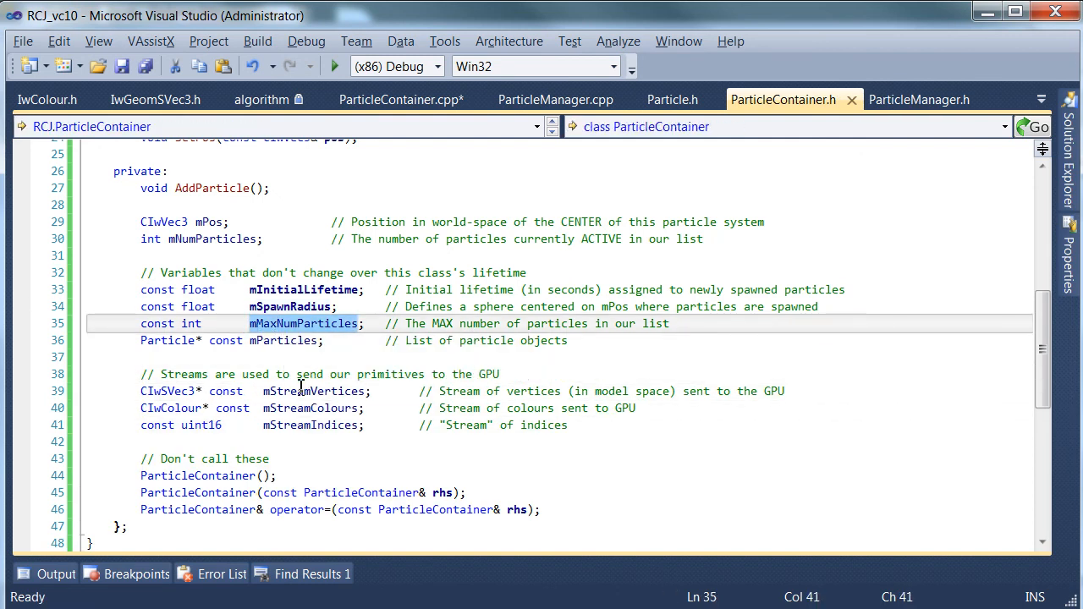
{"action": "left_click", "coordinate": [399, 99]}
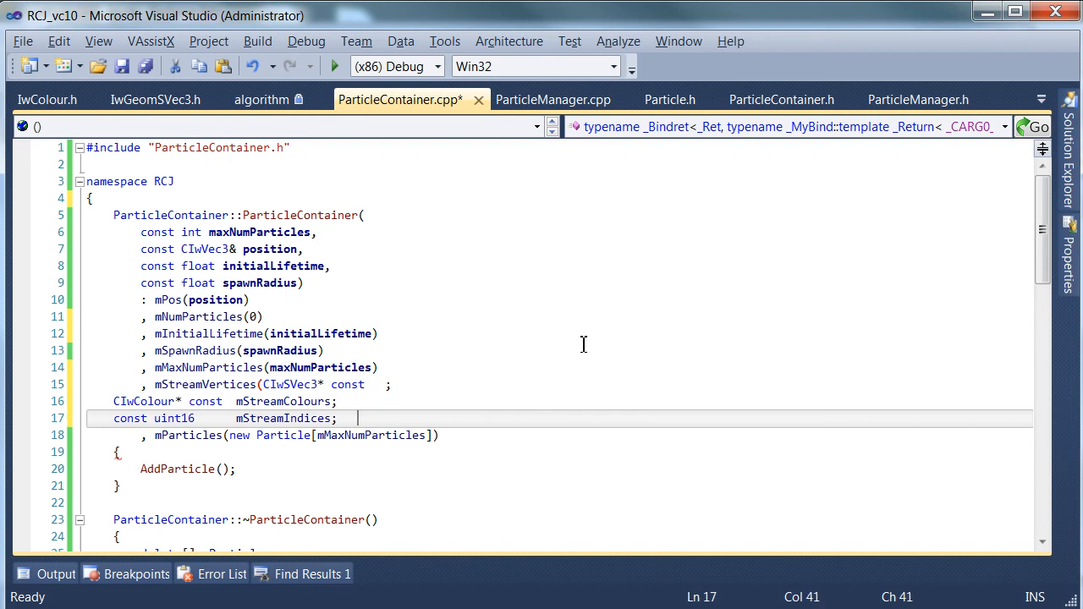
- Initialise mStreamVertices with new CIwSVec3[mMaxNumParticles]
{"action": "left_click", "coordinate": [141, 401]}
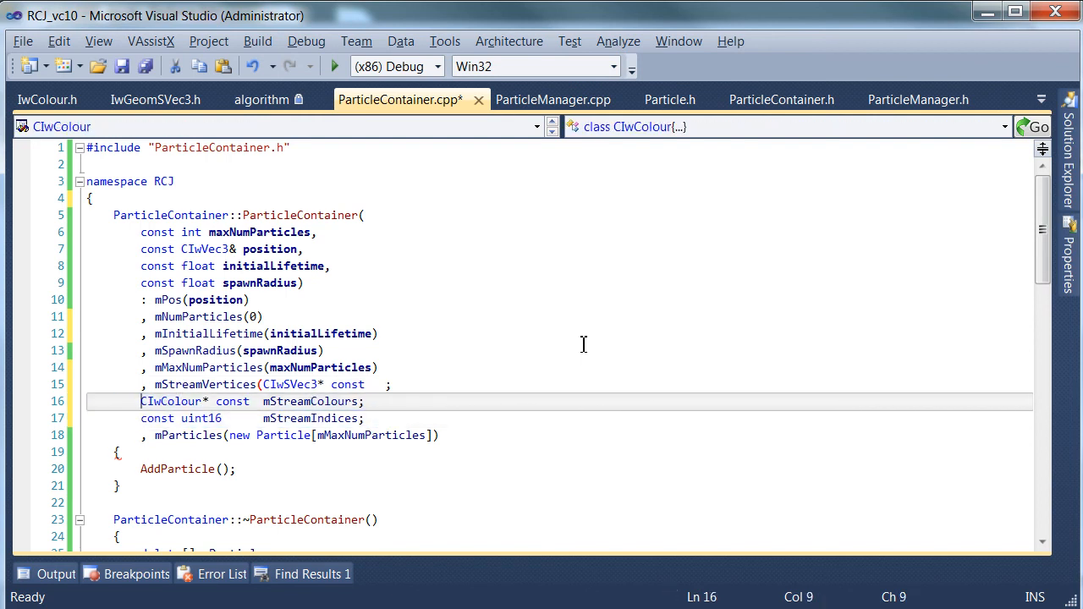
{"action": "left_click", "coordinate": [305, 384]}
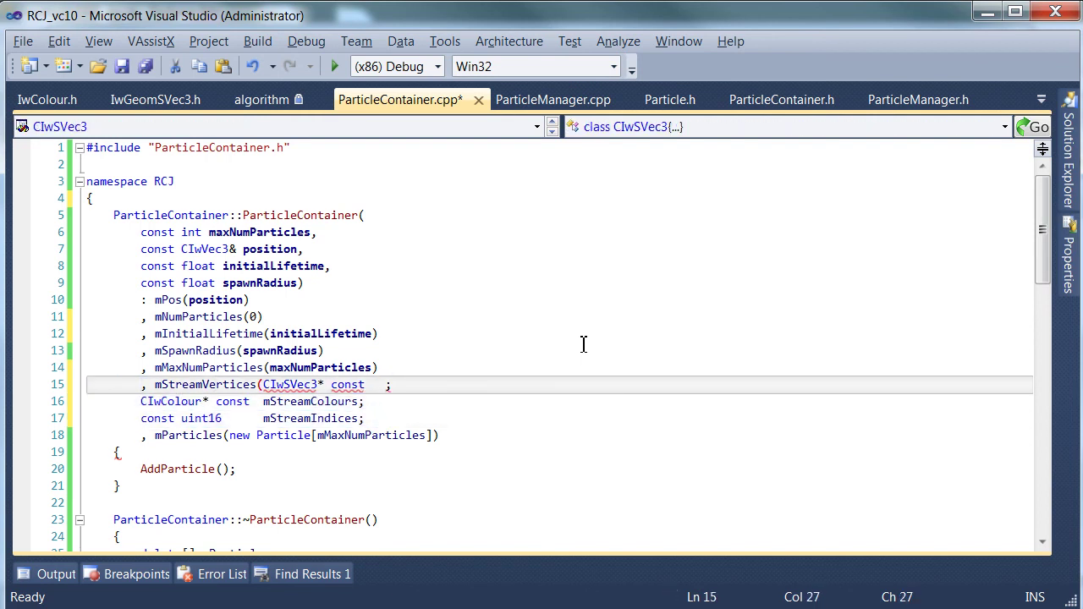
{"action": "type", "text": "new"}
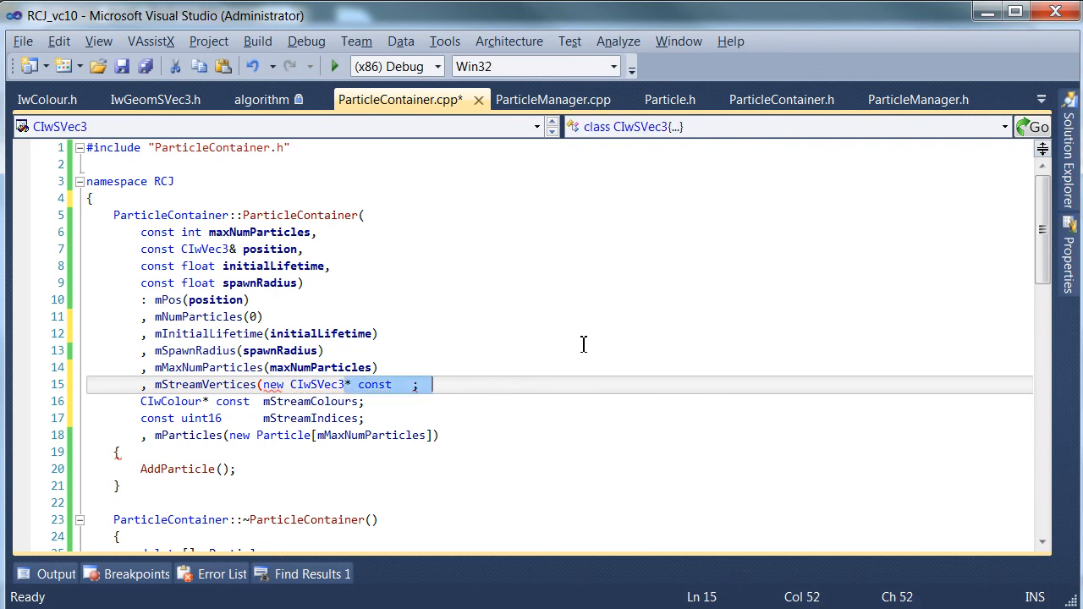
{"action": "type", "text": "[mMaxNumParticles])"}
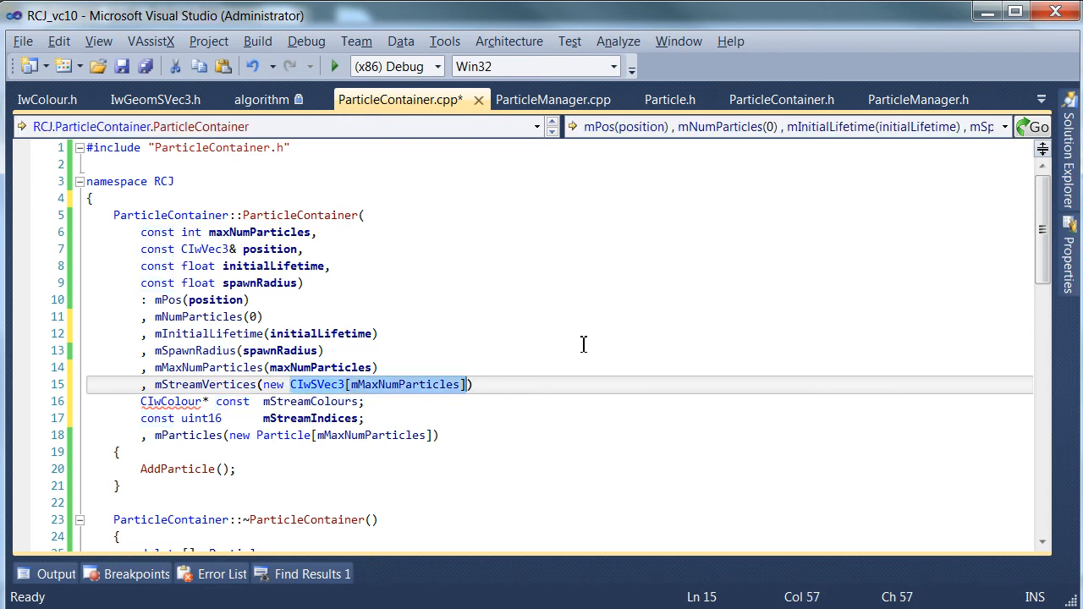
- Initialise mStreamColours with new CIwColour[mMaxNumParticles] and save
{"action": "left_click", "coordinate": [174, 401]}
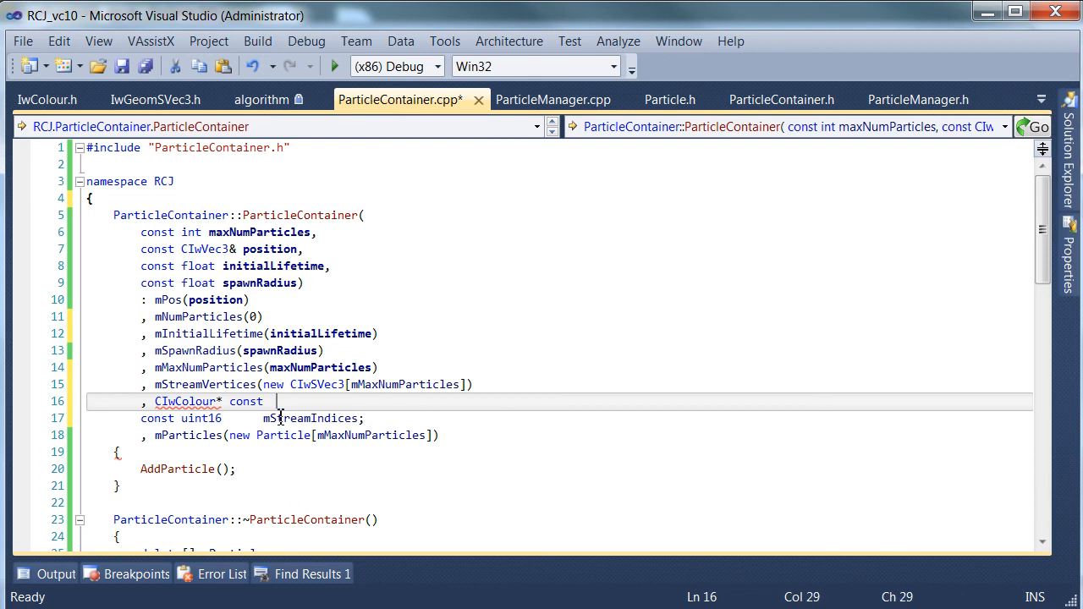
{"action": "type", "text": "mStreamColours(new"}
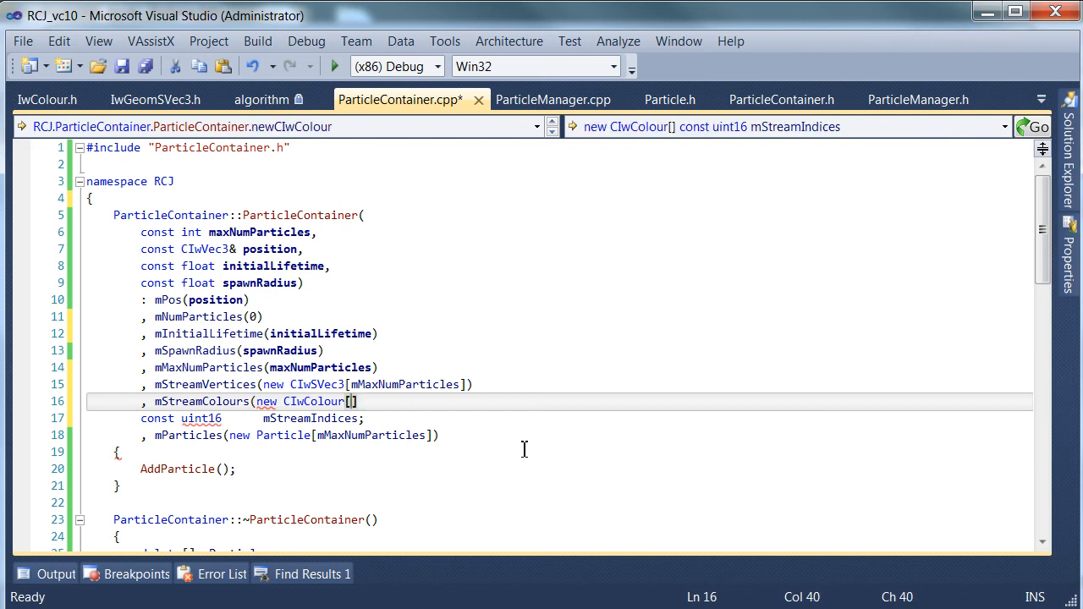
{"action": "type", "text": "mMaxNumParticles"}
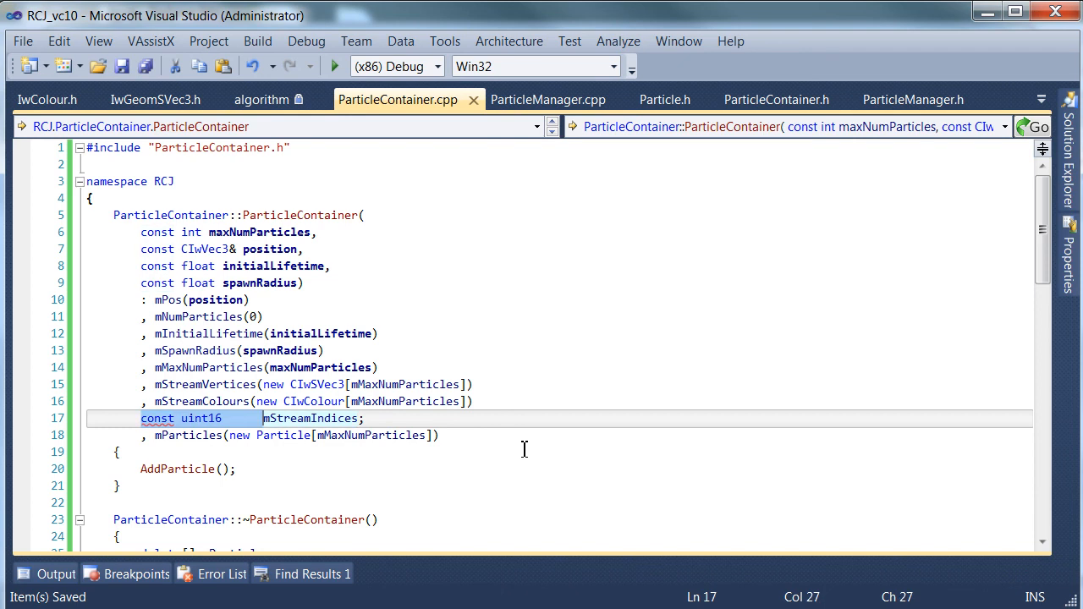
- Initialize mStreamIndices with new uint16[mMaxNumParticles] in the constructor initializer list
{"action": "key", "text": "Delete"}
{"action": "type", "text": ","}
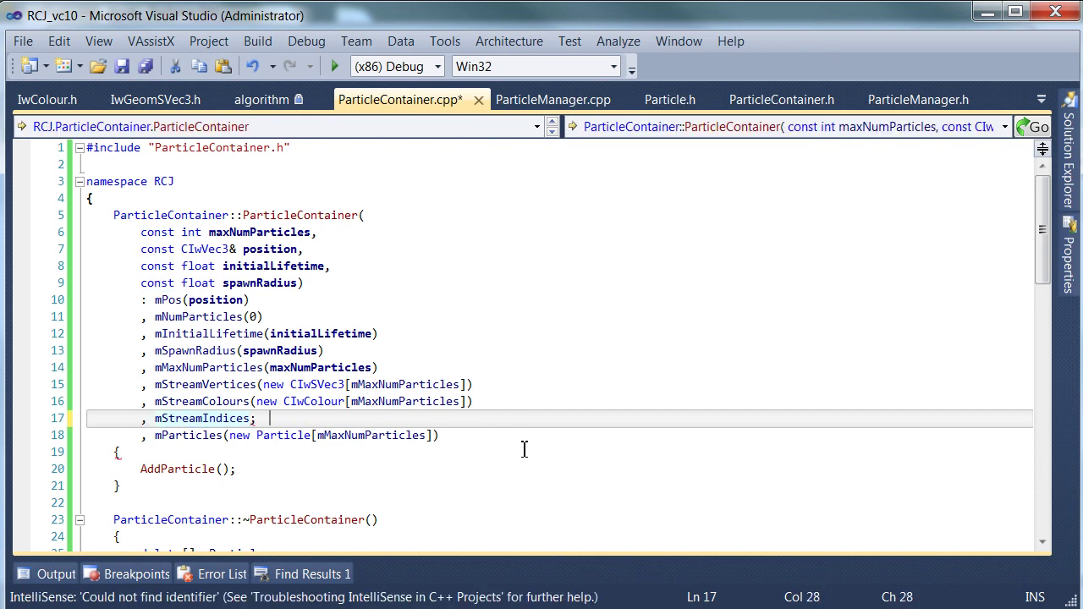
{"action": "type", "text": "(new uint16"}
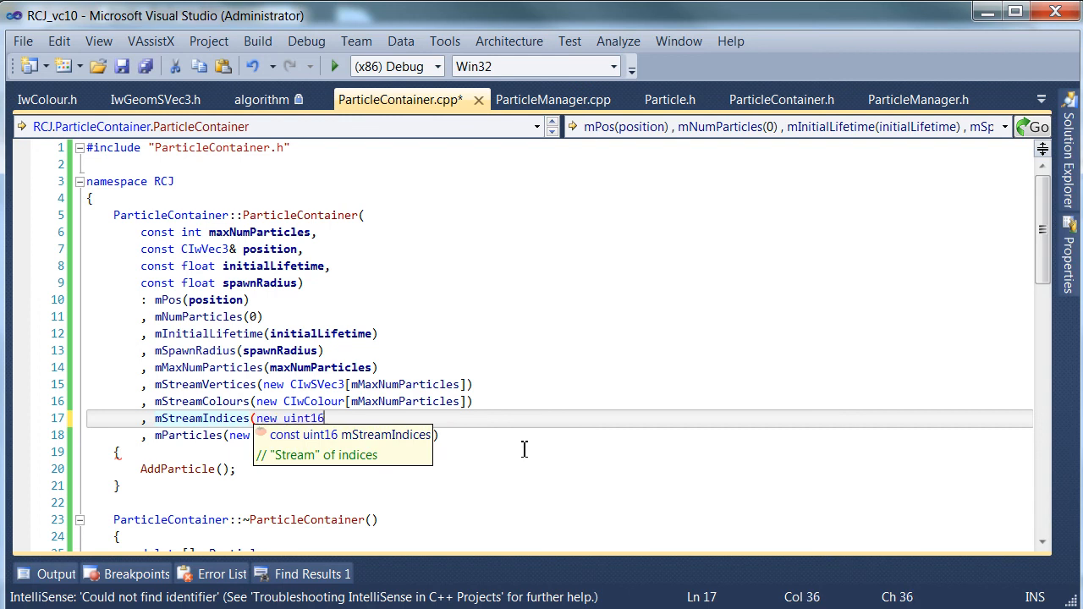
{"action": "type", "text": "[mma"}
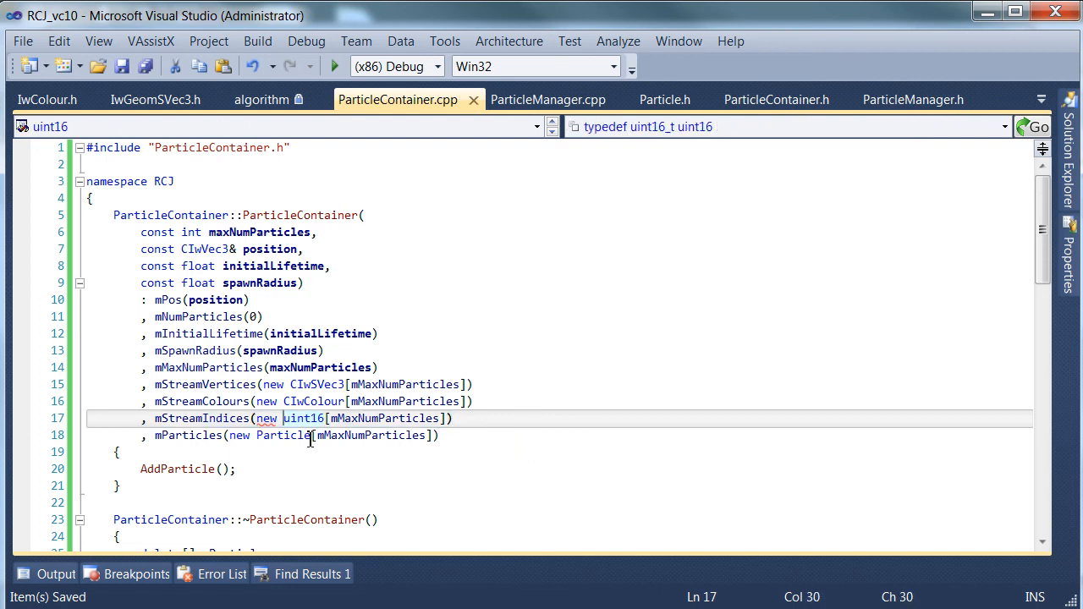
{"action": "mouse_move", "coordinate": [267, 435]}
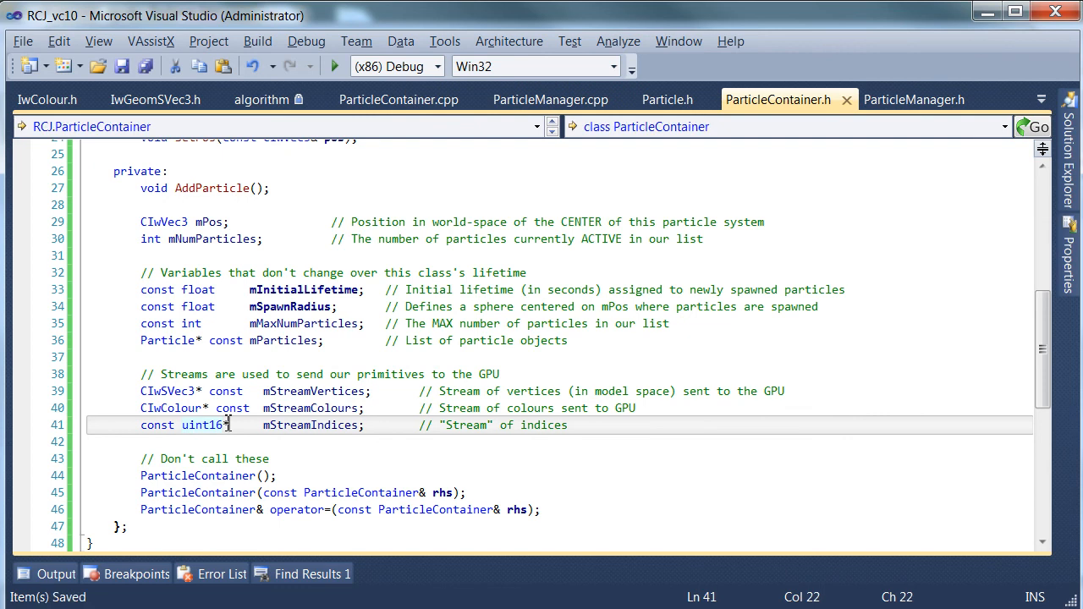
{"action": "left_click", "coordinate": [398, 99]}
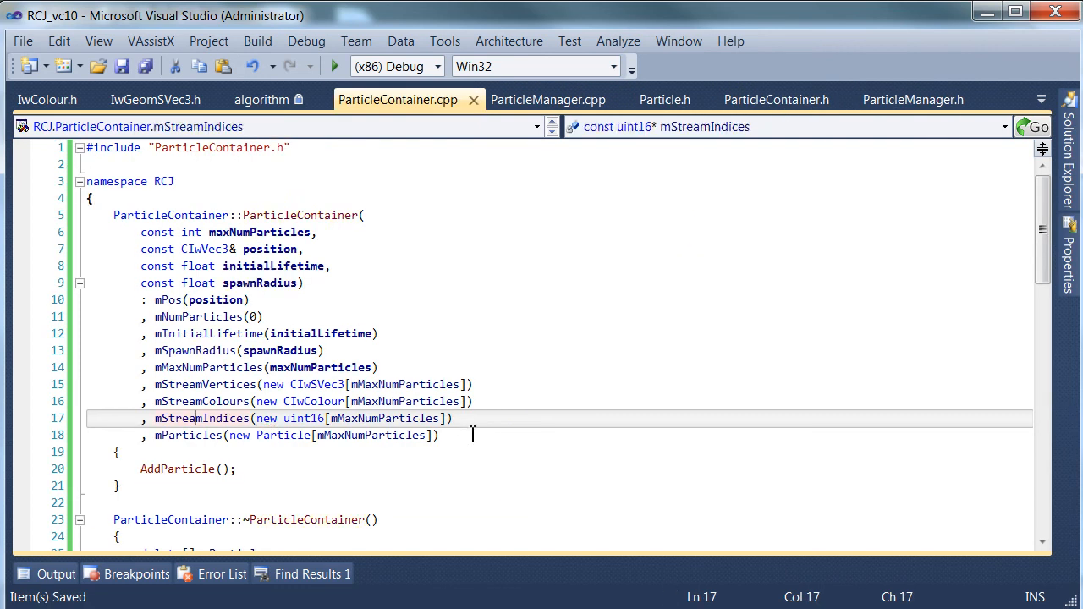